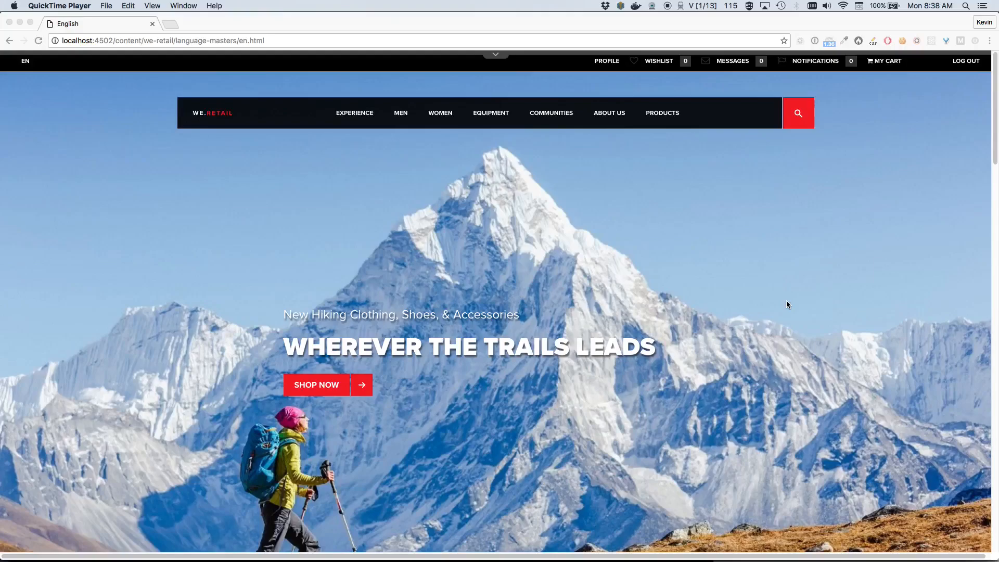
pyautogui.moveTo(779, 101)
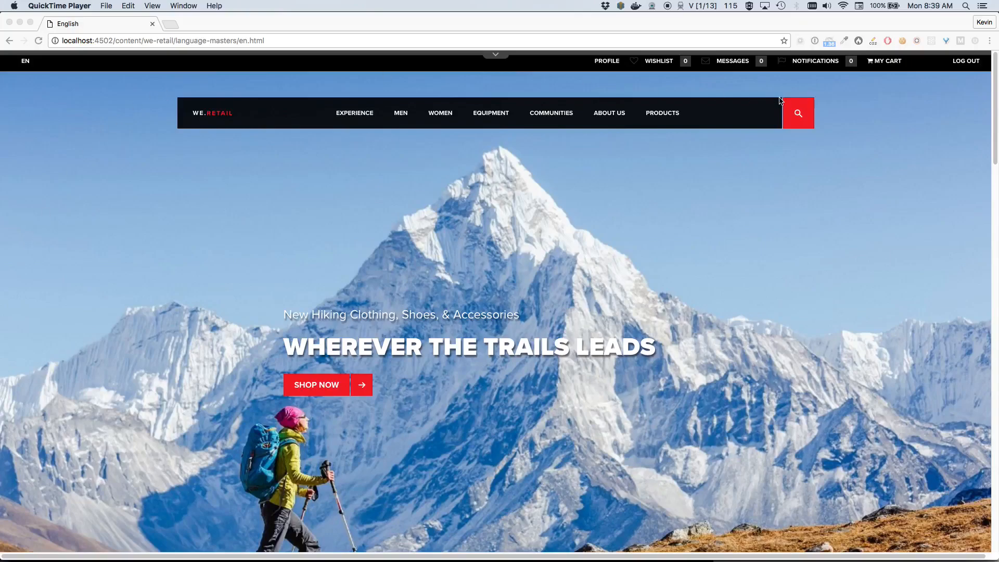
pyautogui.moveTo(847, 166)
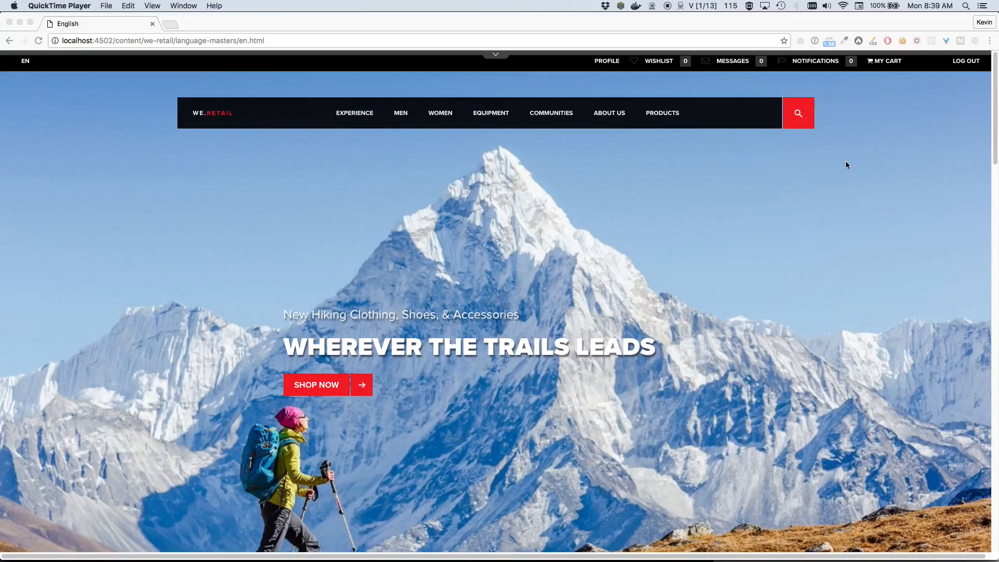
pyautogui.moveTo(309, 112)
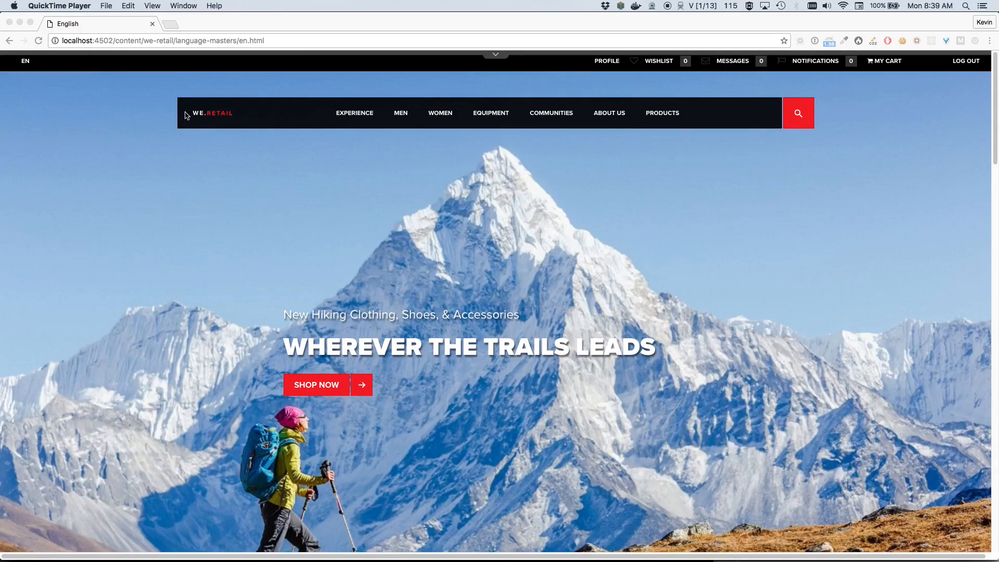
pyautogui.moveTo(530, 115)
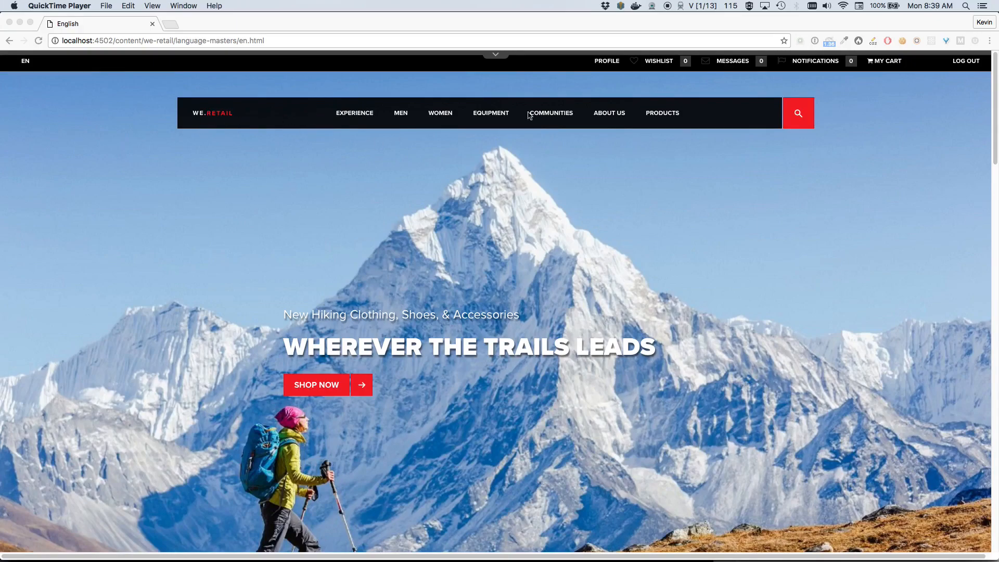
pyautogui.moveTo(872, 137)
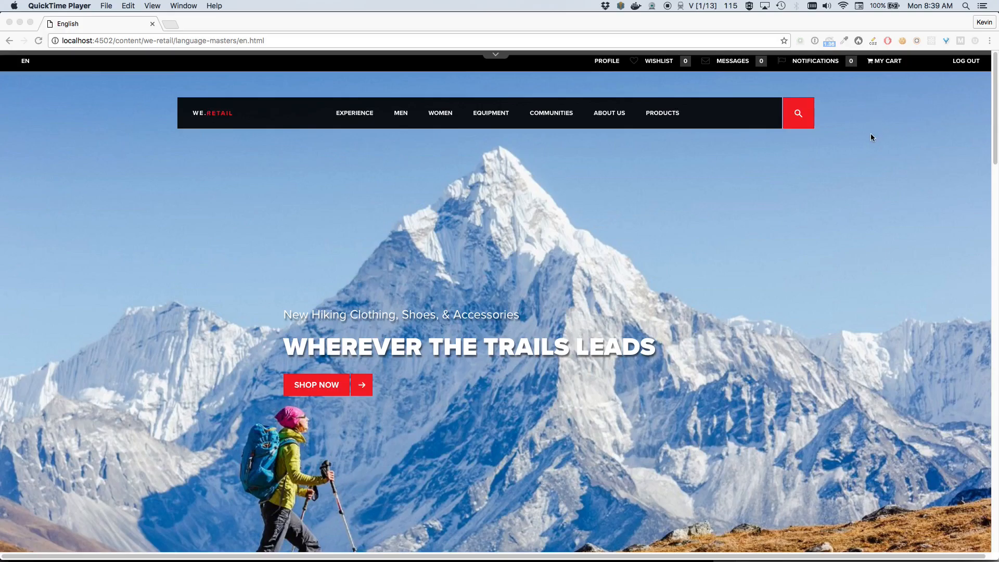
pyautogui.moveTo(480, 165)
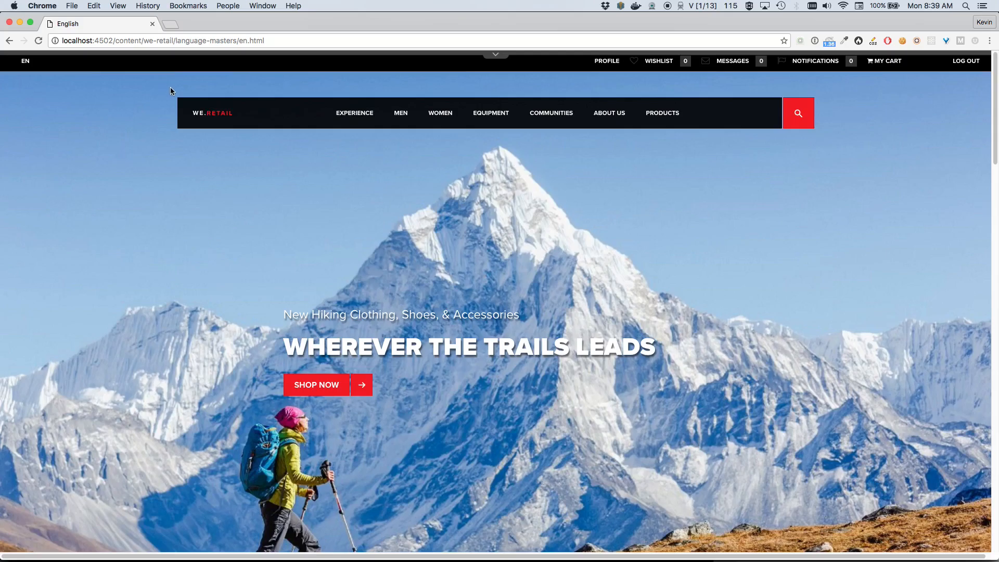
pyautogui.moveTo(901, 119)
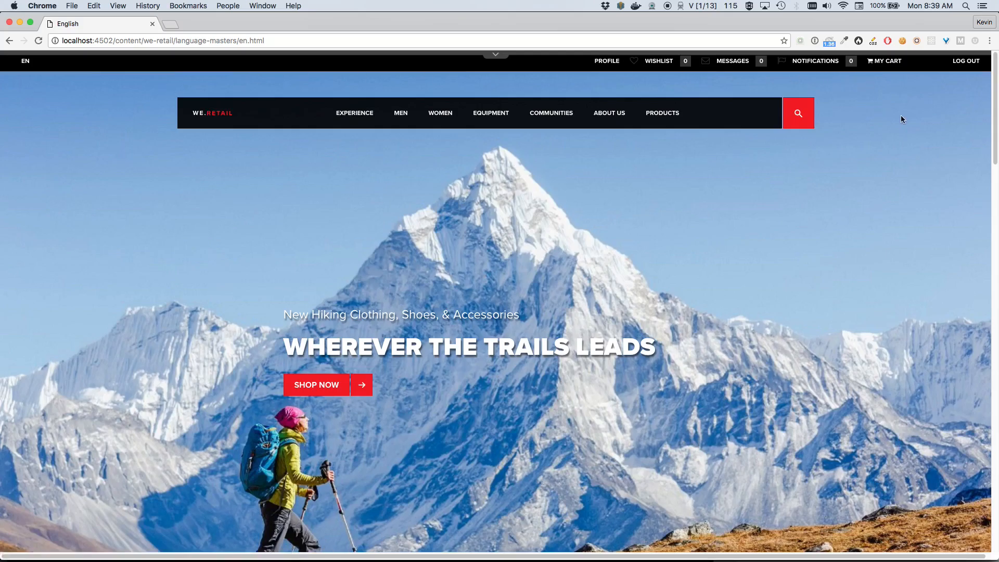
pyautogui.moveTo(824, 92)
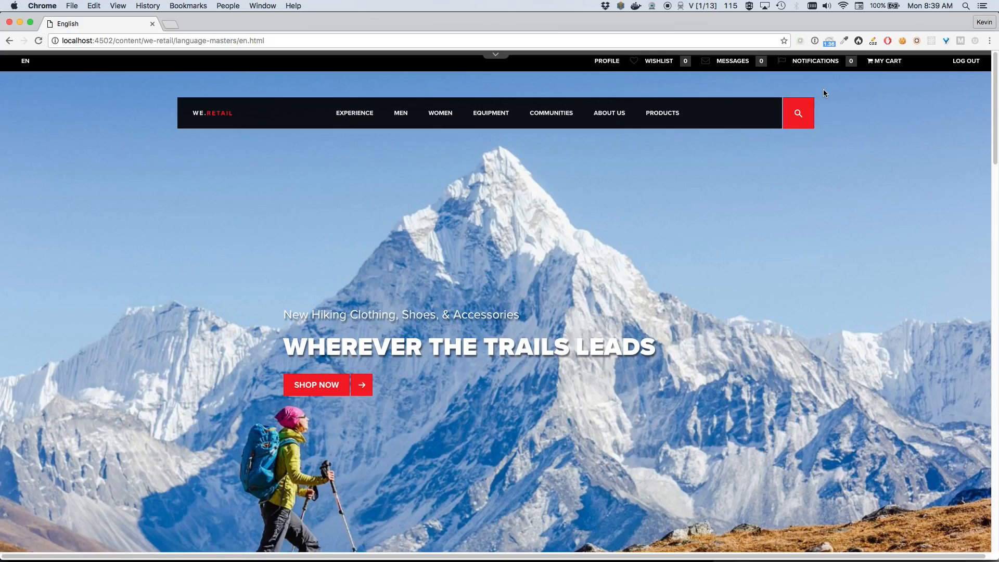
pyautogui.moveTo(827, 95)
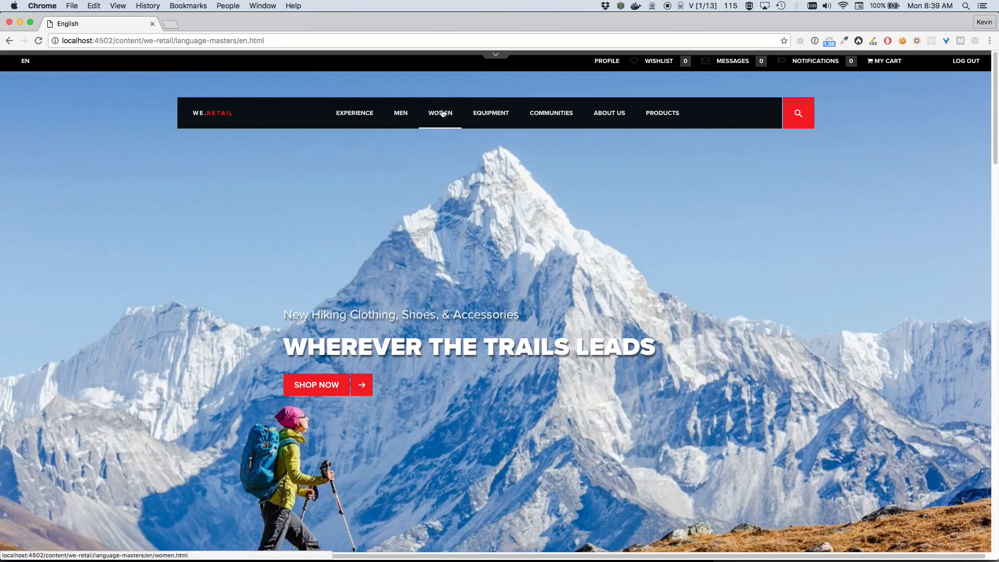
# From the Women section, open the Sonja Insulated Jacket product page
pyautogui.click(439, 113)
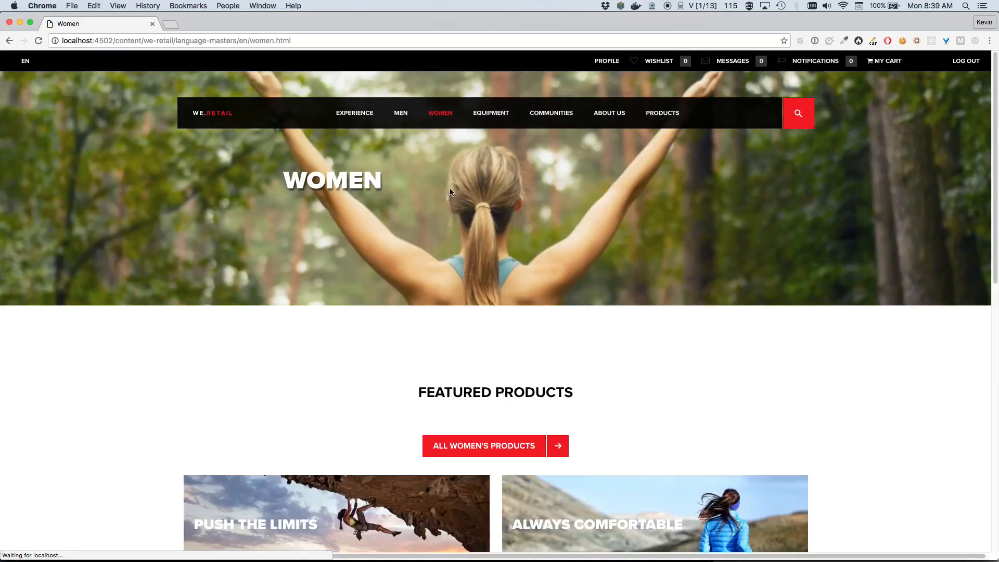
pyautogui.scroll(-3)
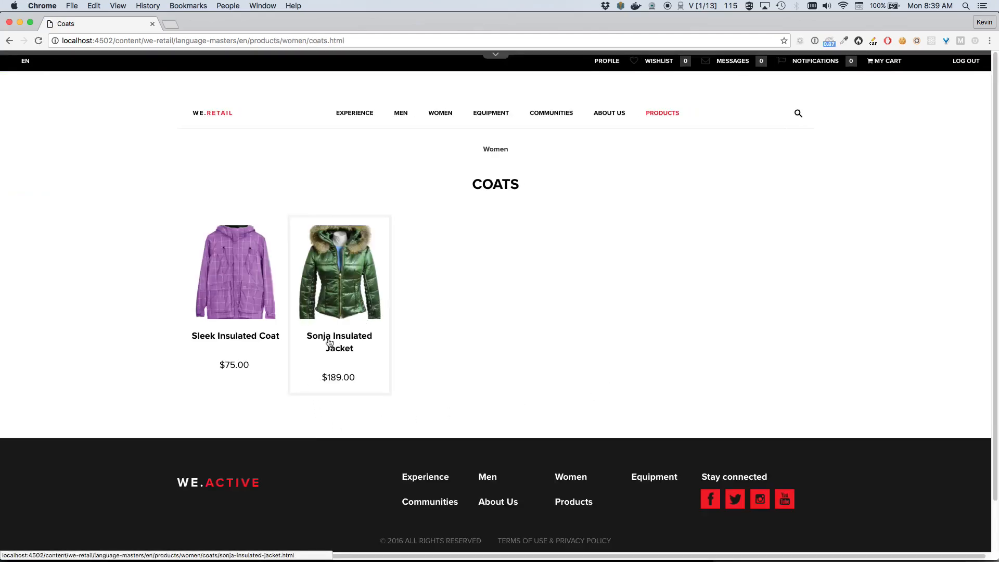
pyautogui.click(338, 272)
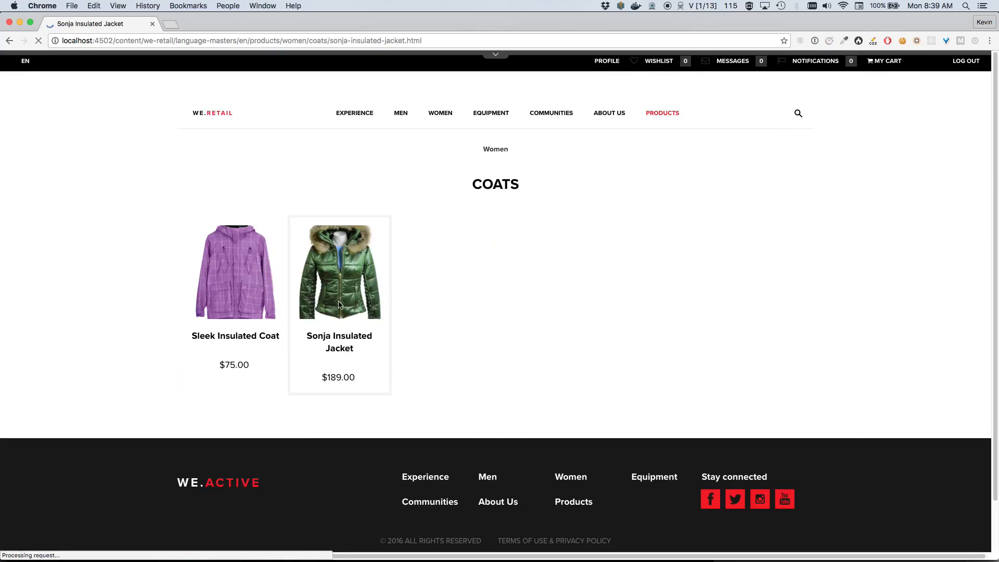
pyautogui.click(339, 271)
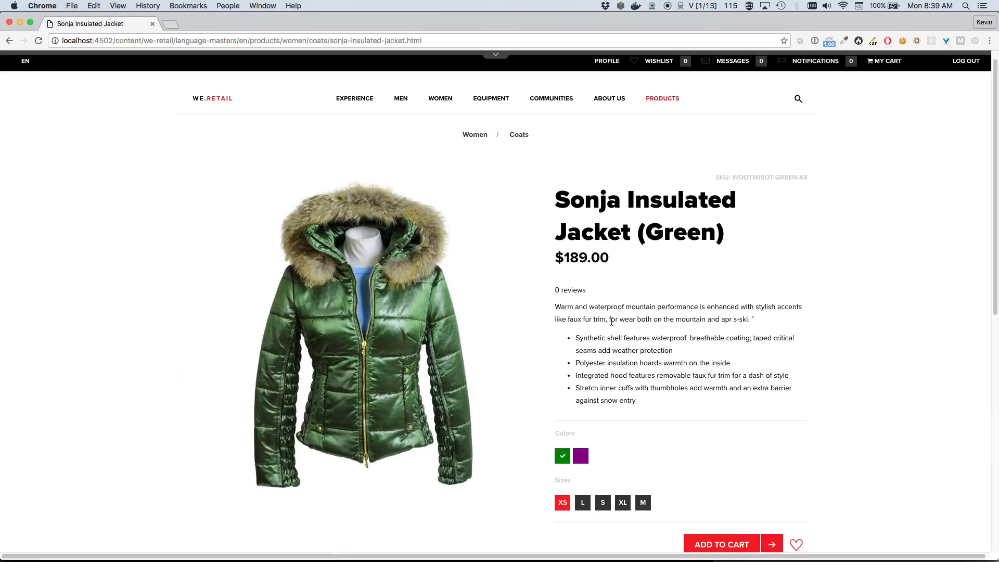
pyautogui.scroll(-3)
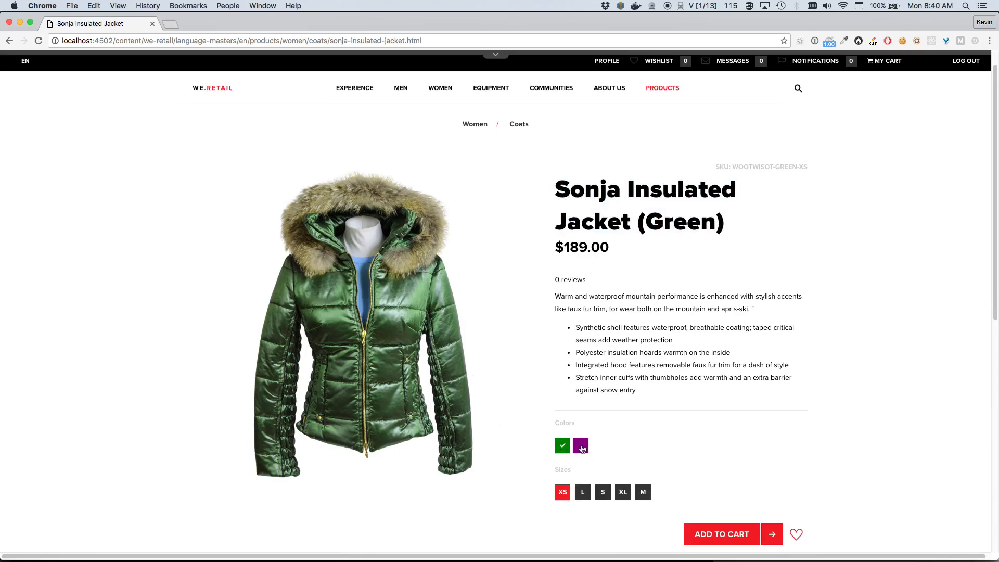
# Show the jacket in purple and try sizes XL and M
pyautogui.click(580, 445)
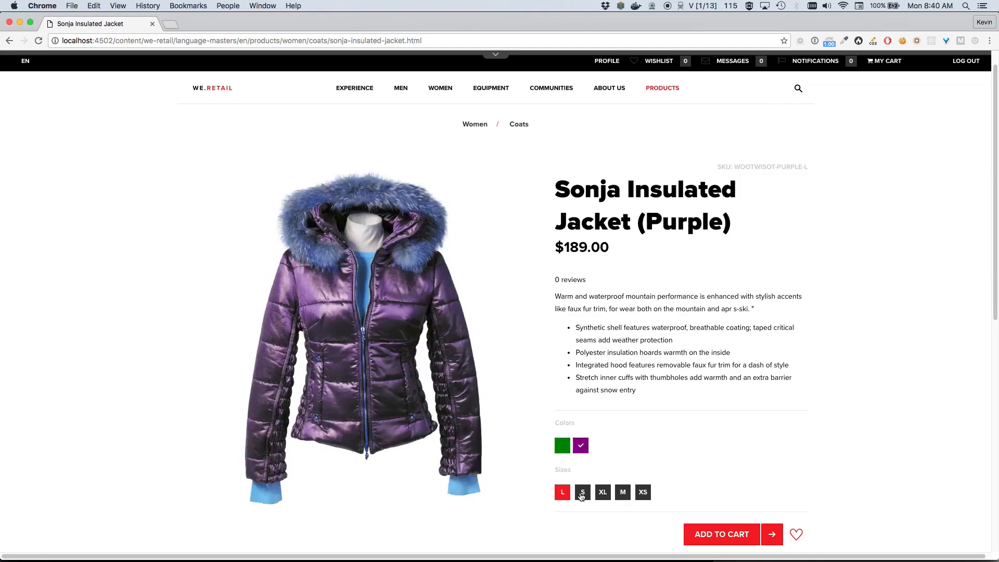
pyautogui.click(602, 492)
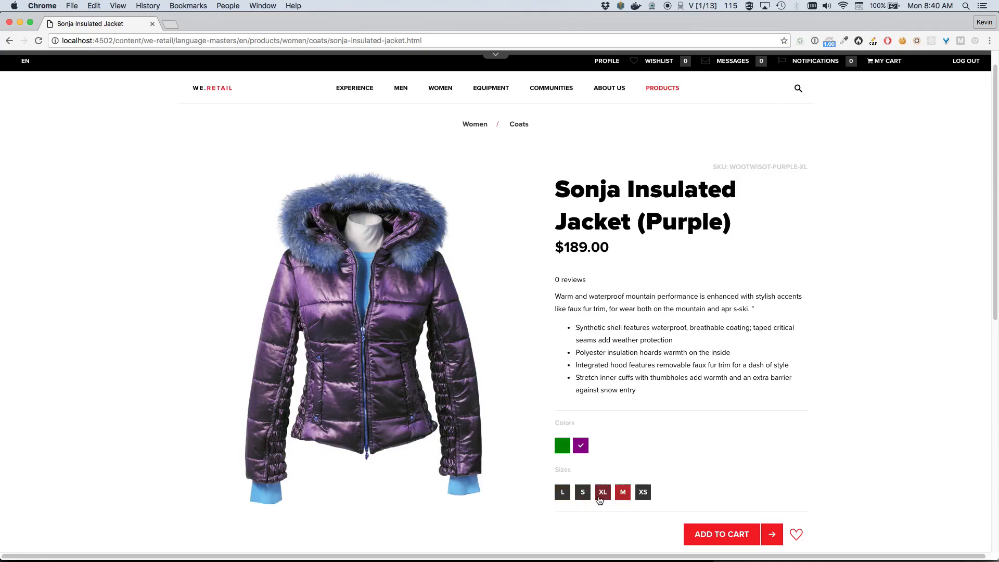
pyautogui.click(622, 492)
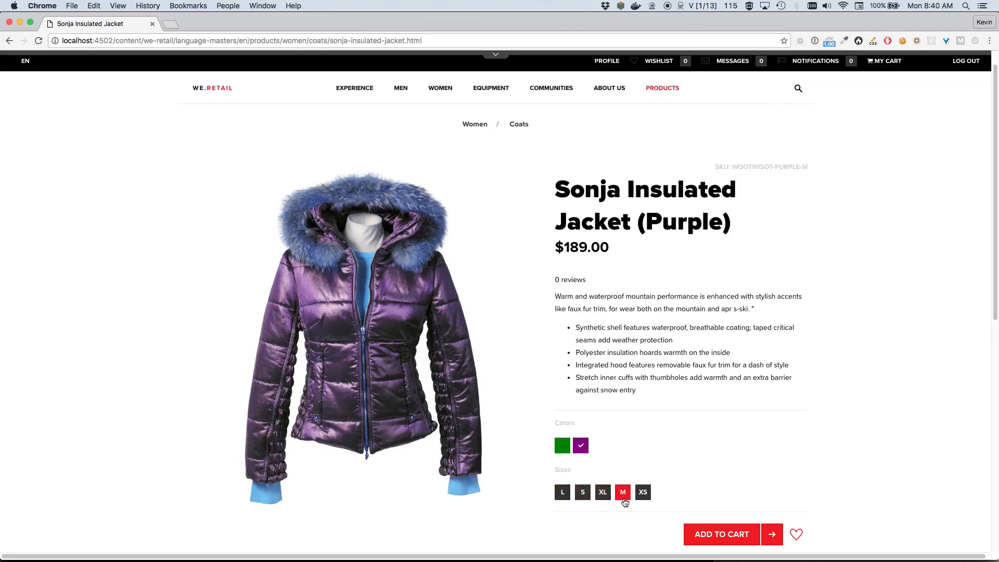
pyautogui.click(581, 492)
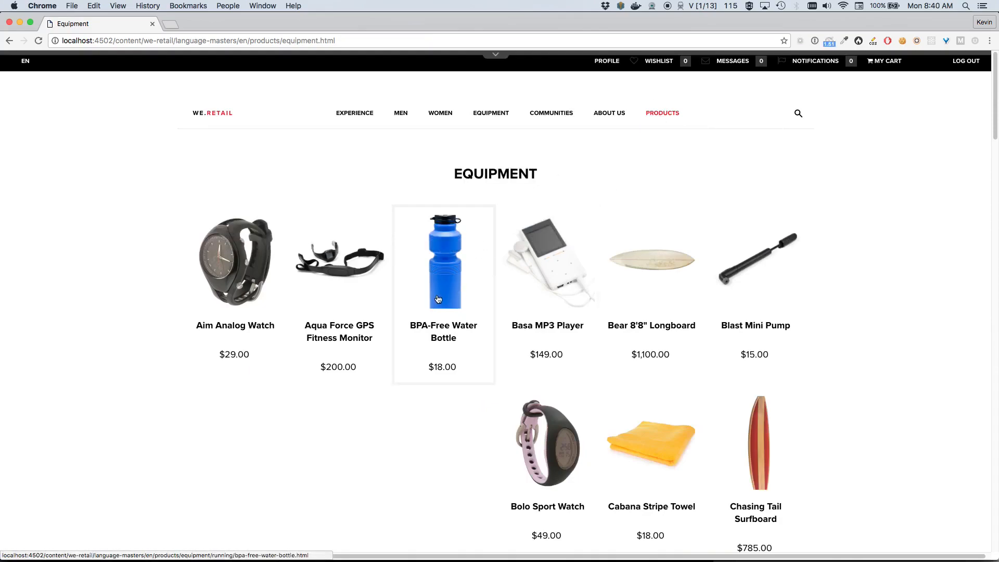
# Open the BPA-Free Water Bottle product page at $18.00 from the Equipment listing
pyautogui.click(443, 259)
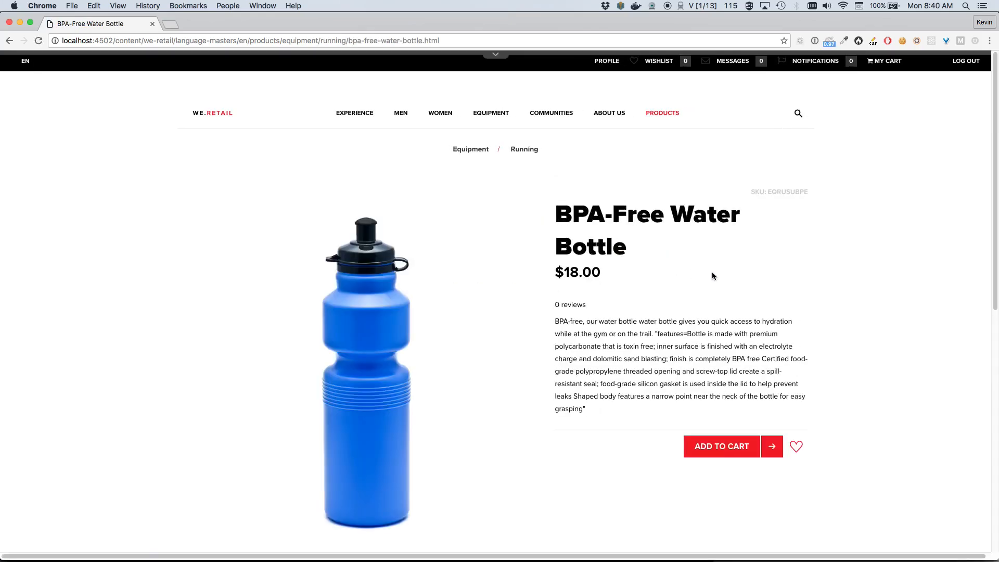
pyautogui.moveTo(710, 276)
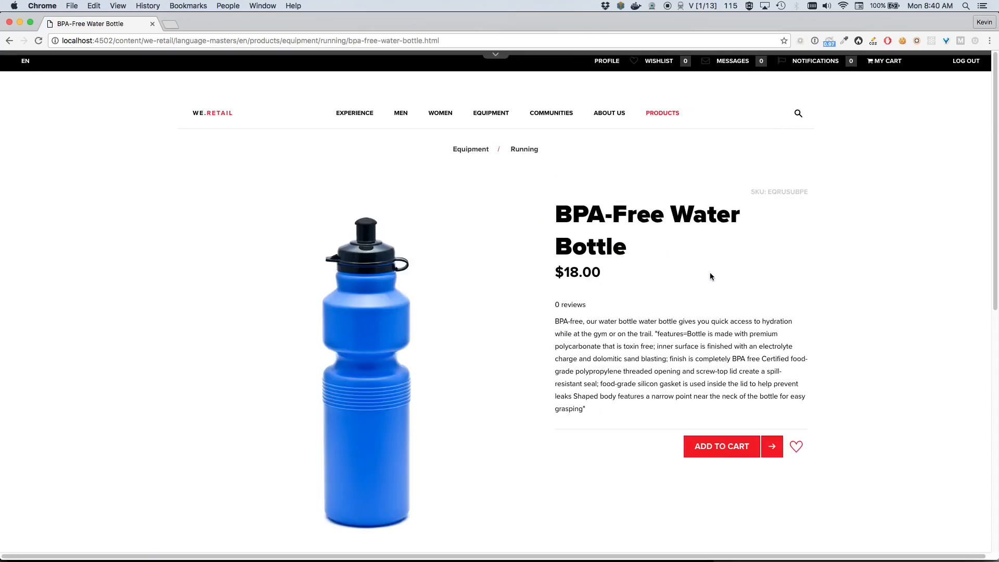
pyautogui.moveTo(636, 418)
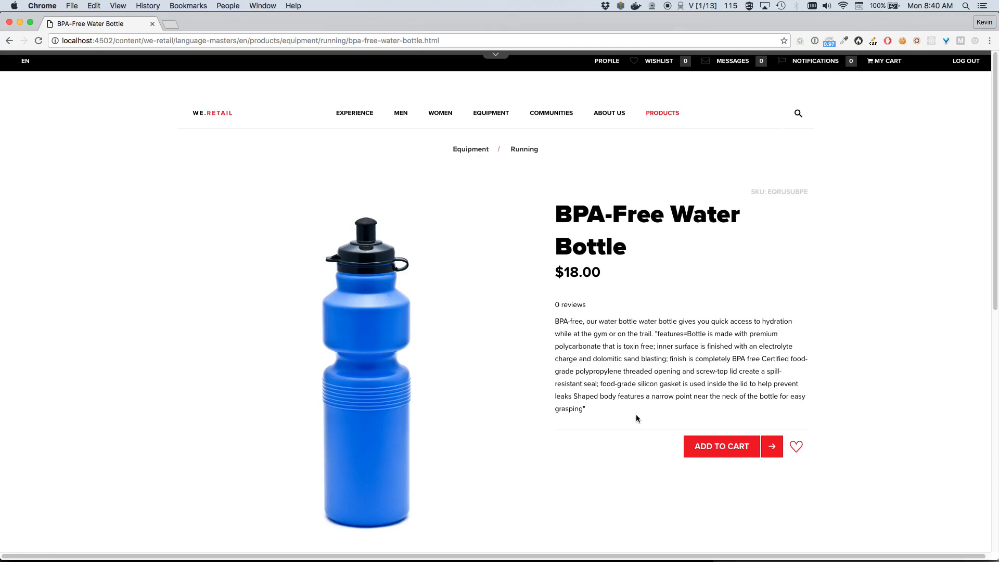
pyautogui.moveTo(659, 294)
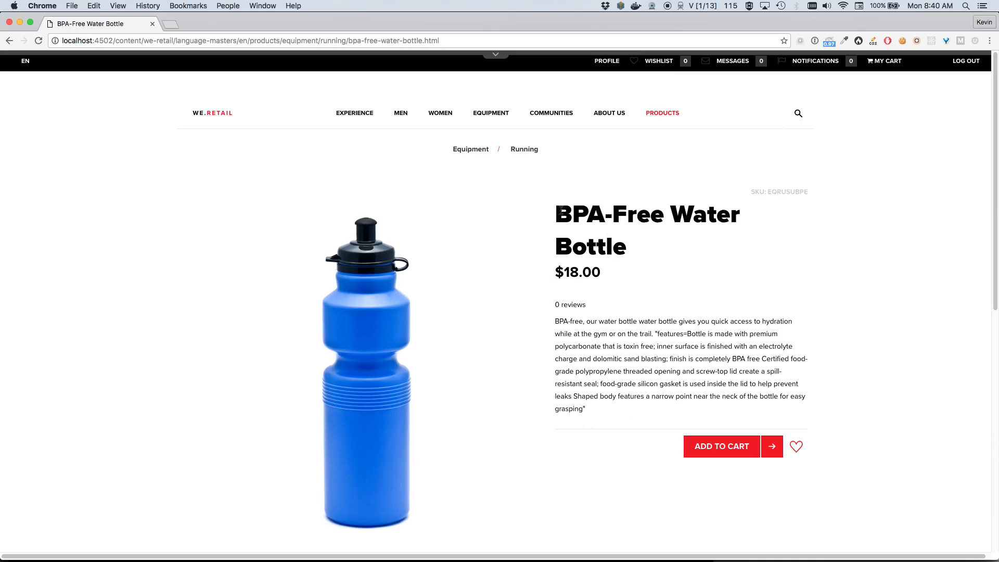
pyautogui.moveTo(782, 282)
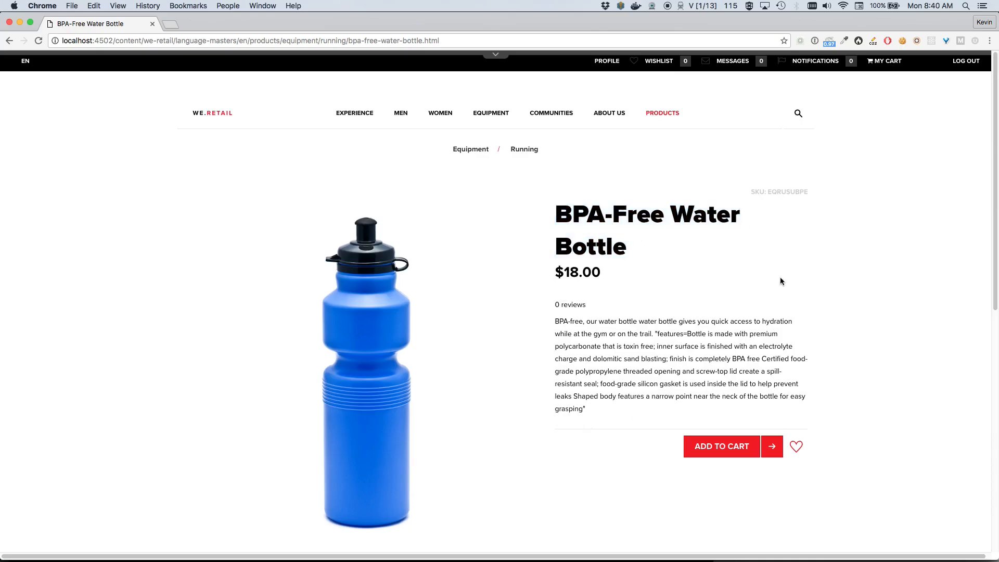
pyautogui.moveTo(801, 290)
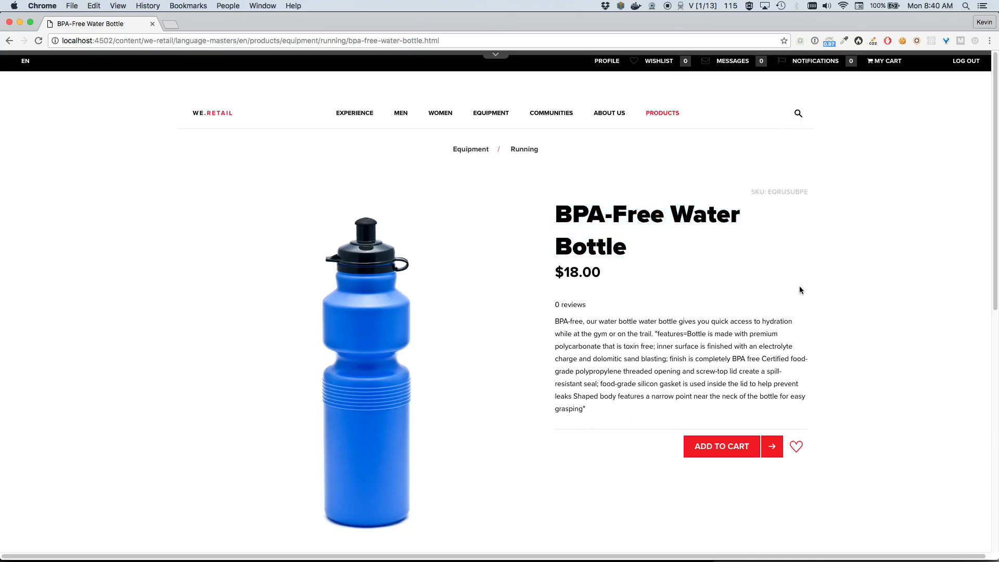
pyautogui.moveTo(826, 300)
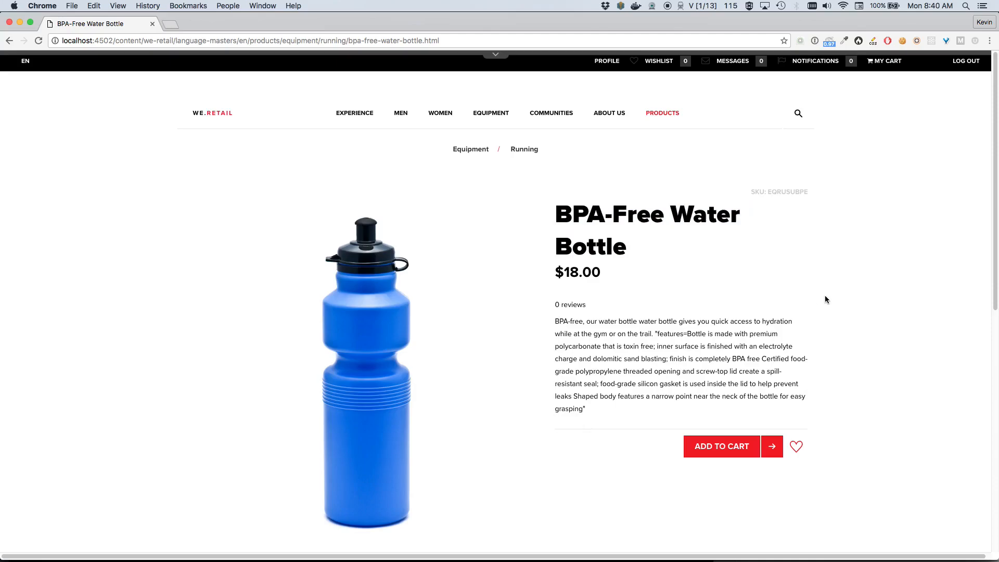
pyautogui.moveTo(848, 305)
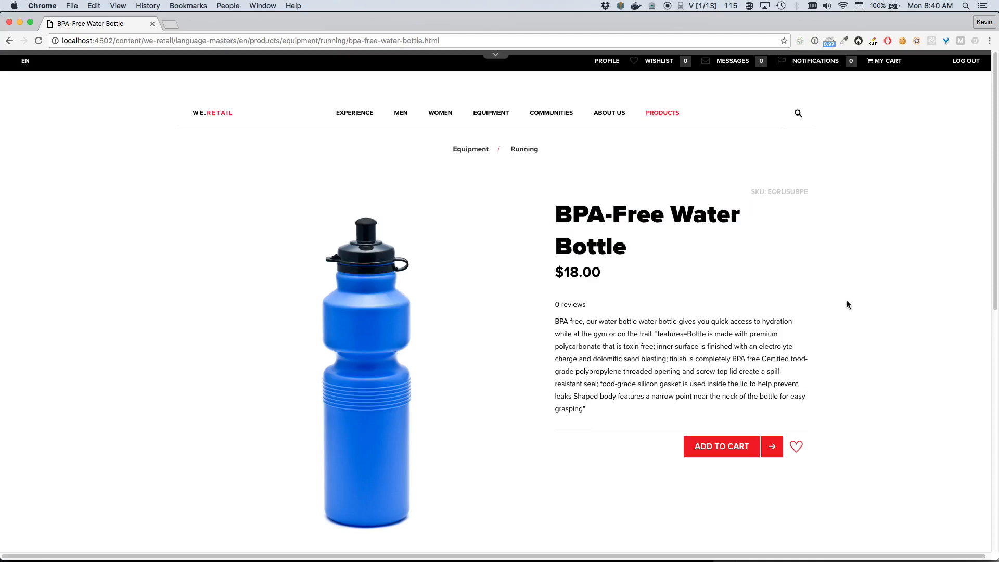
pyautogui.moveTo(834, 278)
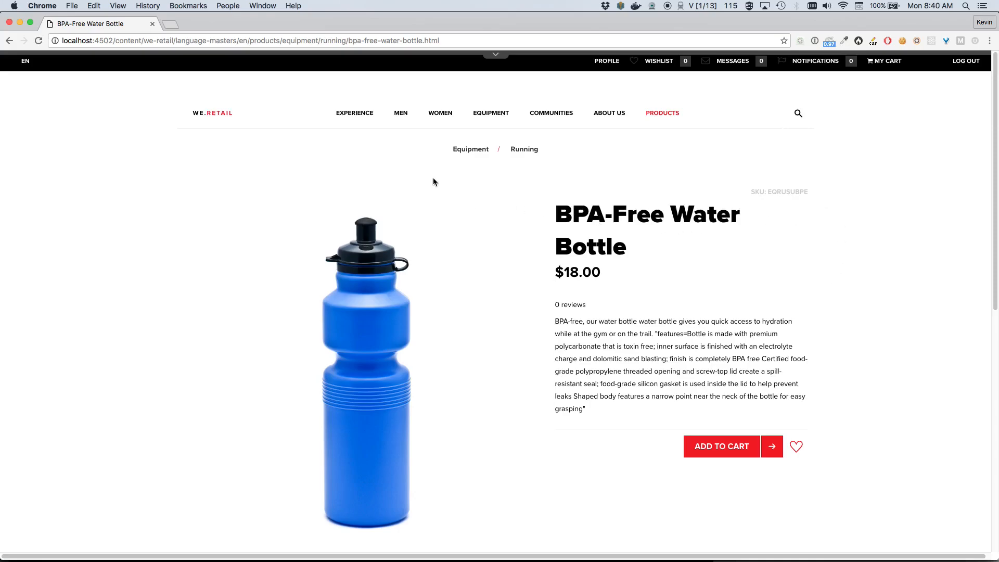
pyautogui.moveTo(400, 112)
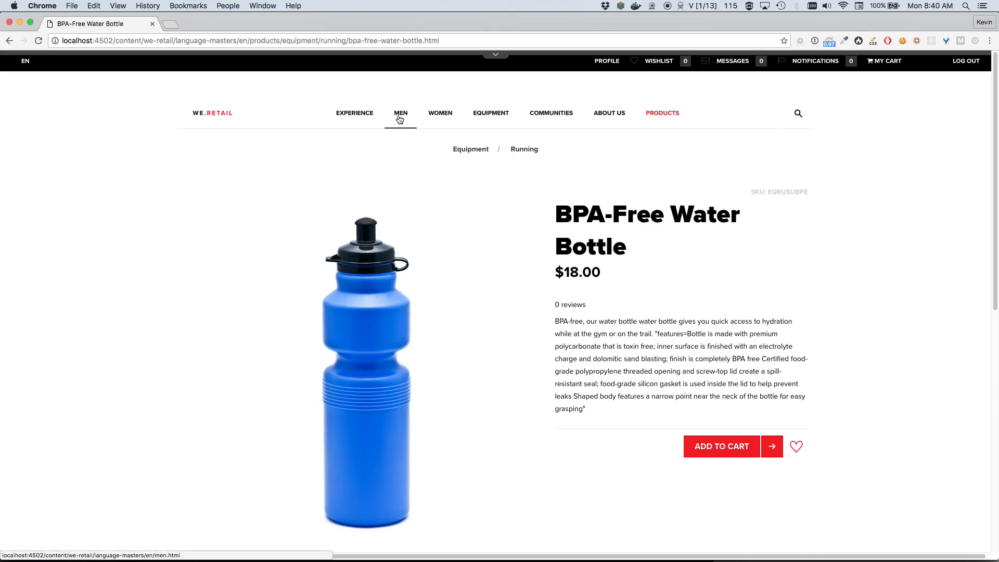
# From the Men section, open the El Gordo Down Jacket product page
pyautogui.click(400, 113)
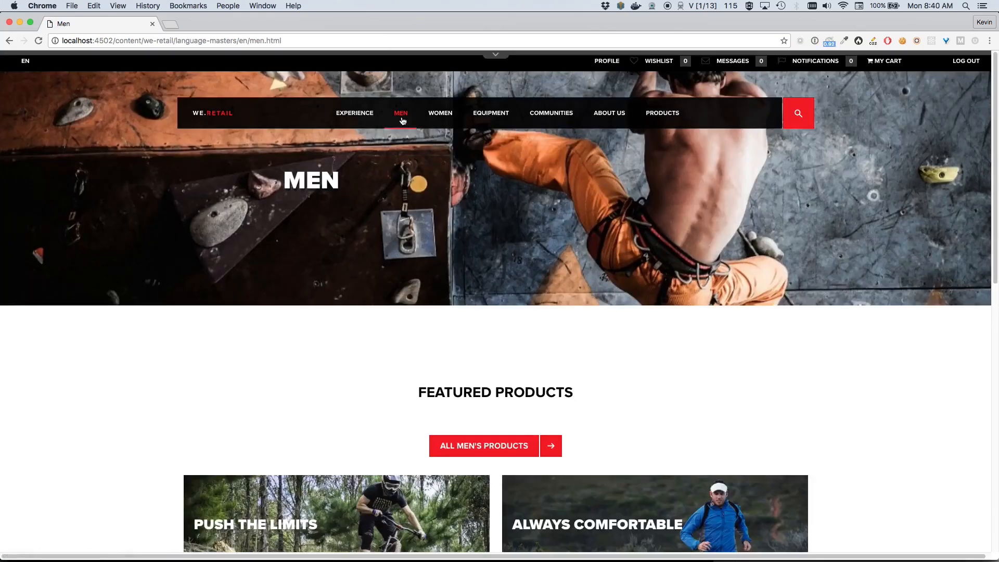
pyautogui.scroll(-3)
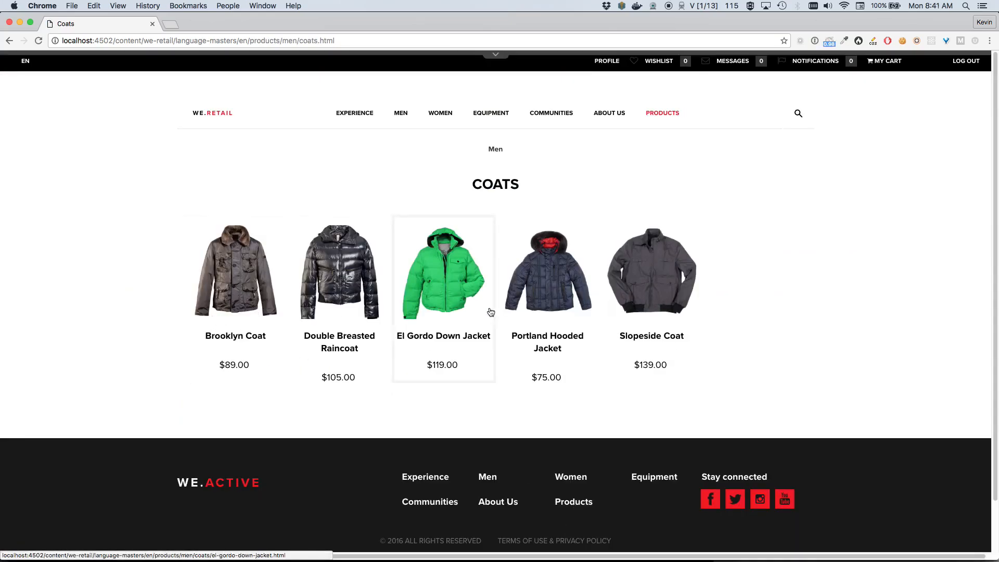
pyautogui.moveTo(392, 334)
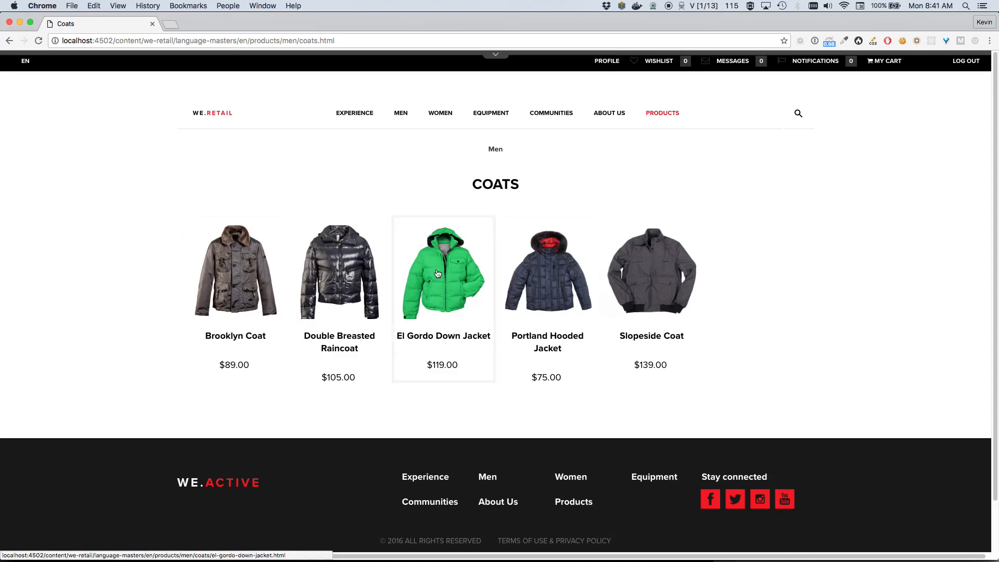
pyautogui.moveTo(451, 300)
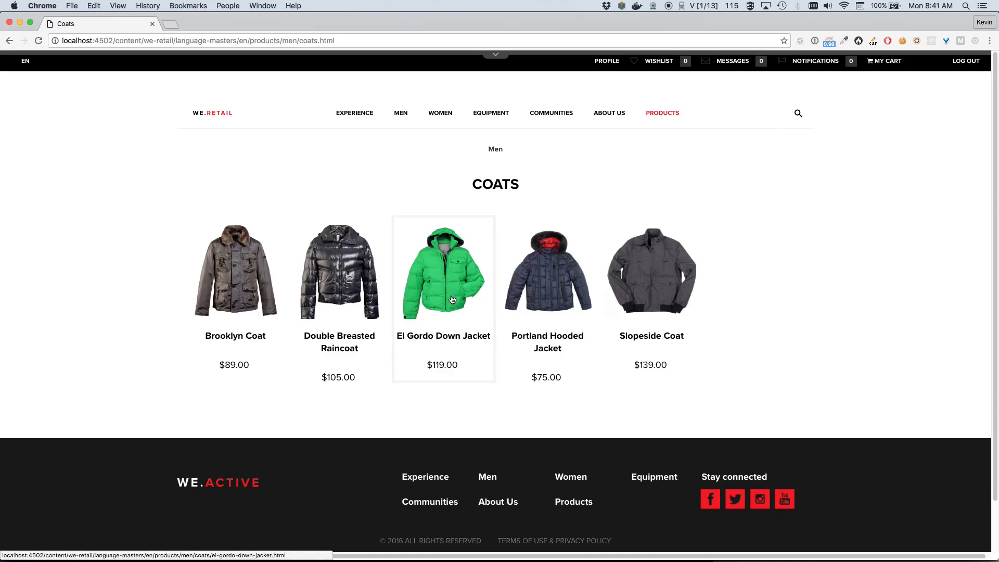
pyautogui.click(443, 277)
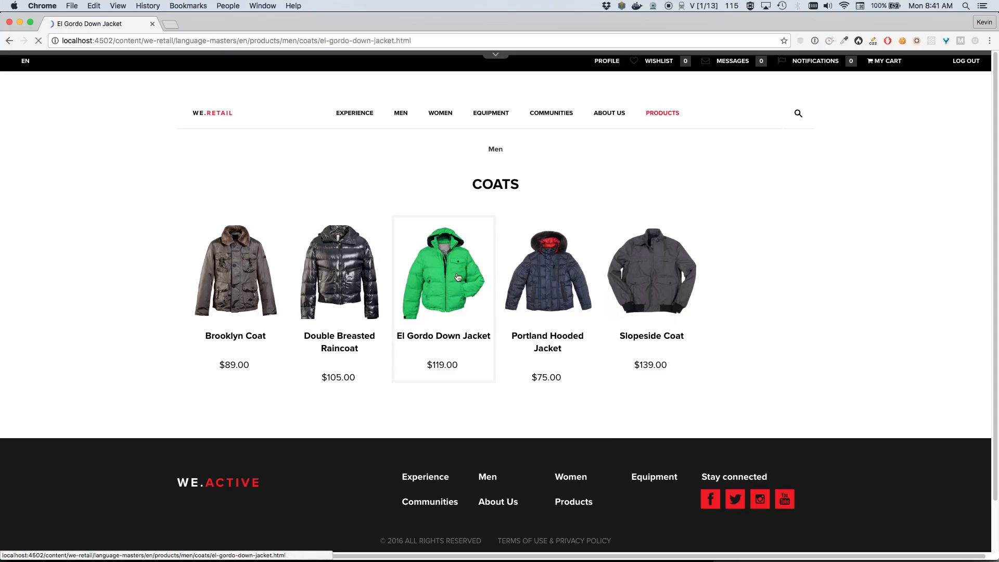
pyautogui.click(443, 269)
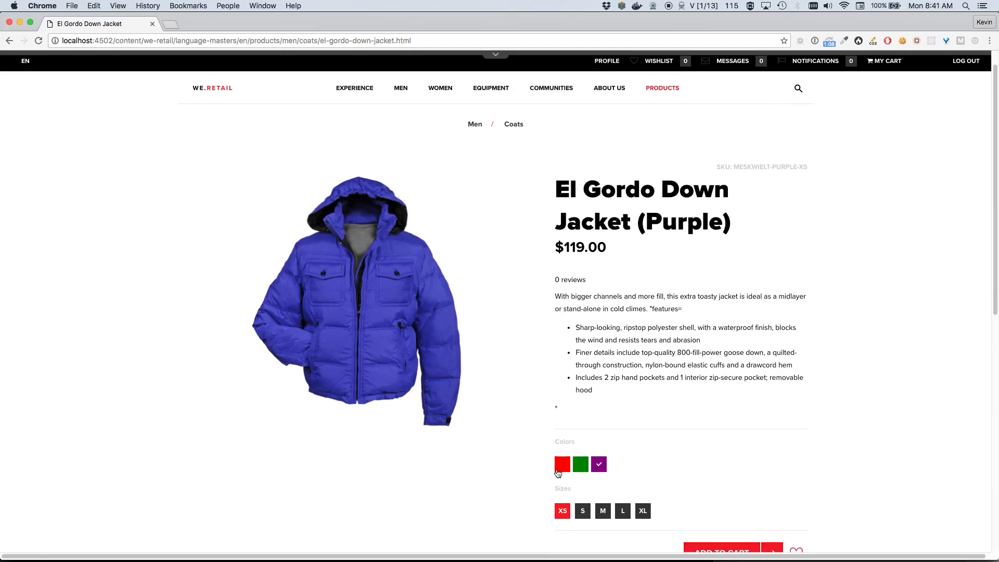
# Toggle the jacket between red and green, settling on green
pyautogui.click(562, 464)
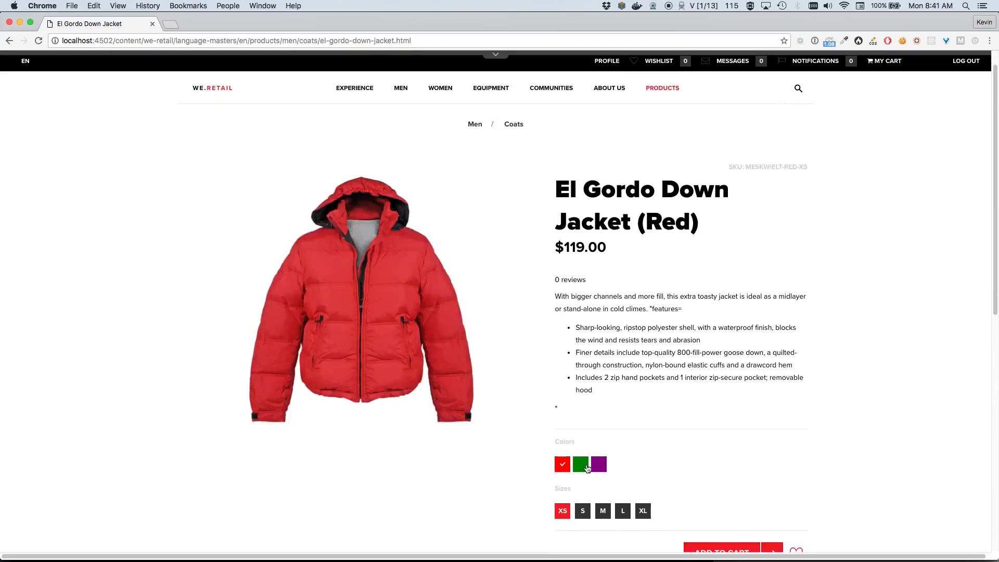
pyautogui.click(579, 463)
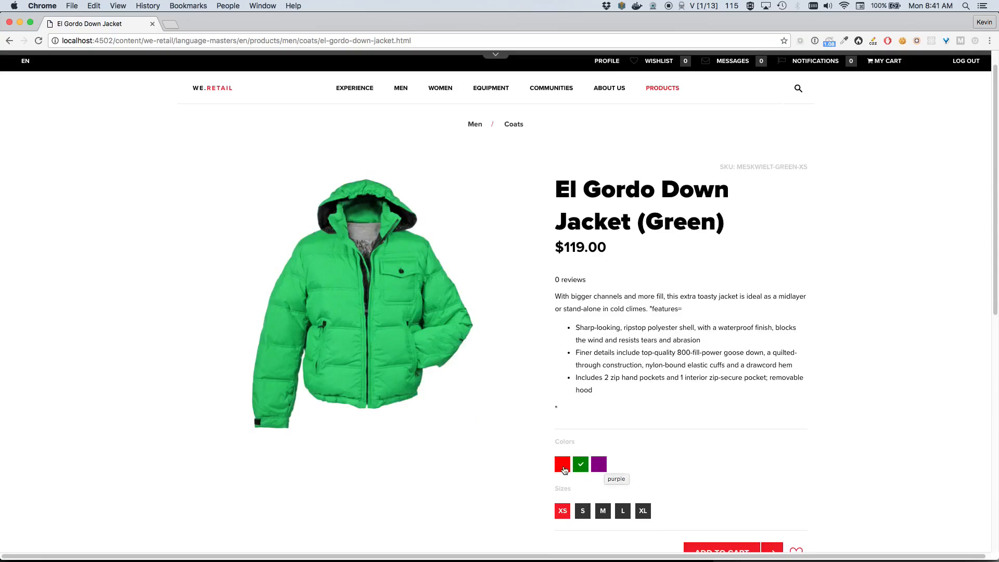
pyautogui.click(562, 463)
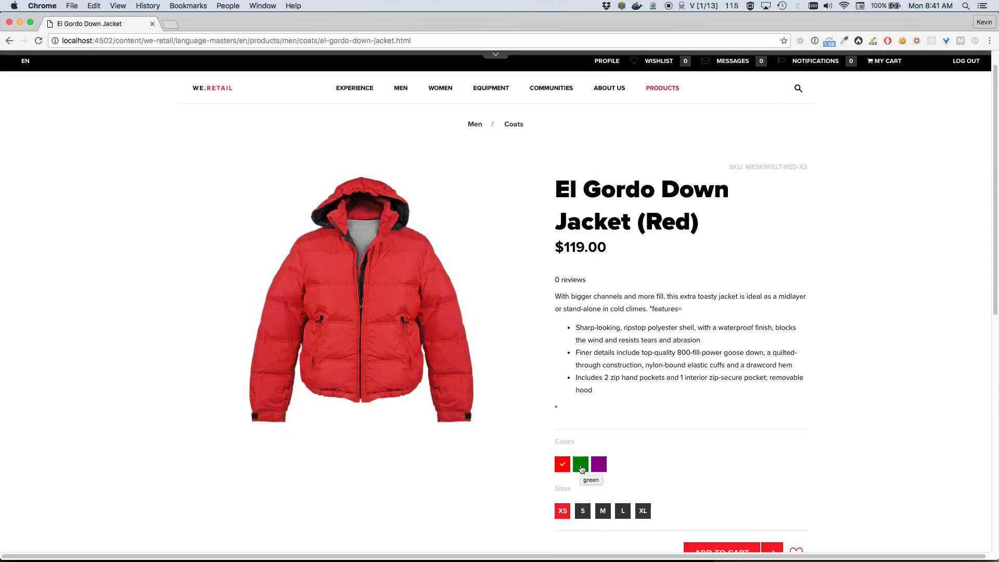
pyautogui.click(579, 464)
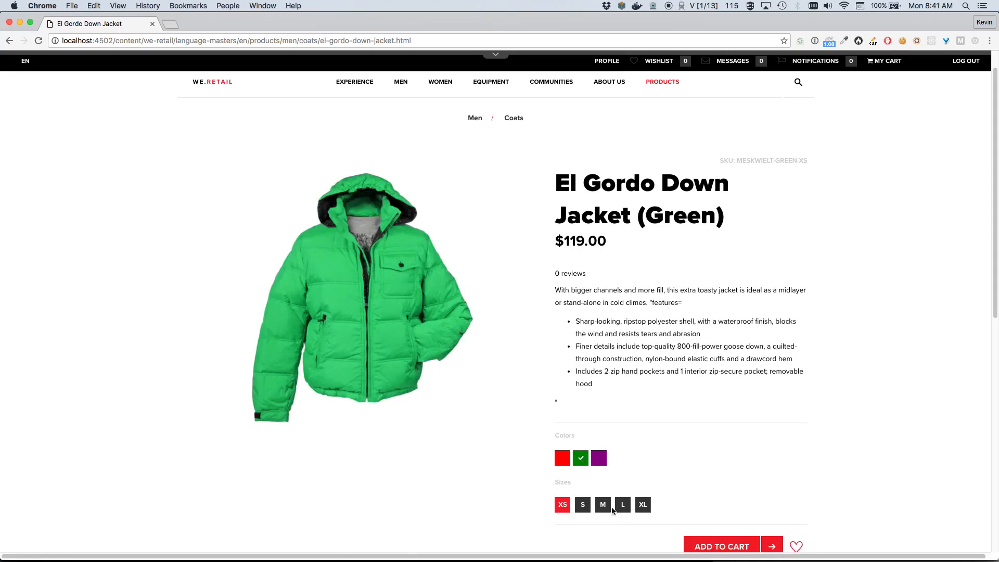
pyautogui.moveTo(610, 514)
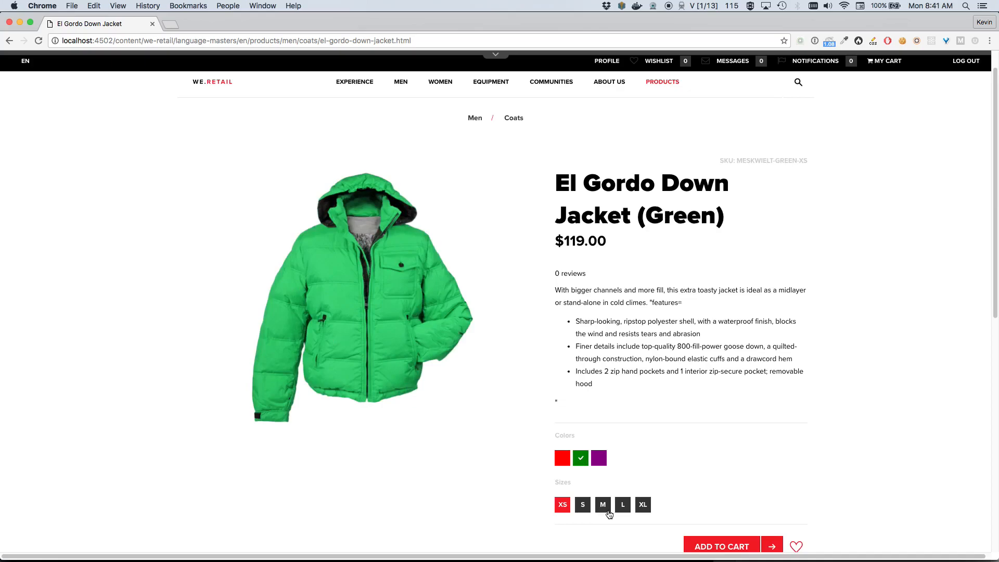
# Settle on size M and add the green jacket at $119.00 to the cart
pyautogui.click(622, 505)
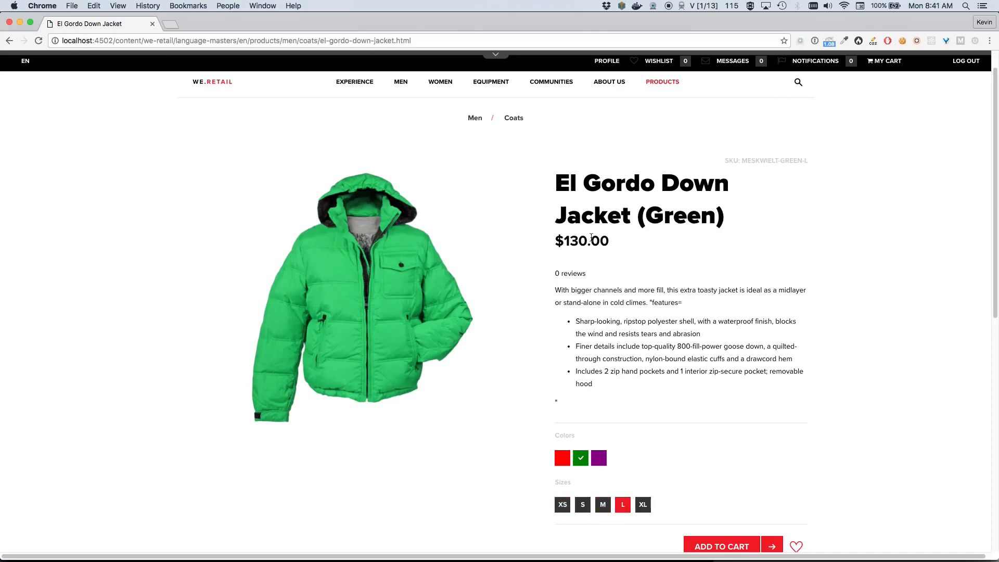
pyautogui.click(602, 505)
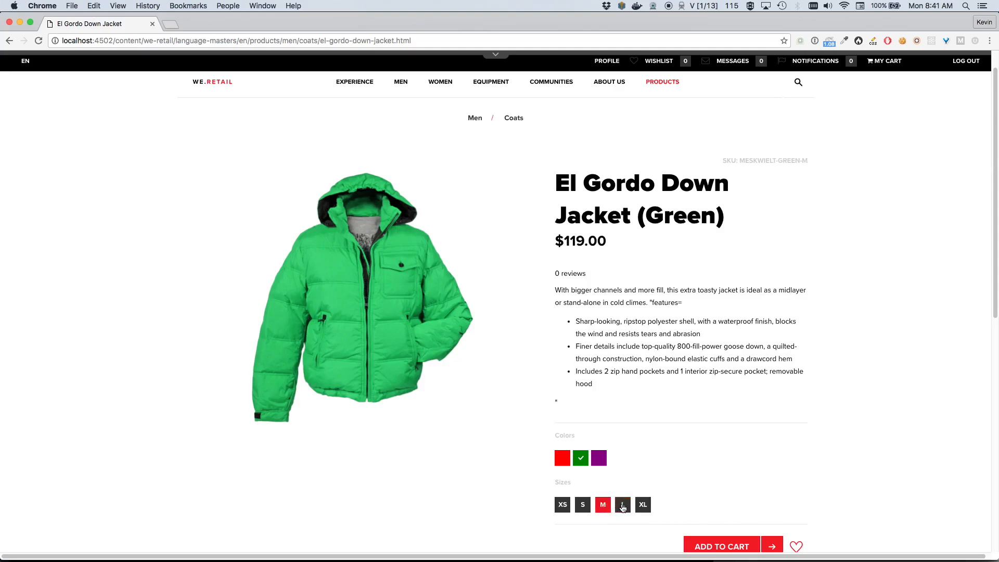
pyautogui.click(622, 505)
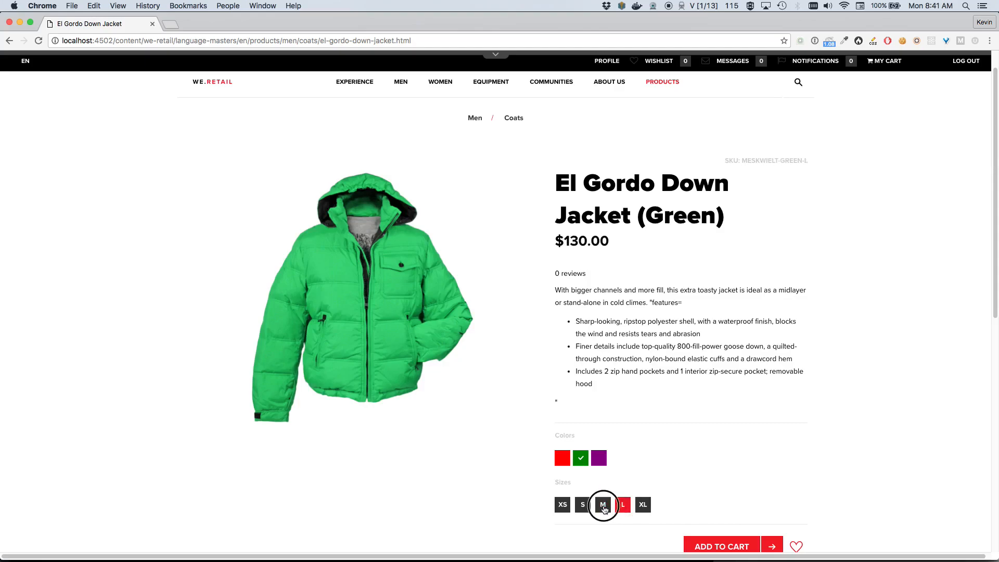
pyautogui.click(603, 504)
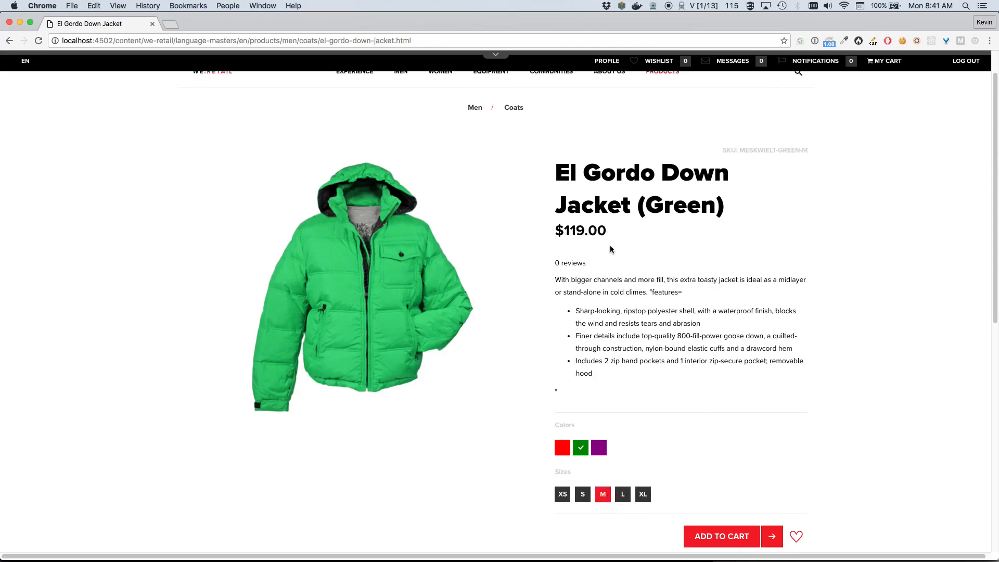
pyautogui.scroll(-3)
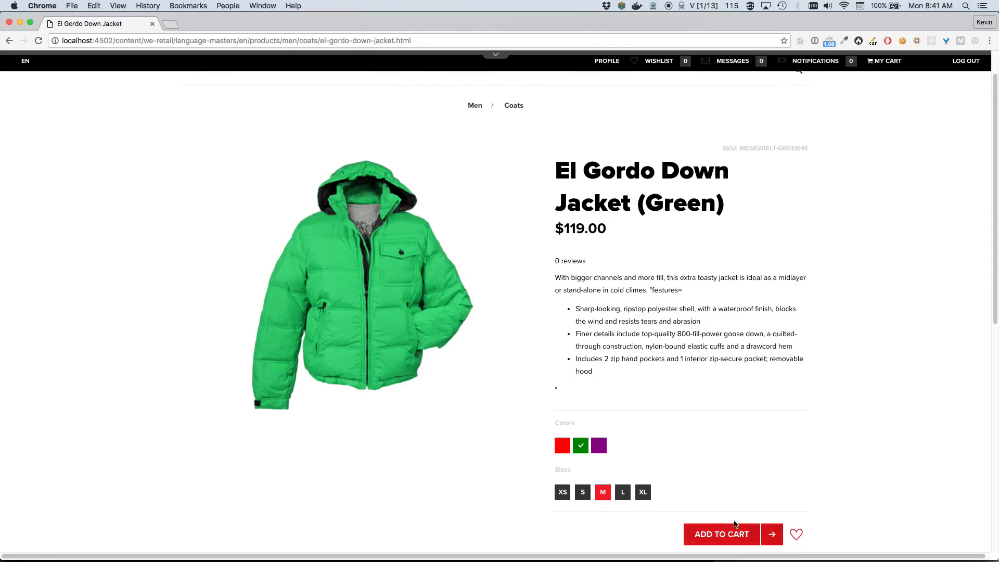
pyautogui.click(719, 533)
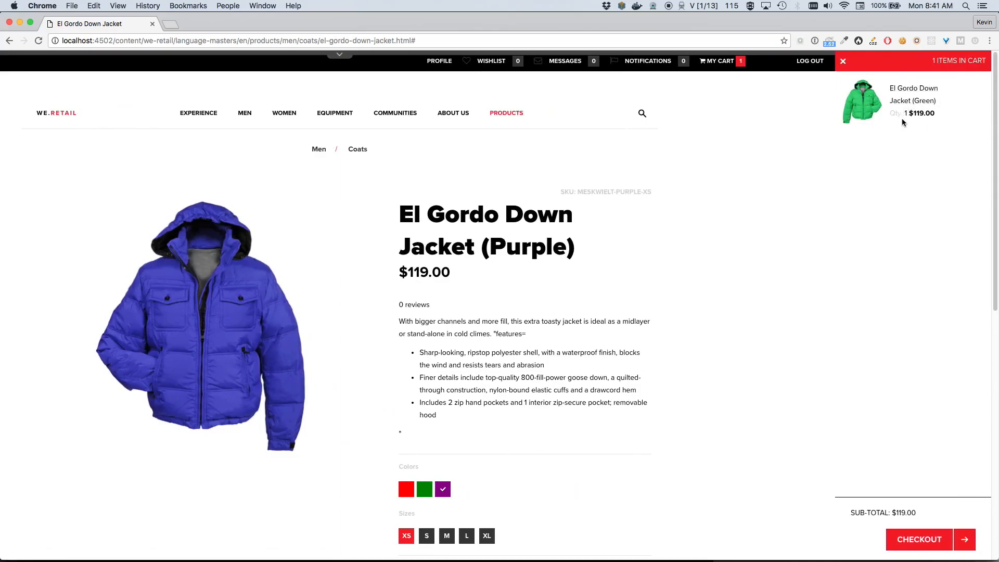
pyautogui.moveTo(892, 390)
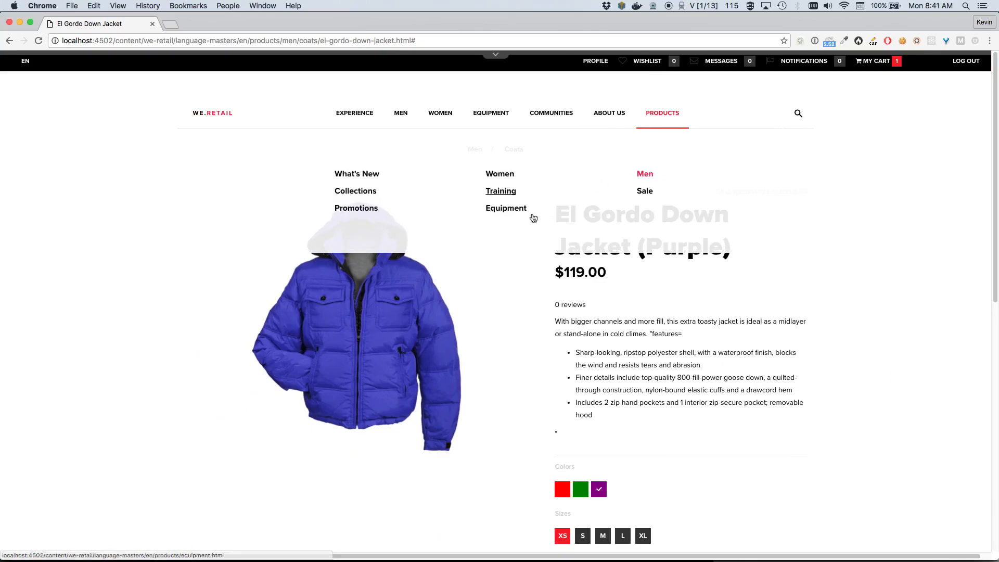
# Open Aim Analog Watch from Equipment and add it to the cart, subtotal $148.00
pyautogui.click(506, 208)
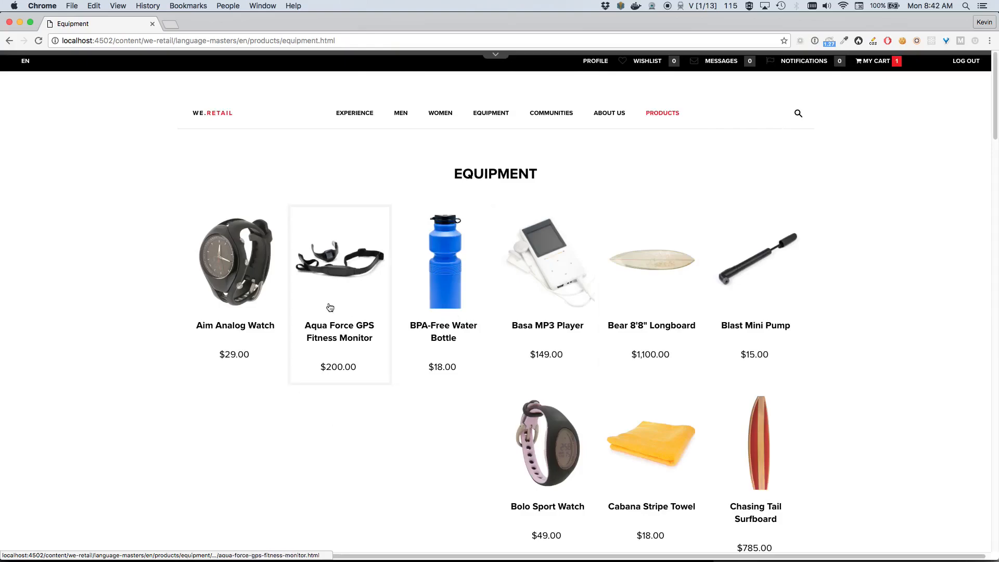
pyautogui.moveTo(234, 261)
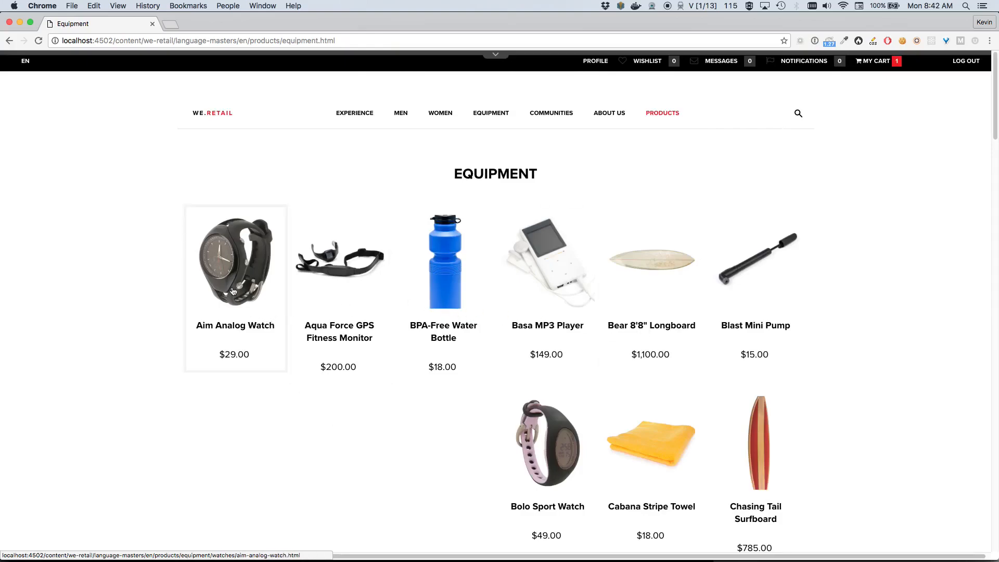
pyautogui.moveTo(237, 273)
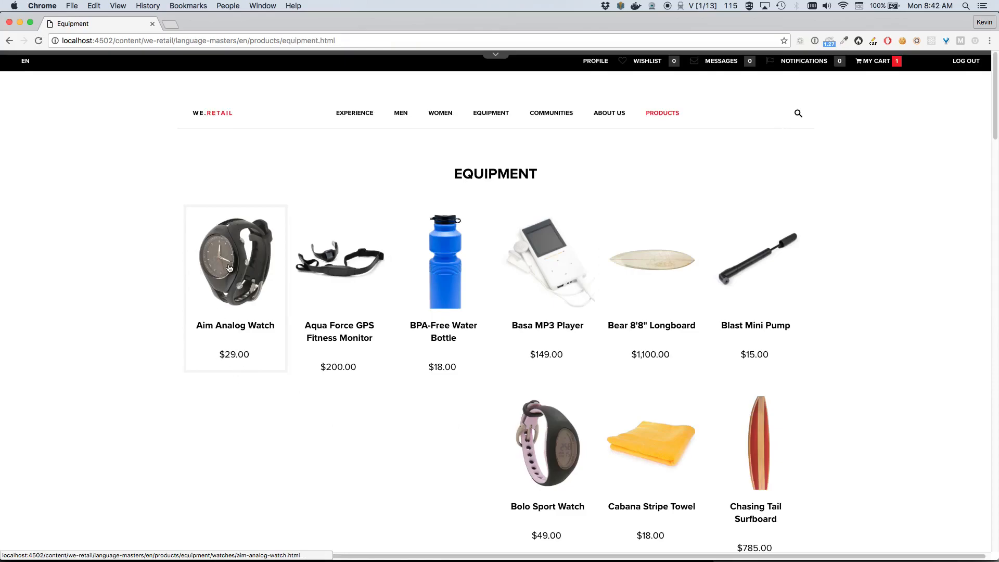
pyautogui.click(234, 261)
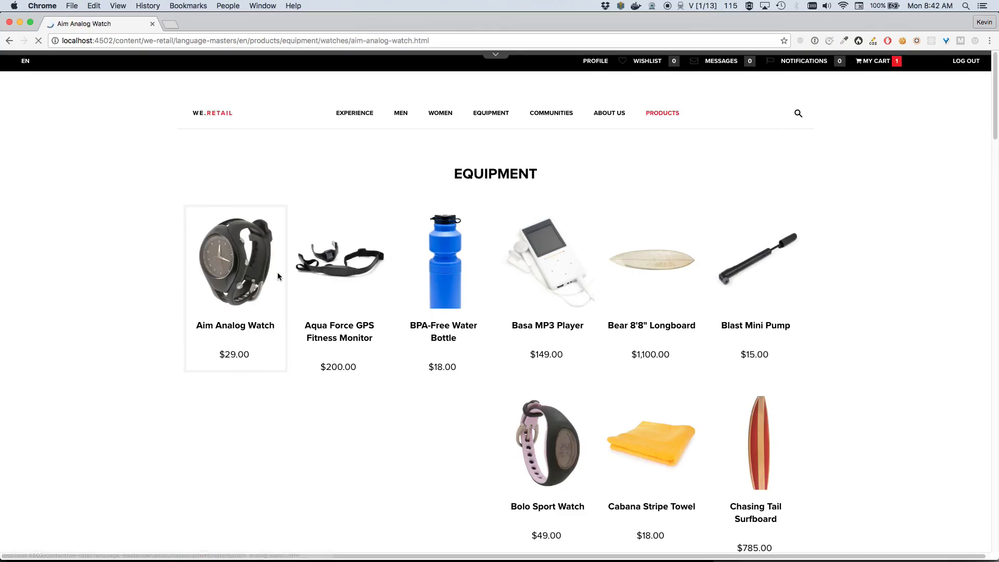
pyautogui.click(234, 261)
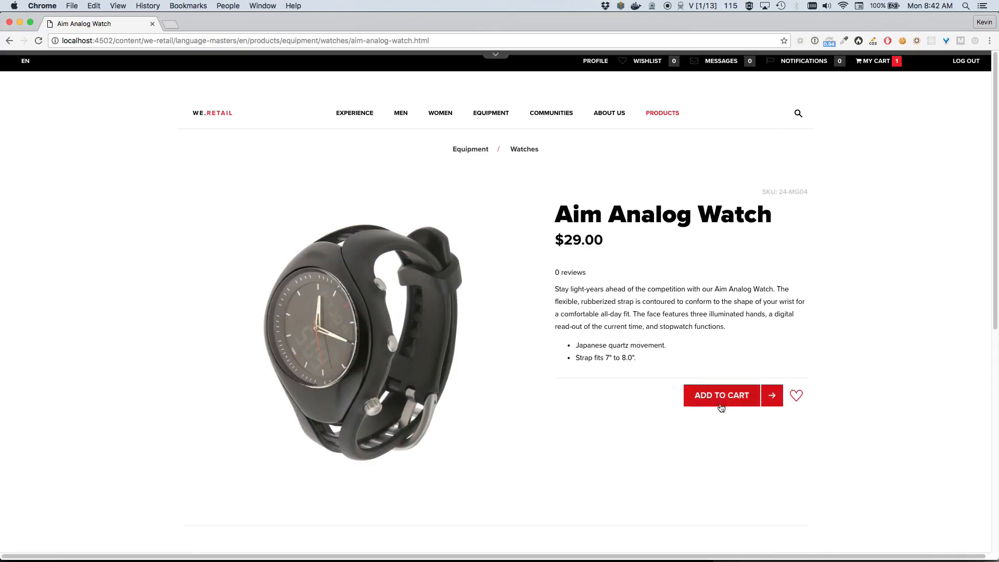
pyautogui.click(720, 396)
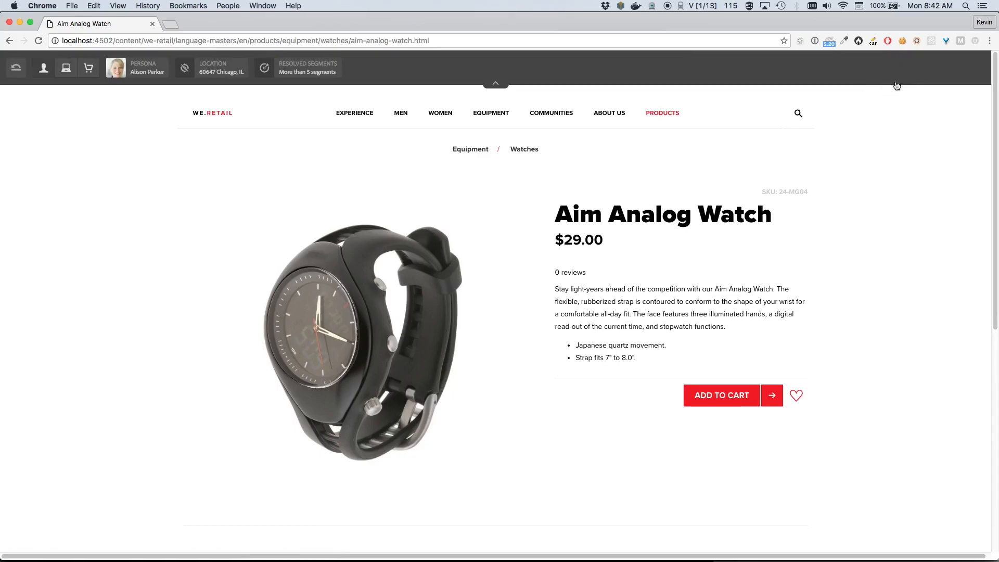
pyautogui.click(721, 395)
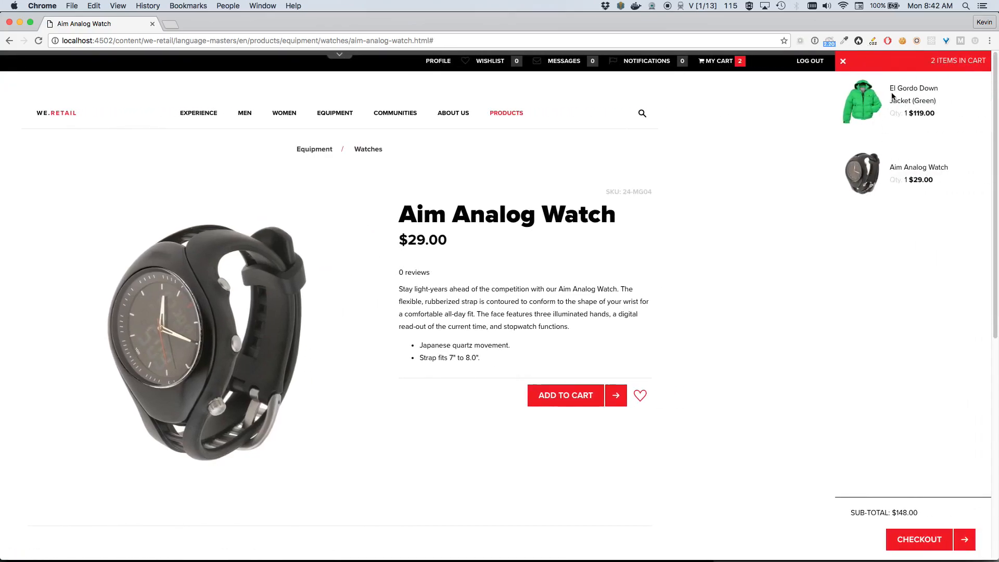
pyautogui.moveTo(898, 170)
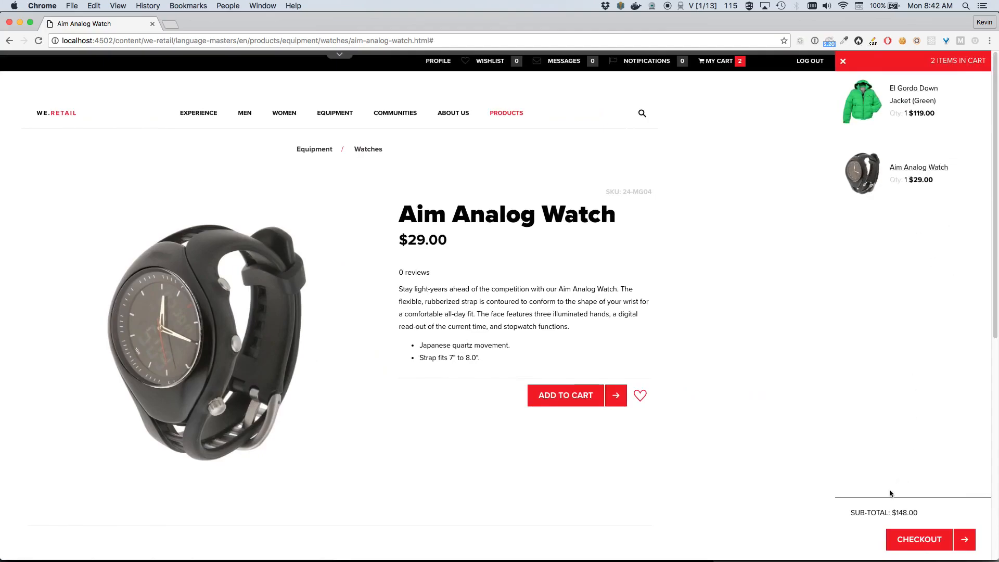
pyautogui.moveTo(827, 520)
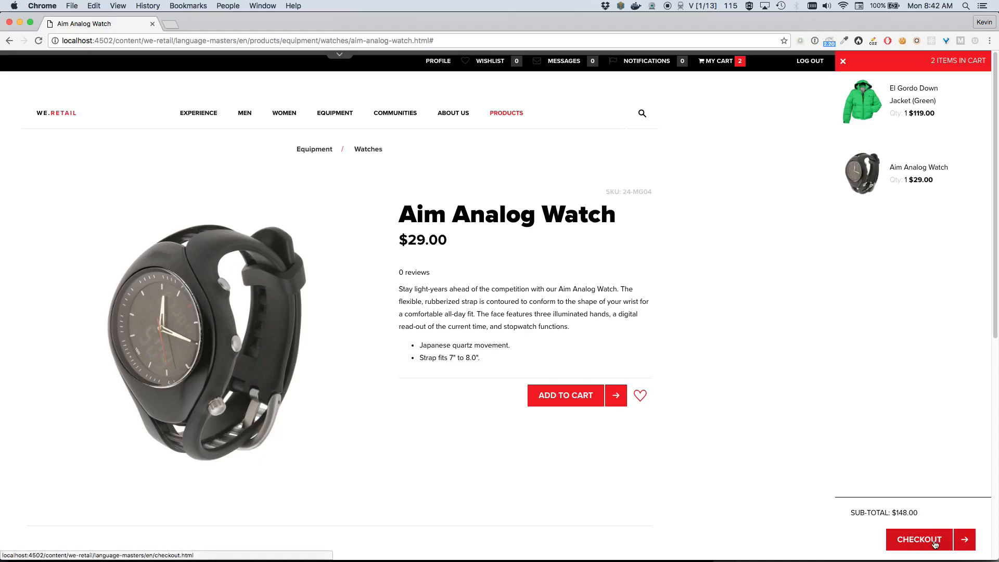
# Proceed to checkout with both items and review the jacket's colour and size
pyautogui.click(918, 539)
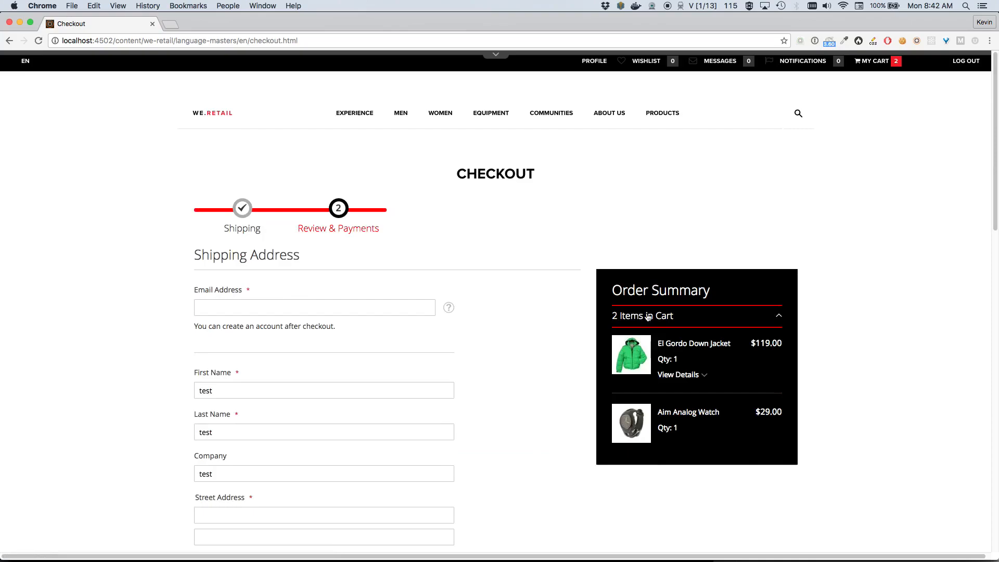
pyautogui.scroll(-3)
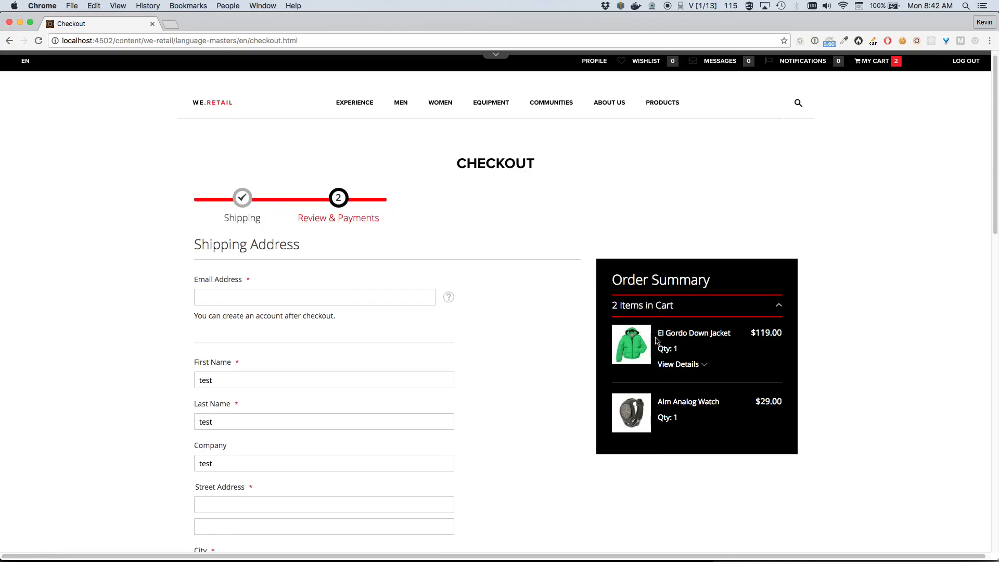
pyautogui.moveTo(691, 364)
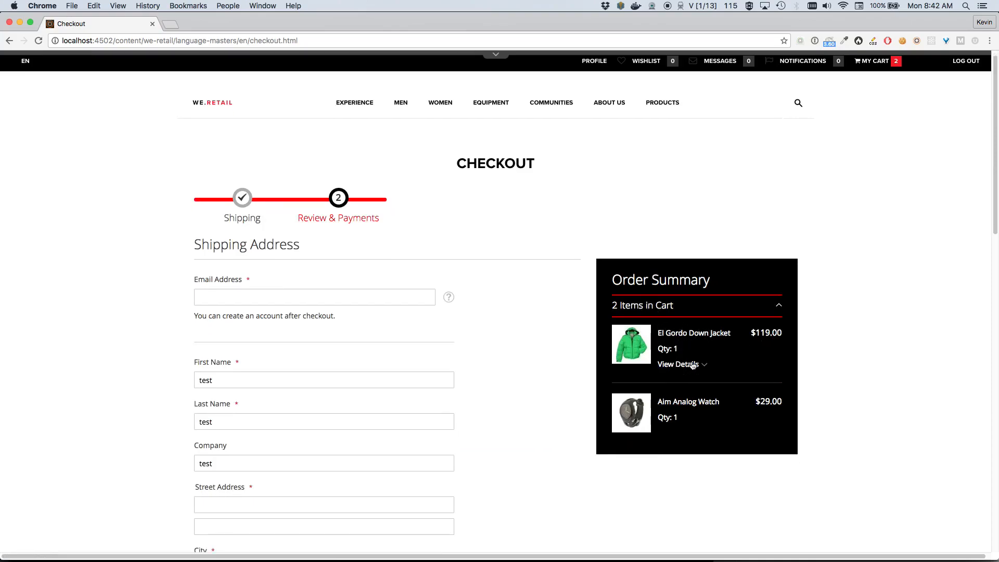
pyautogui.click(678, 364)
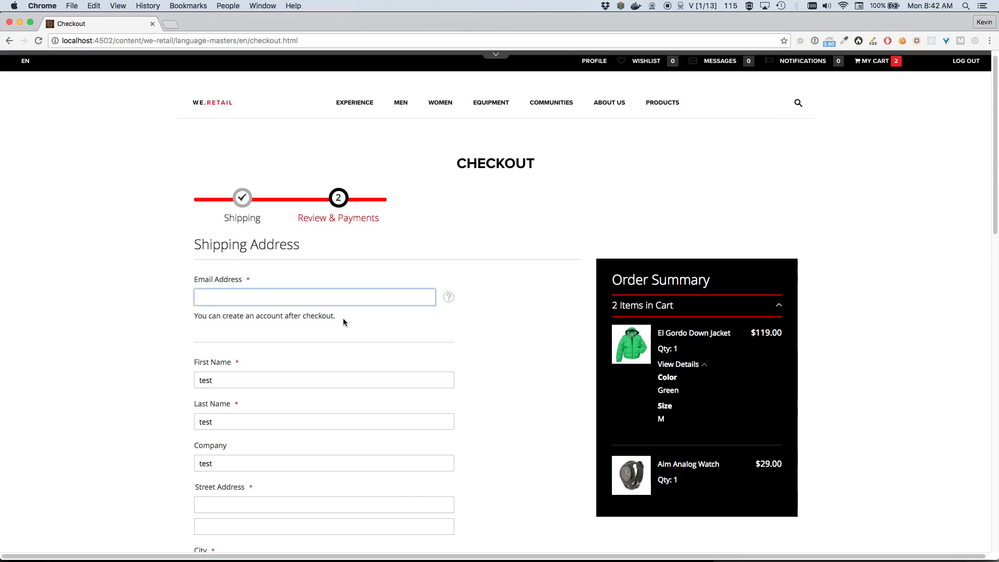
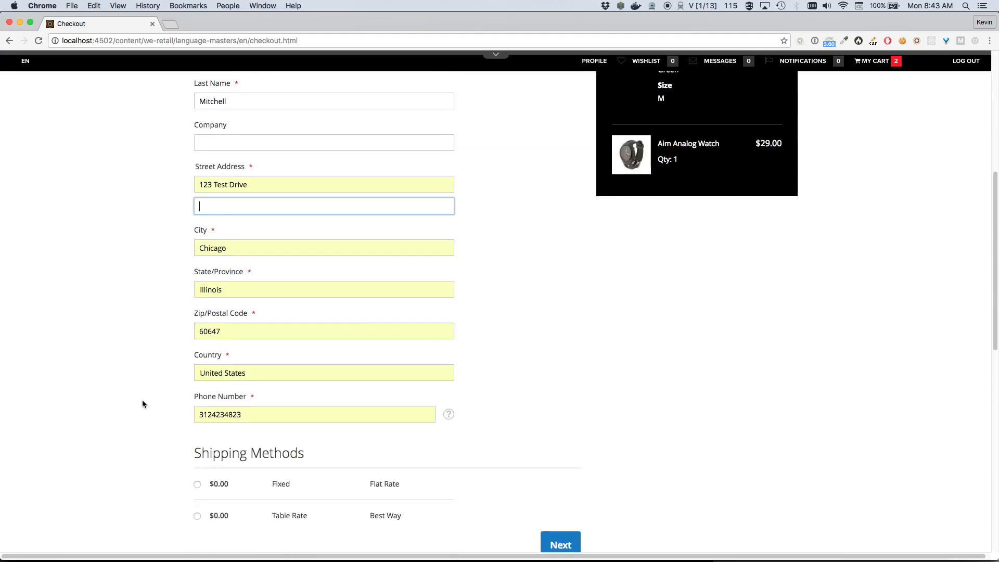
pyautogui.scroll(-3)
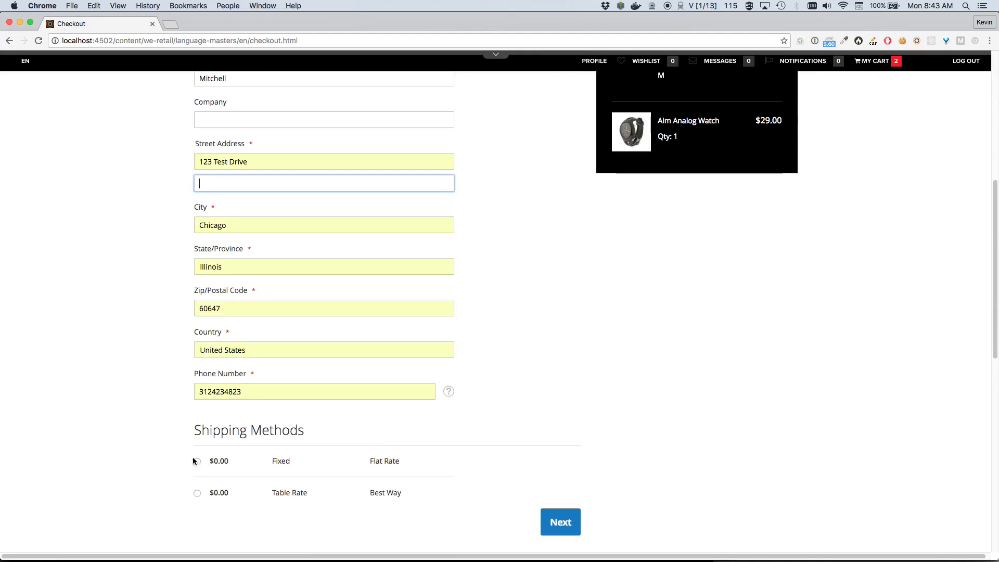
# Choose Flat Rate – Fixed $0.00 shipping and continue to the payment step
pyautogui.click(197, 461)
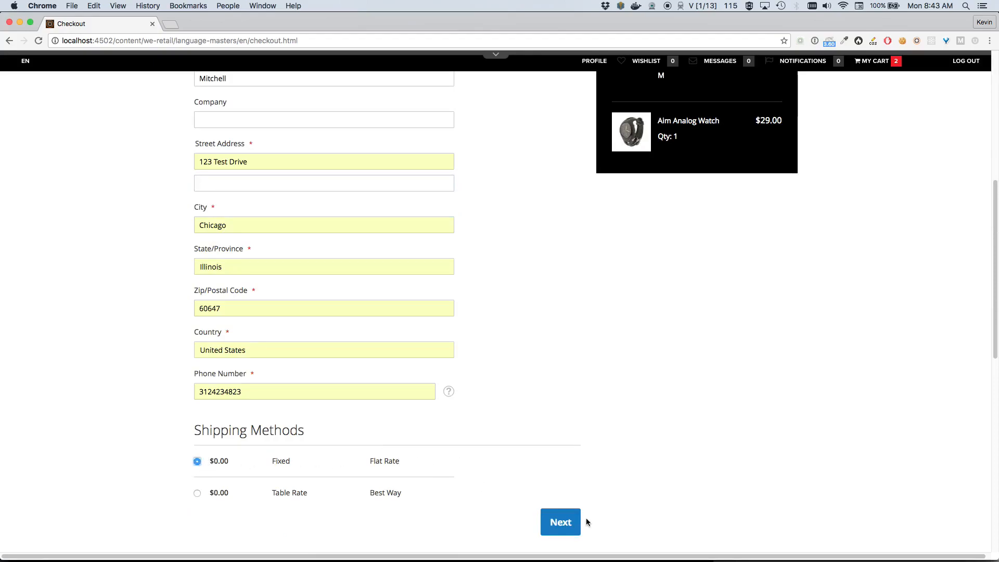
pyautogui.click(559, 521)
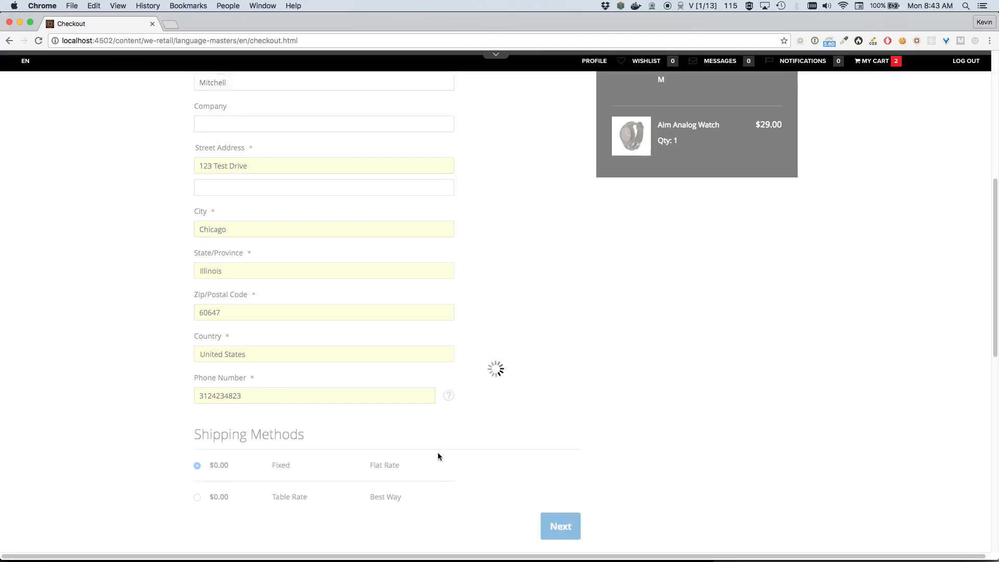
pyautogui.click(560, 525)
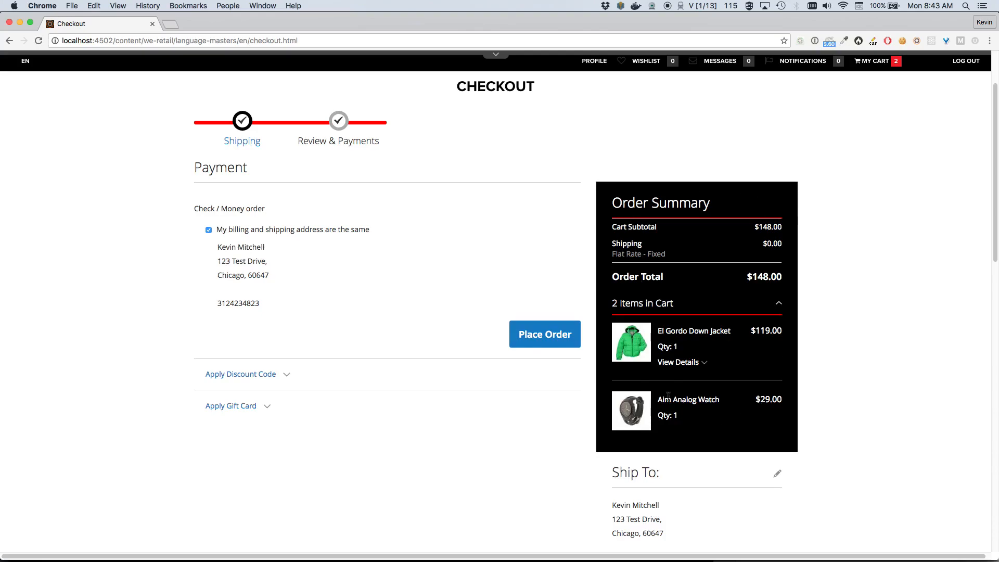
# Peek at the discount code entry, then place the $148.00 order as #000000076
pyautogui.click(240, 374)
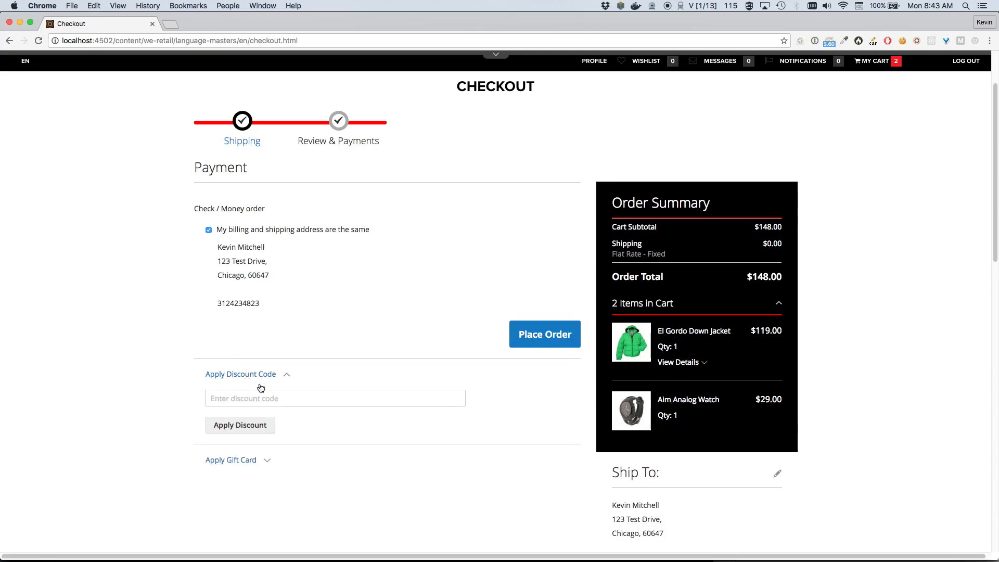
pyautogui.click(231, 458)
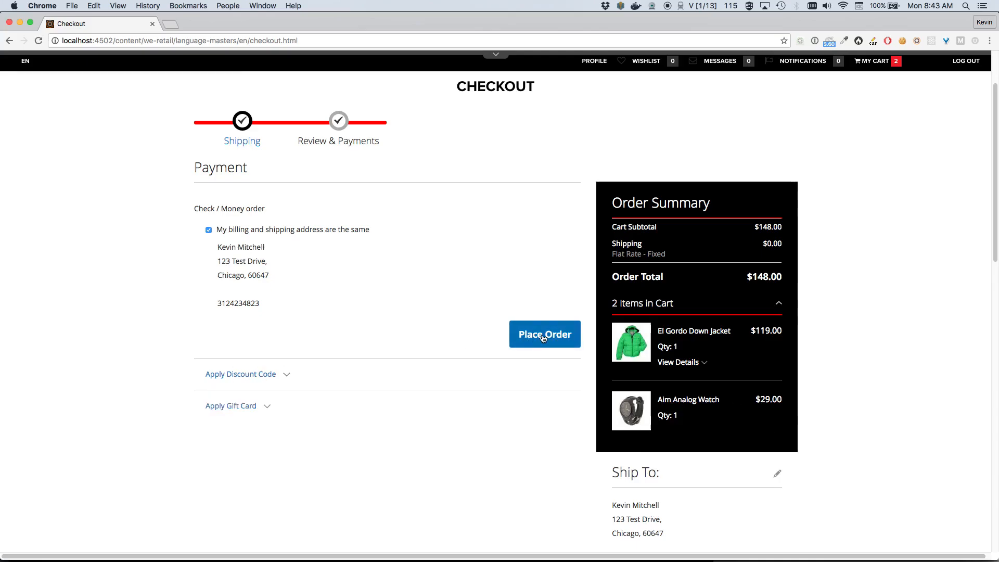
pyautogui.click(544, 334)
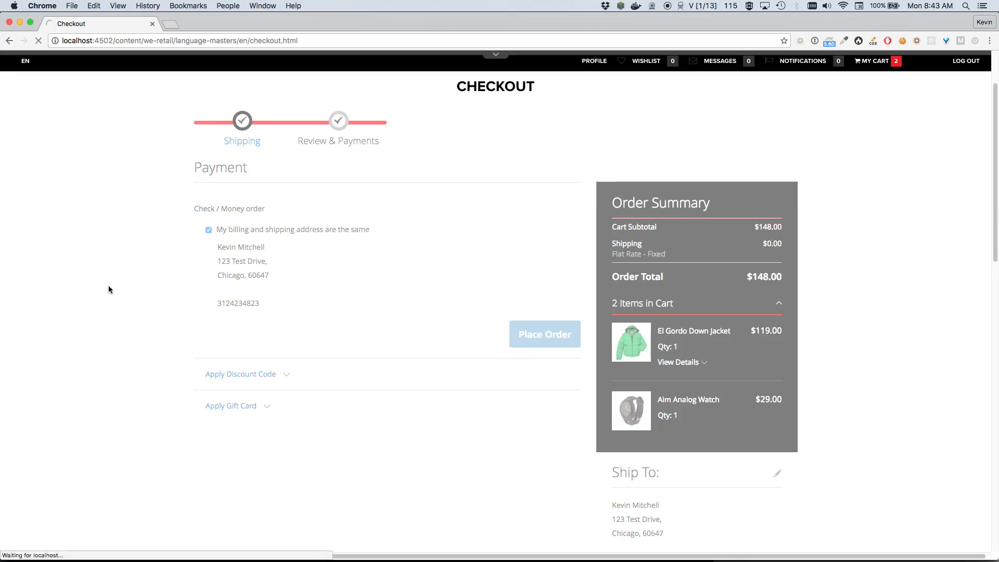
pyautogui.click(544, 334)
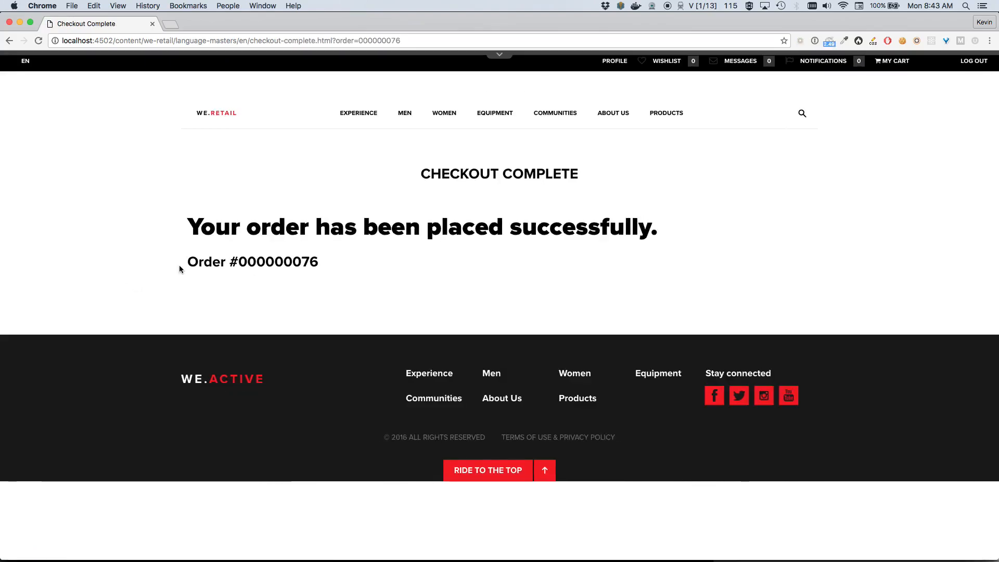
pyautogui.moveTo(476, 255)
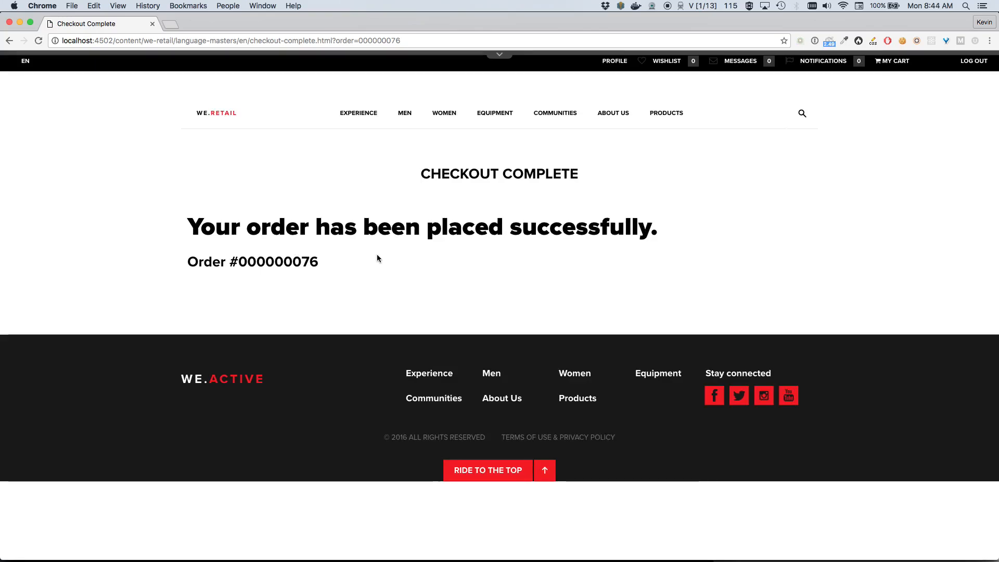
# Start entering a localhost address in a new browser tab
pyautogui.write('loca')
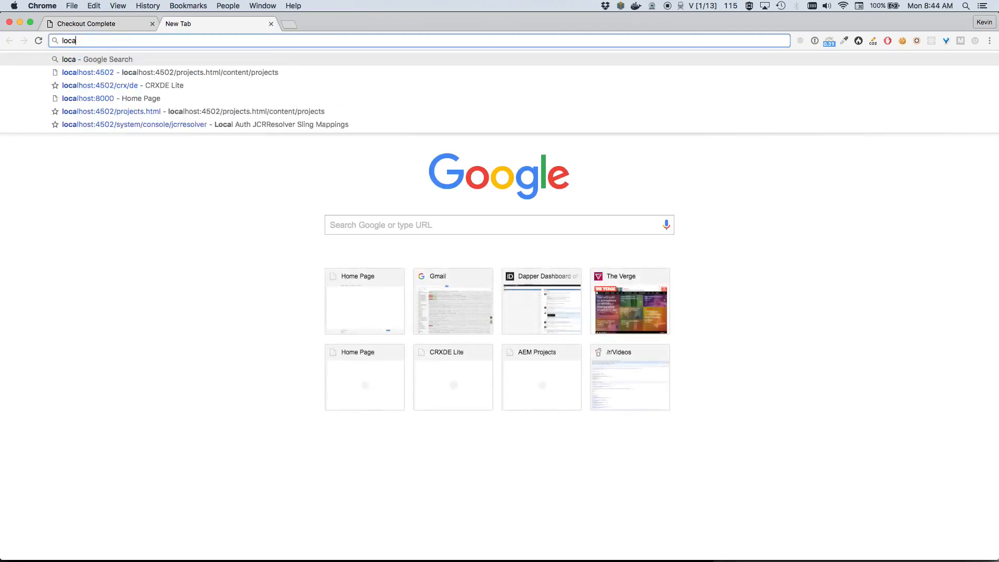
# Load the Magento admin at localhost:8000/ and sign in as admin
pyautogui.write('localhost:8000/')
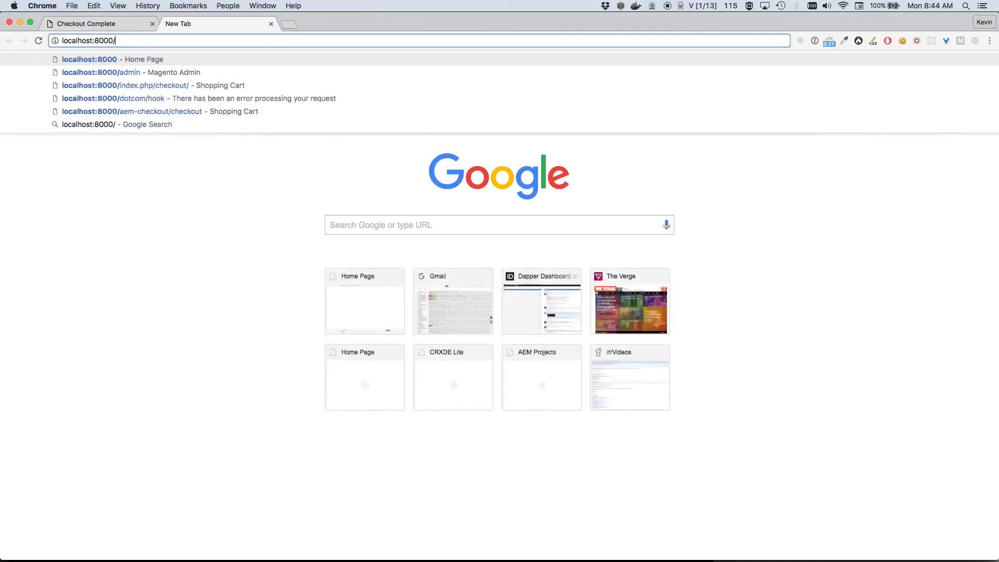
pyautogui.click(101, 72)
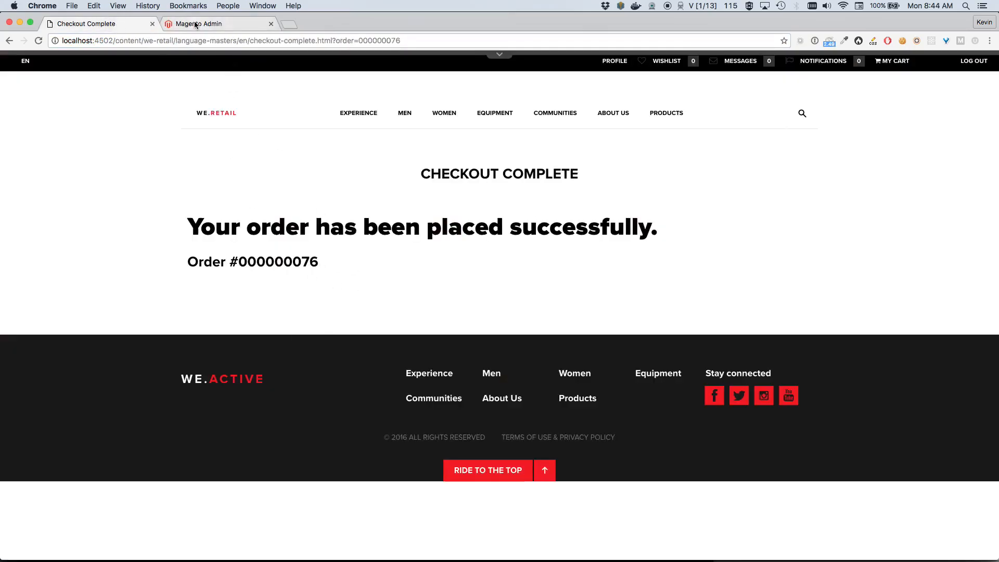
pyautogui.click(204, 24)
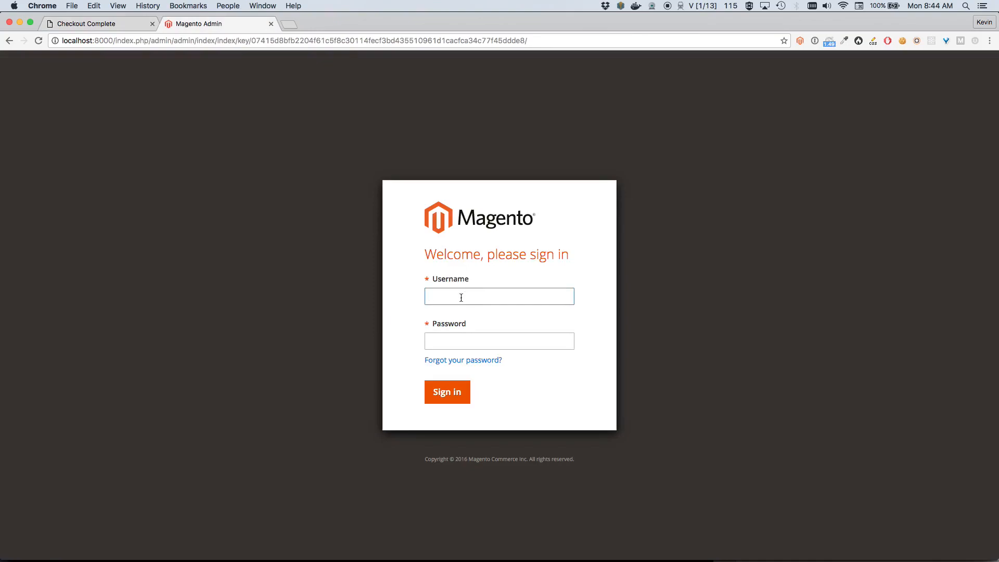
pyautogui.write('admin')
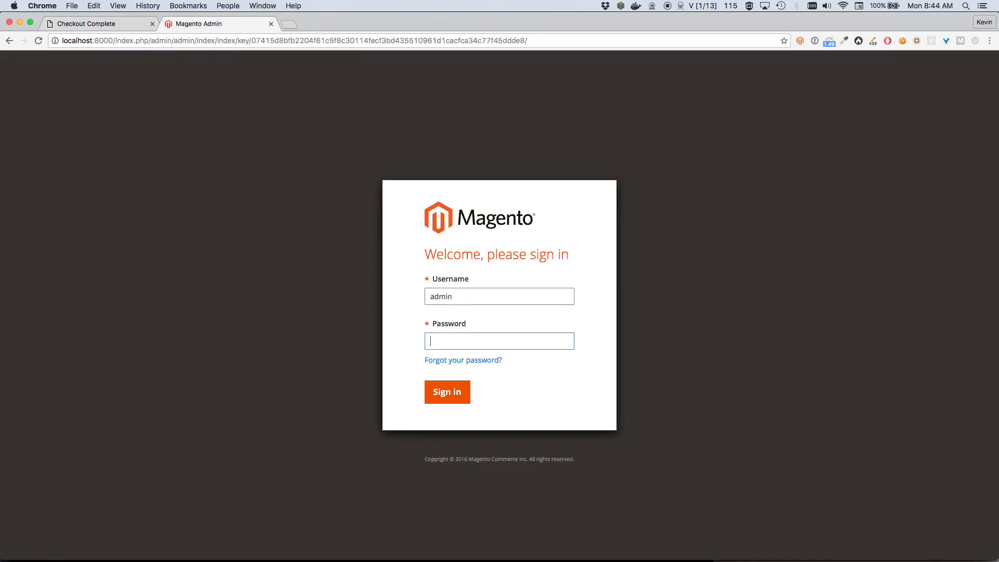
pyautogui.write('password')
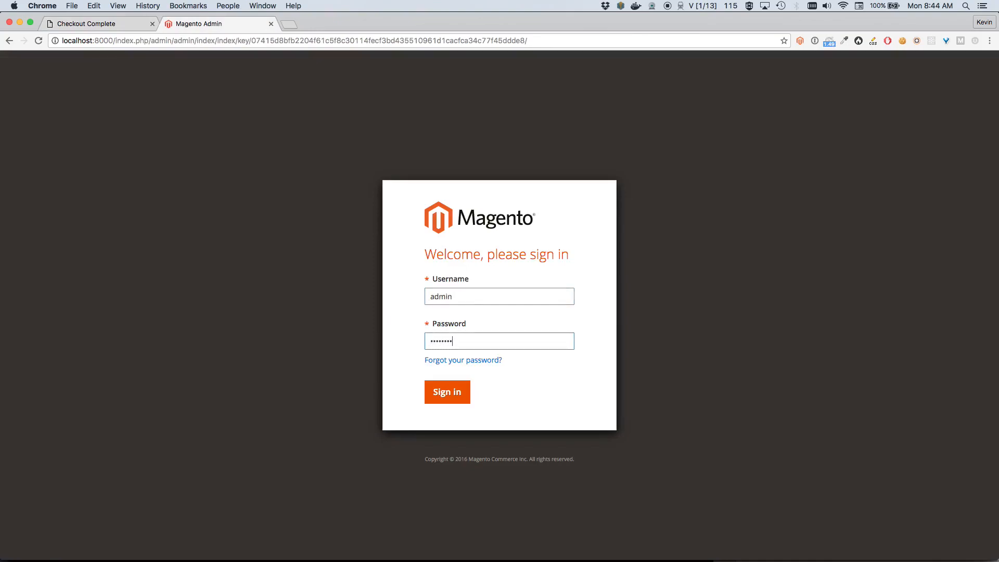
pyautogui.click(447, 391)
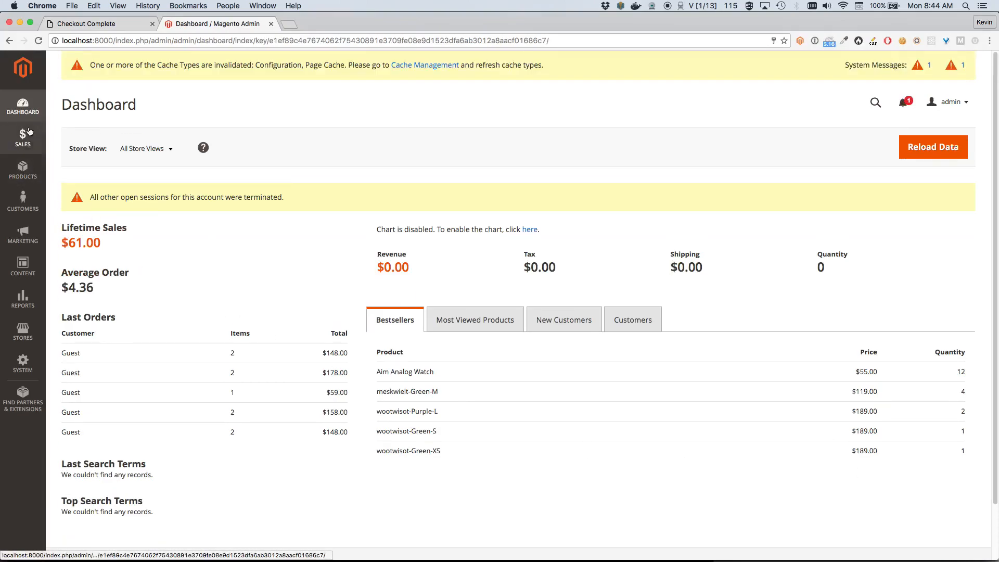
# Go to Sales > Orders, confirm #000000076 against the storefront, and view its details
pyautogui.click(22, 137)
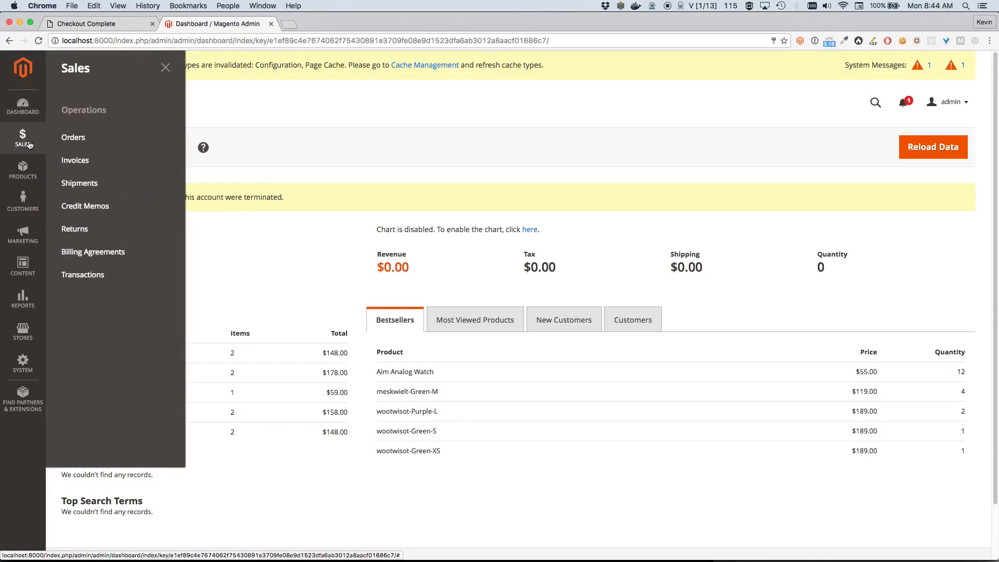
pyautogui.click(72, 138)
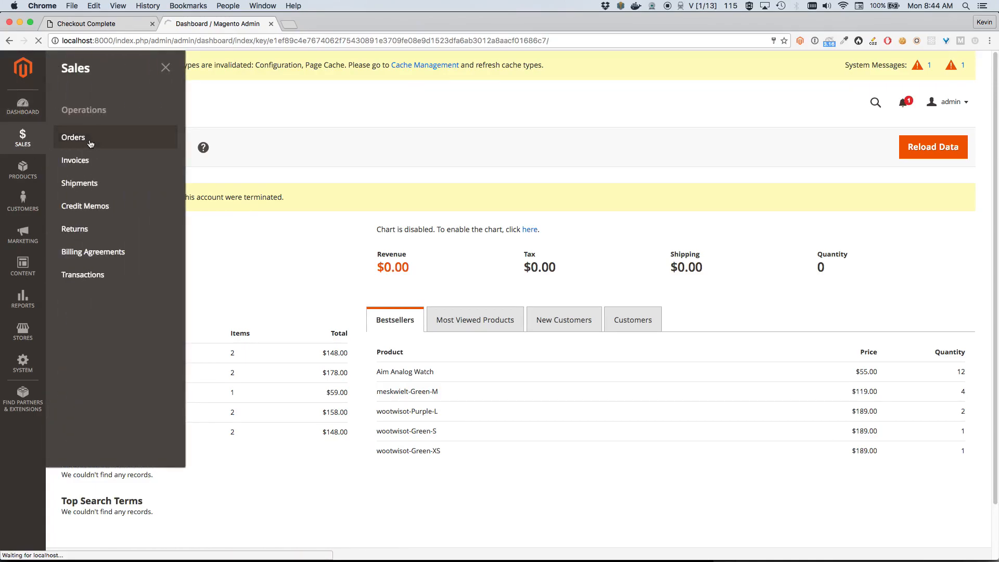
pyautogui.click(73, 137)
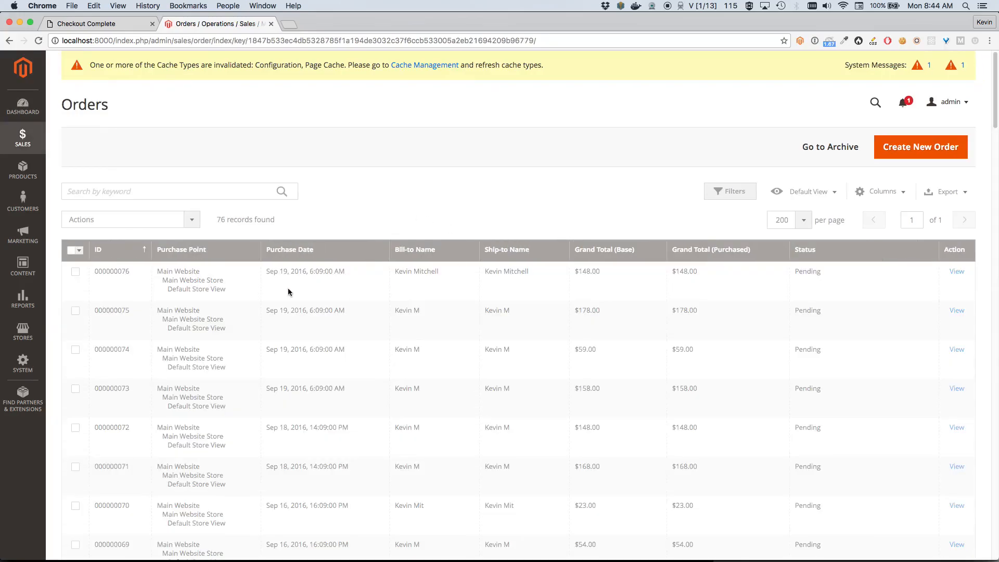
pyautogui.click(86, 24)
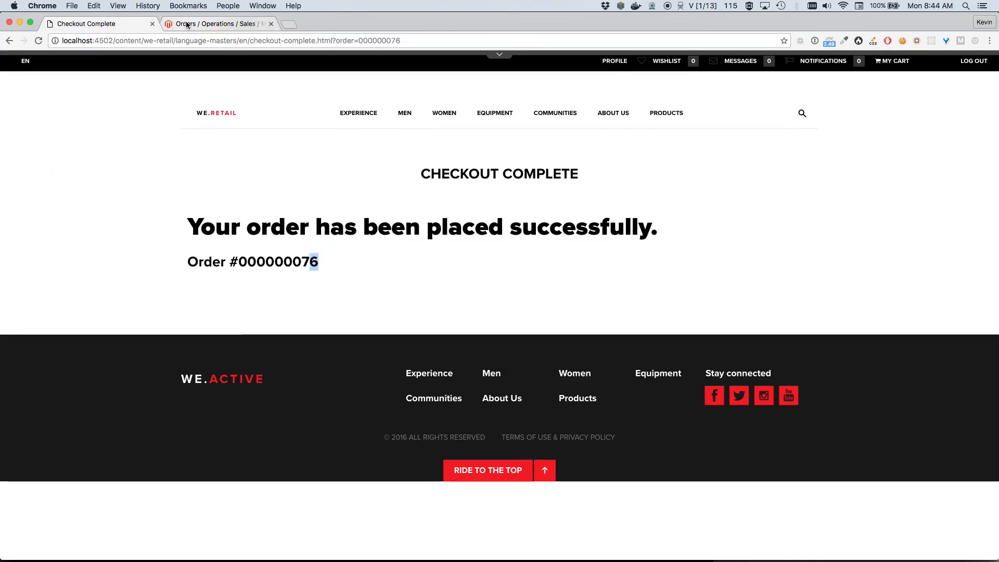
pyautogui.click(219, 24)
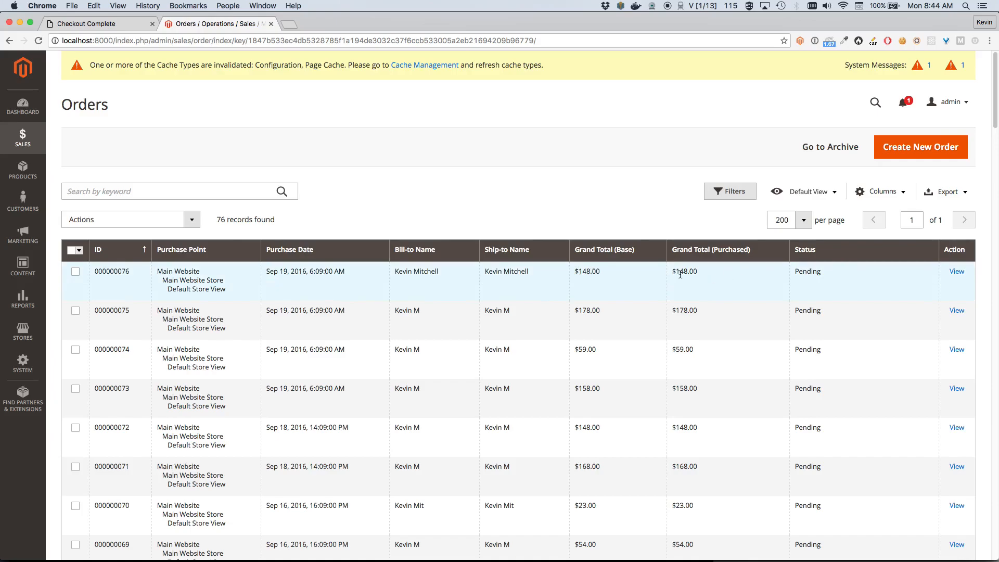
pyautogui.click(956, 271)
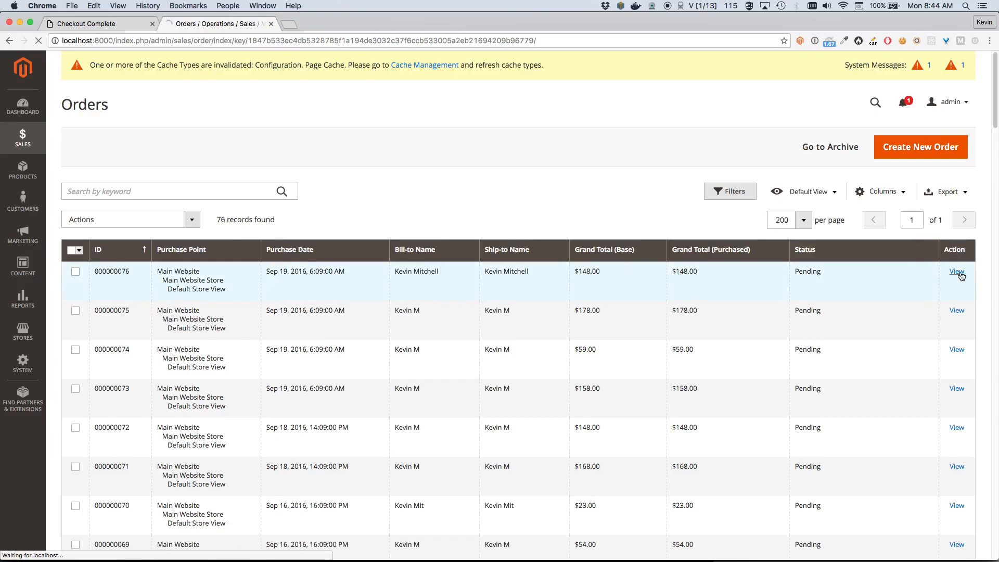
pyautogui.click(956, 271)
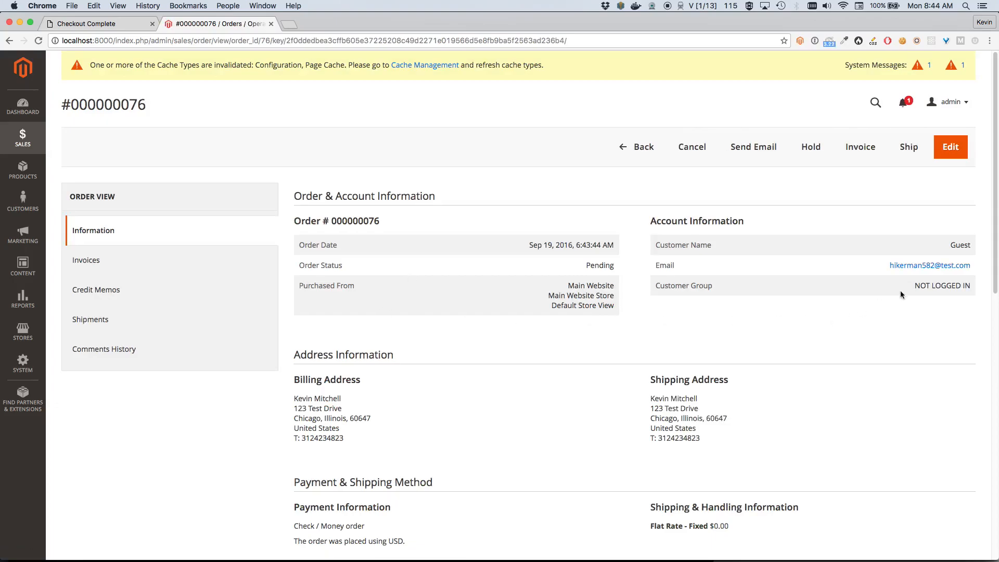
pyautogui.scroll(-3)
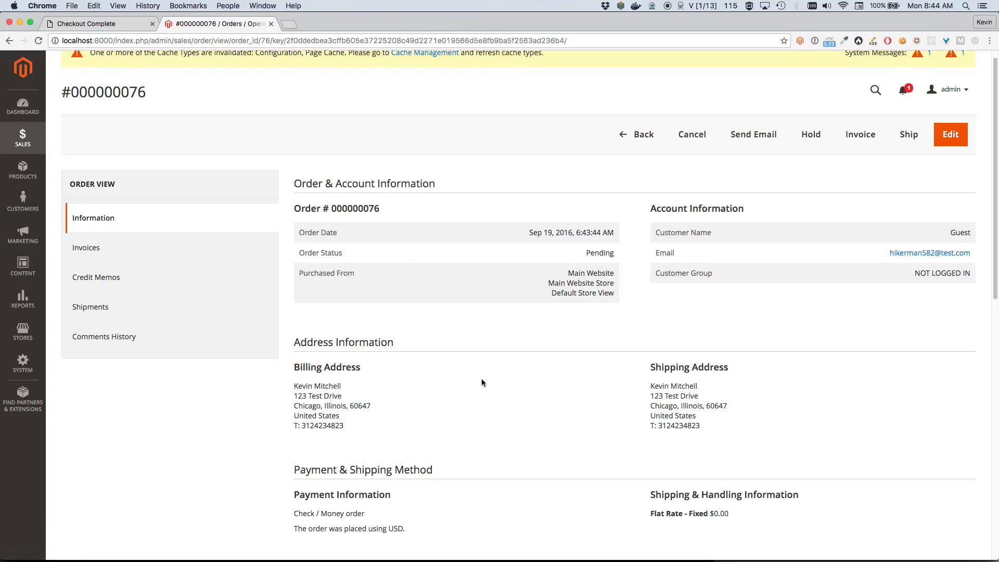
pyautogui.scroll(-3)
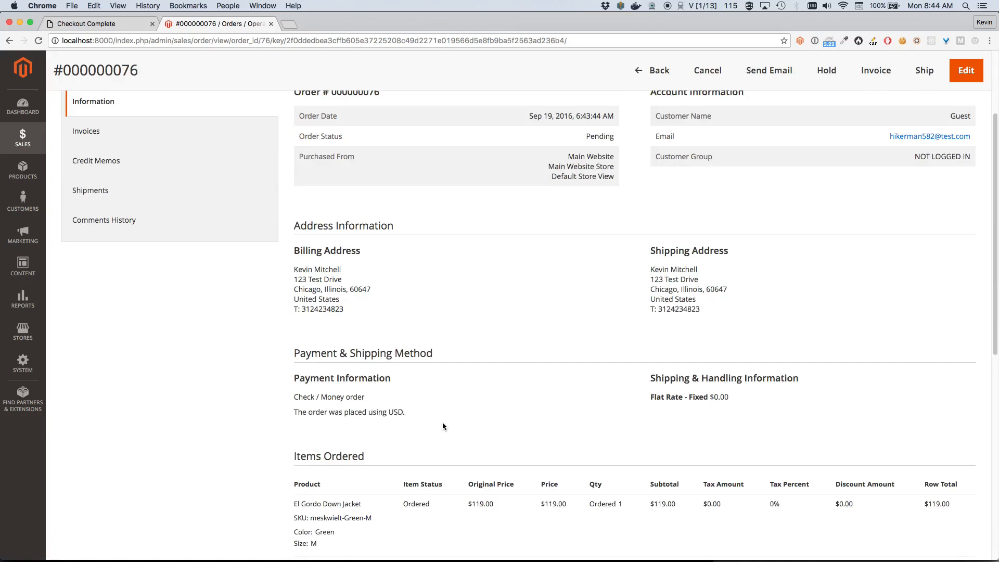
pyautogui.scroll(-3)
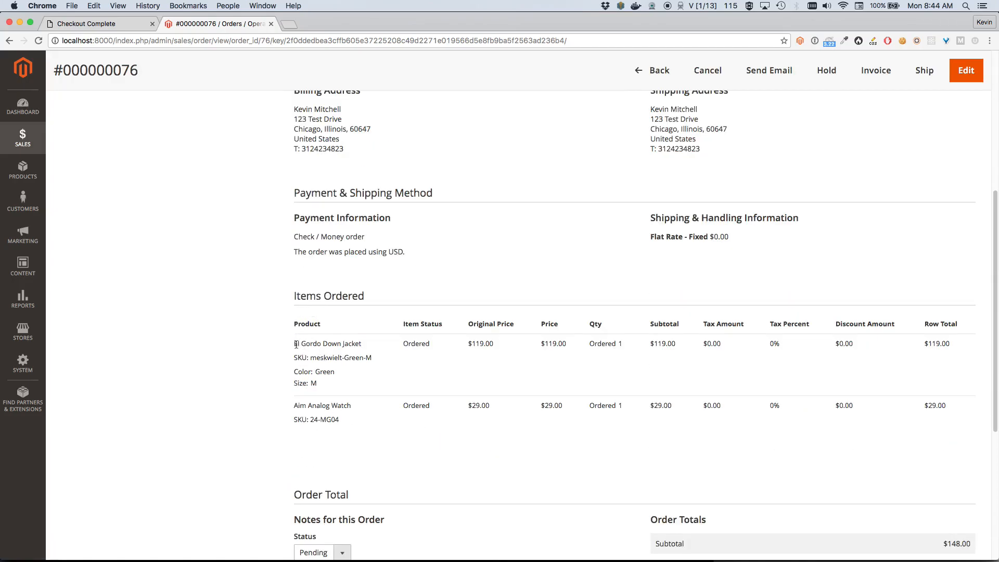
pyautogui.doubleClick(312, 343)
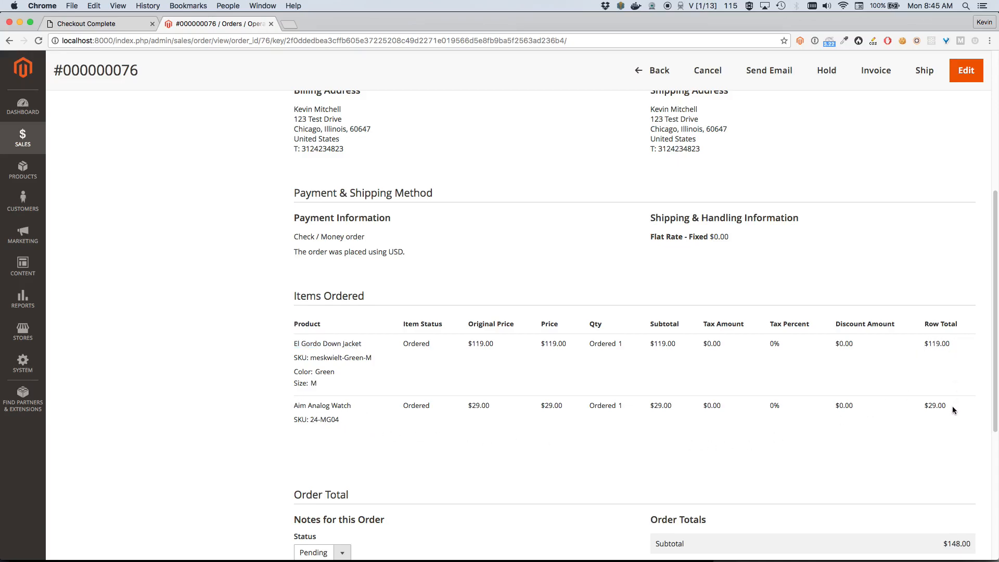
pyautogui.scroll(-3)
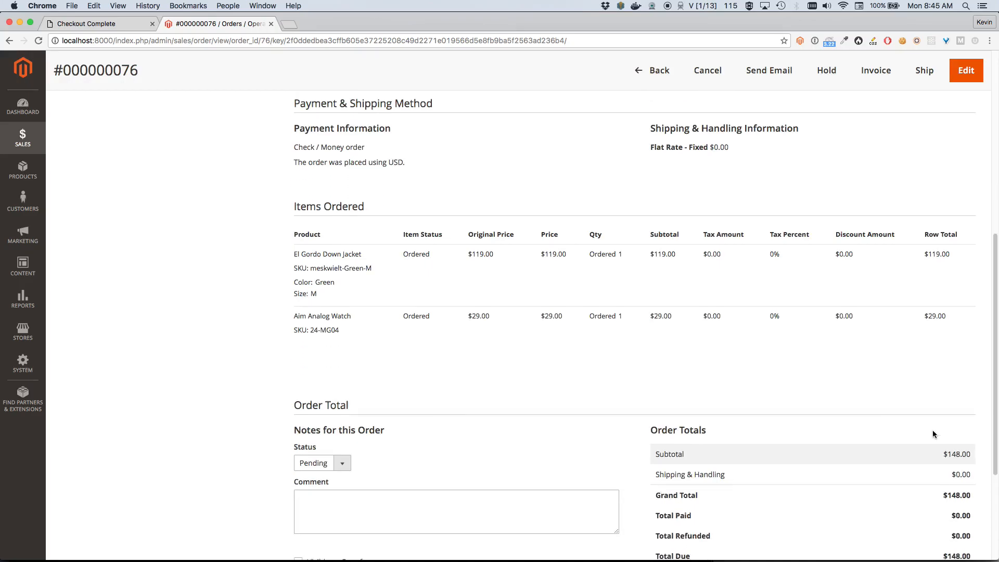
pyautogui.scroll(-3)
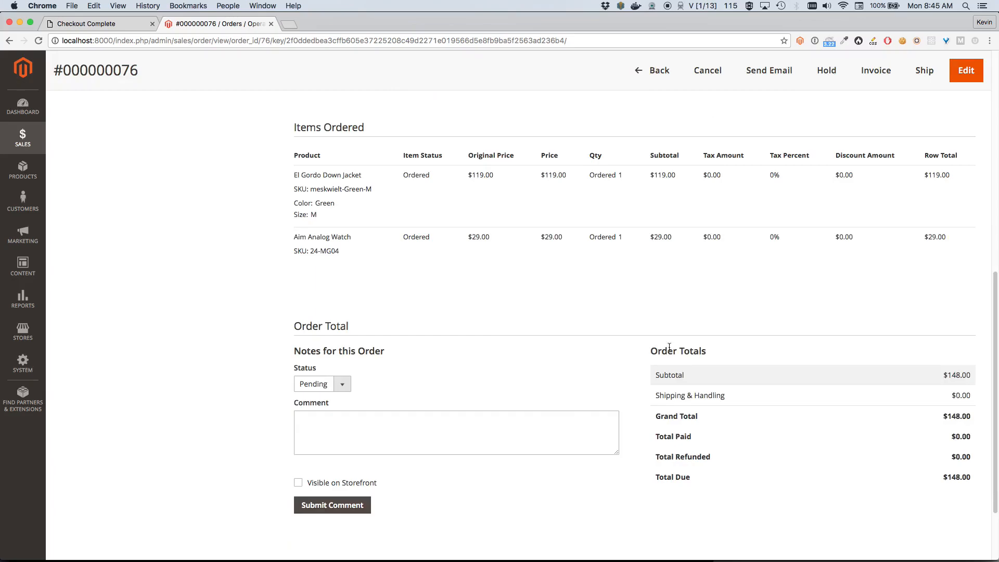
pyautogui.moveTo(473, 317)
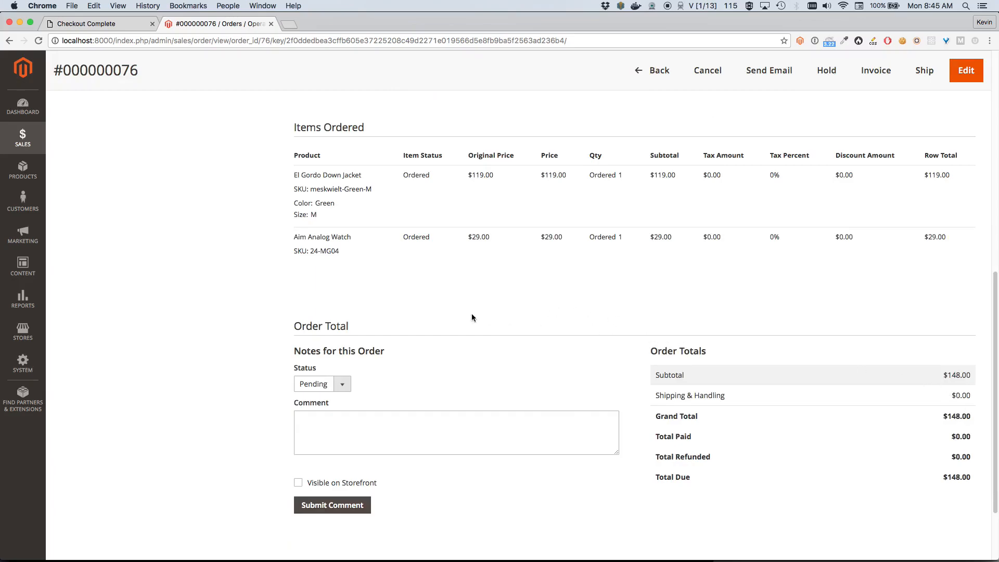
pyautogui.scroll(3)
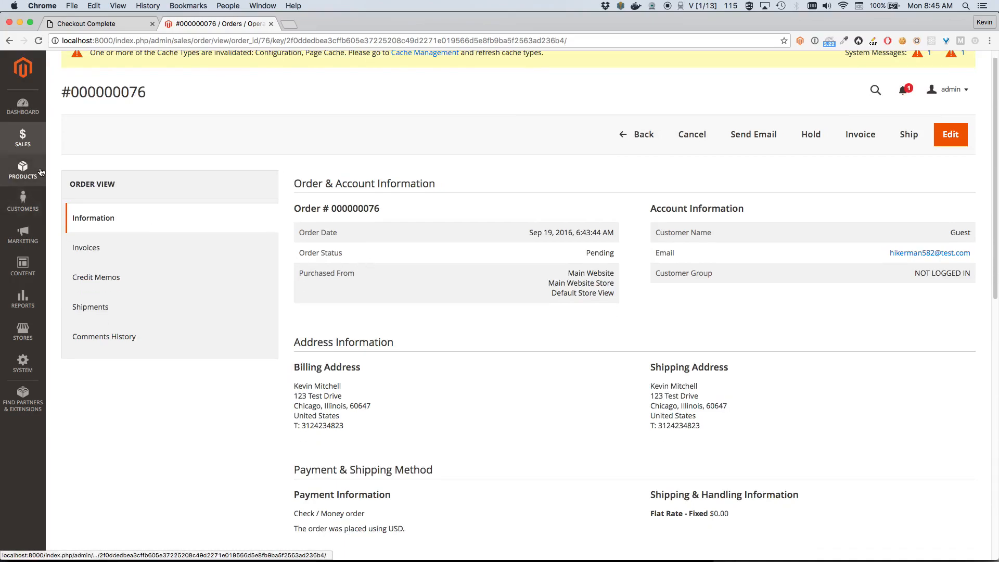
# Go to the Products catalog in Magento Admin
pyautogui.click(22, 170)
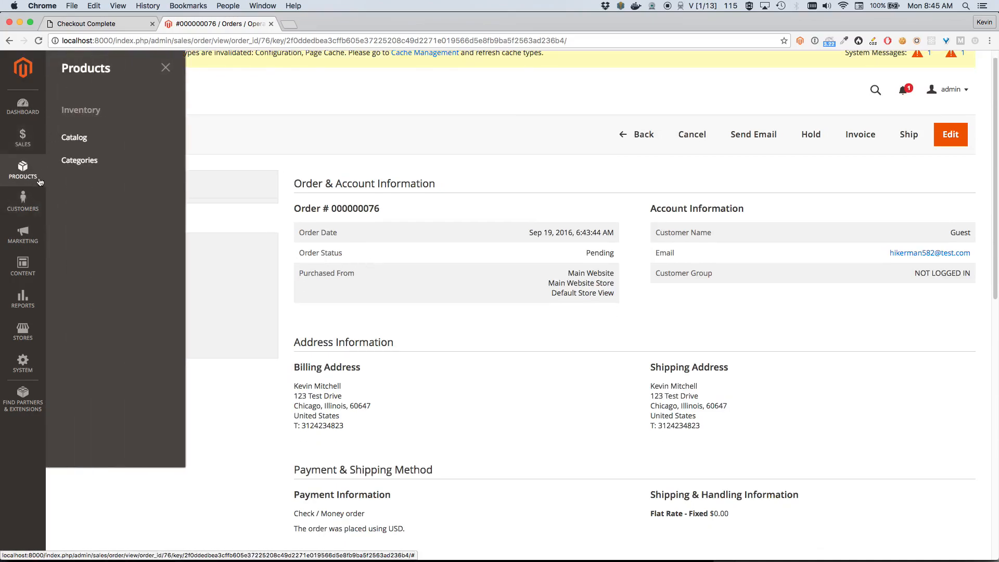
pyautogui.moveTo(74, 137)
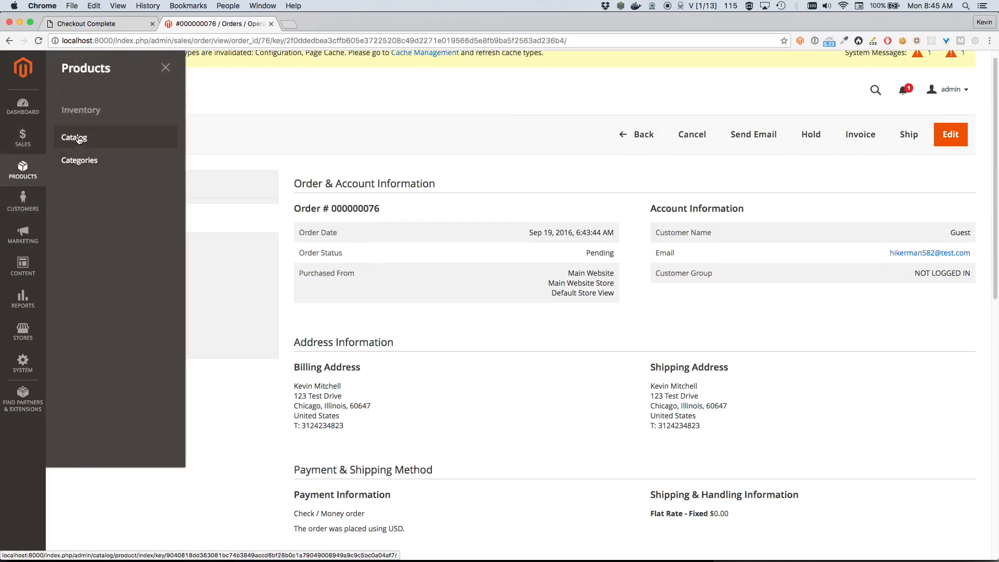
pyautogui.click(74, 137)
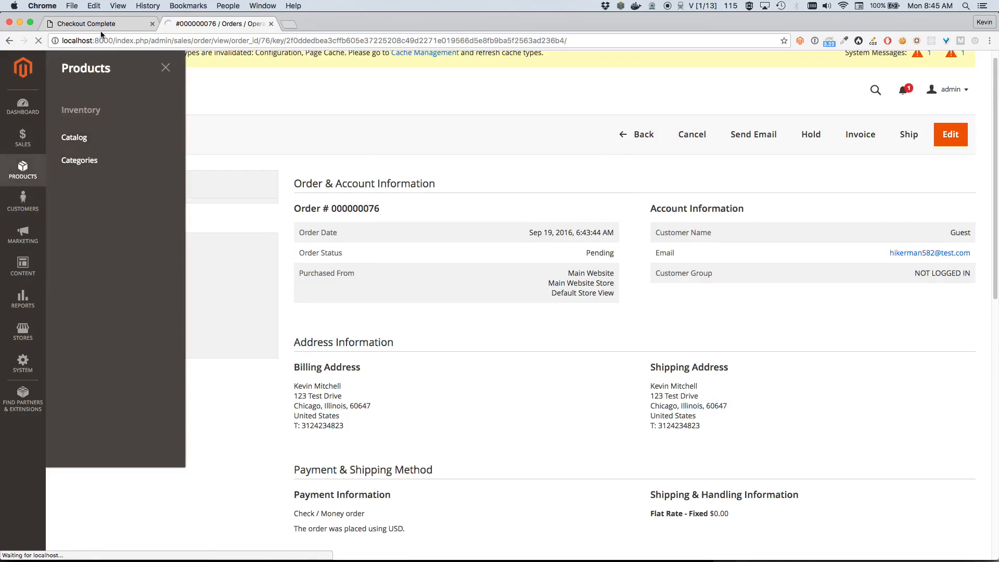
pyautogui.click(74, 137)
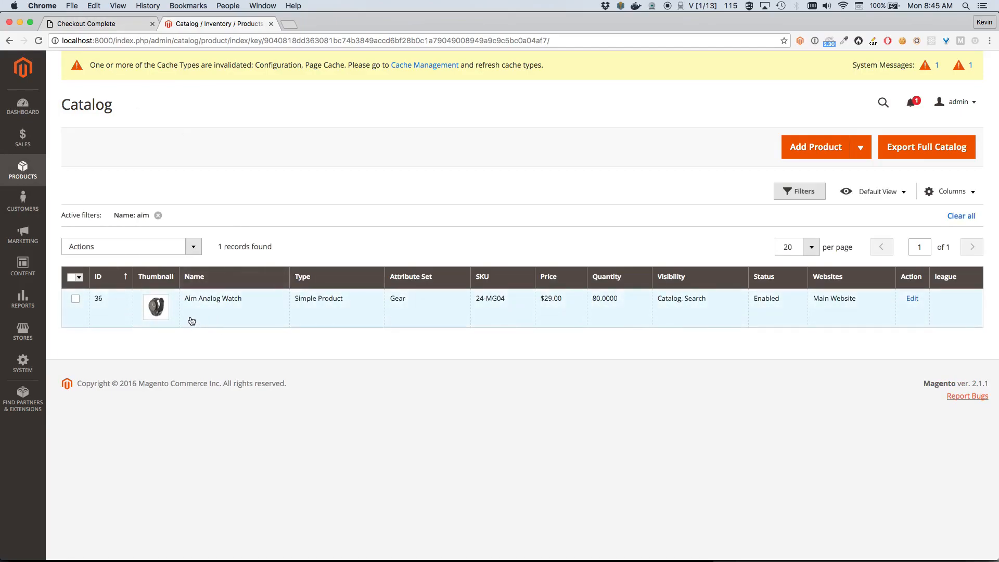
pyautogui.moveTo(453, 336)
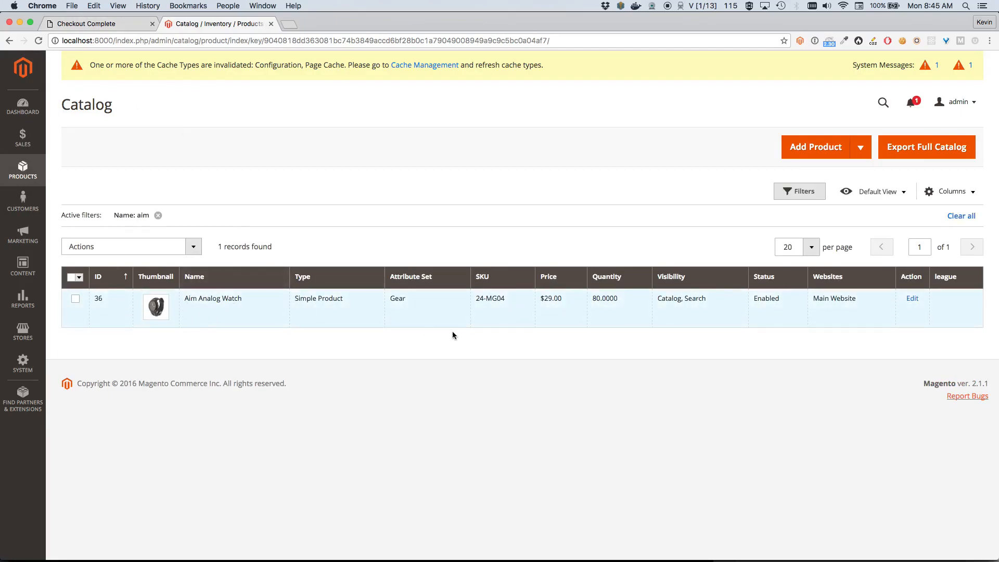
# Open the Aim Analog Watch product for editing, then switch to Experience Manager
pyautogui.click(911, 299)
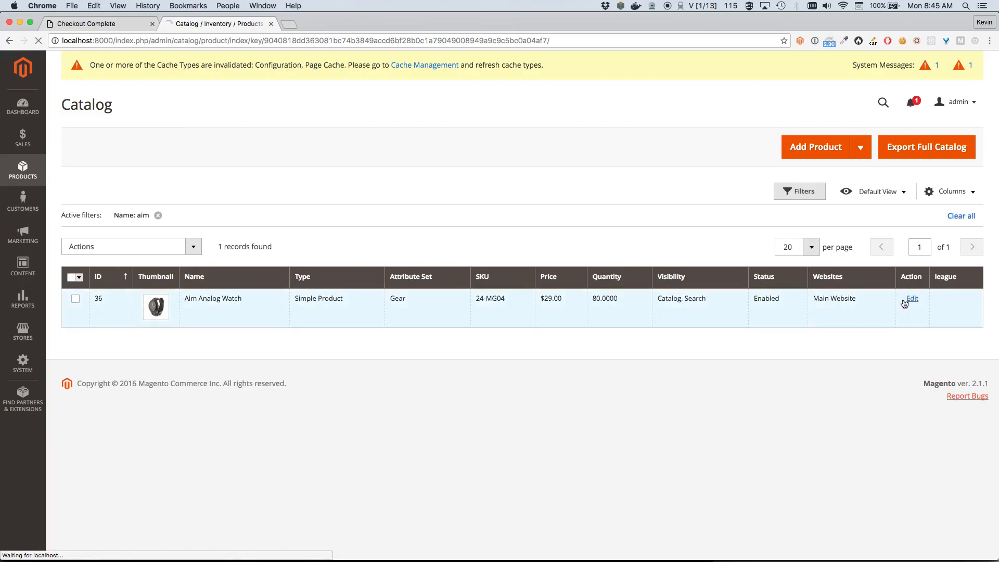
pyautogui.click(911, 298)
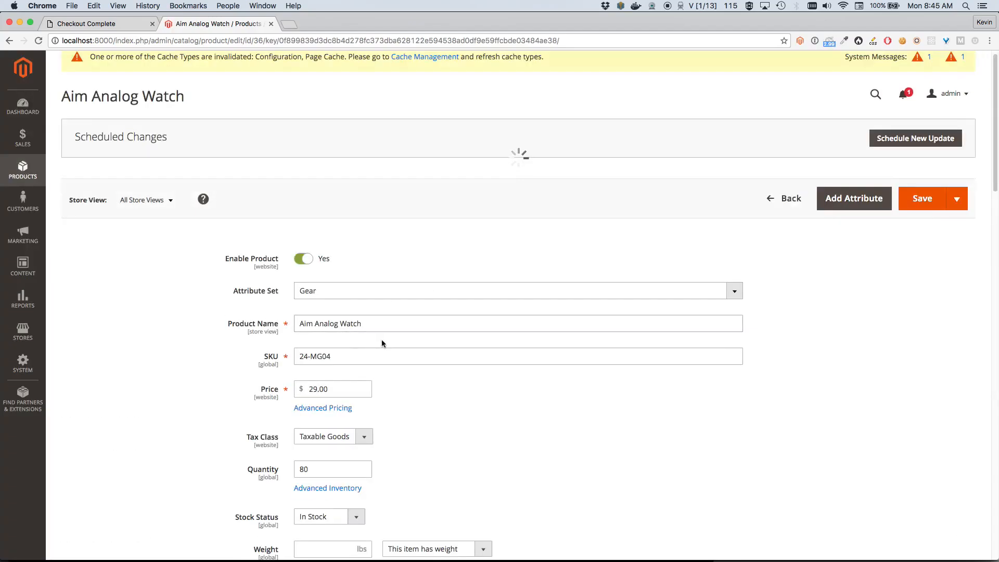
pyautogui.scroll(-3)
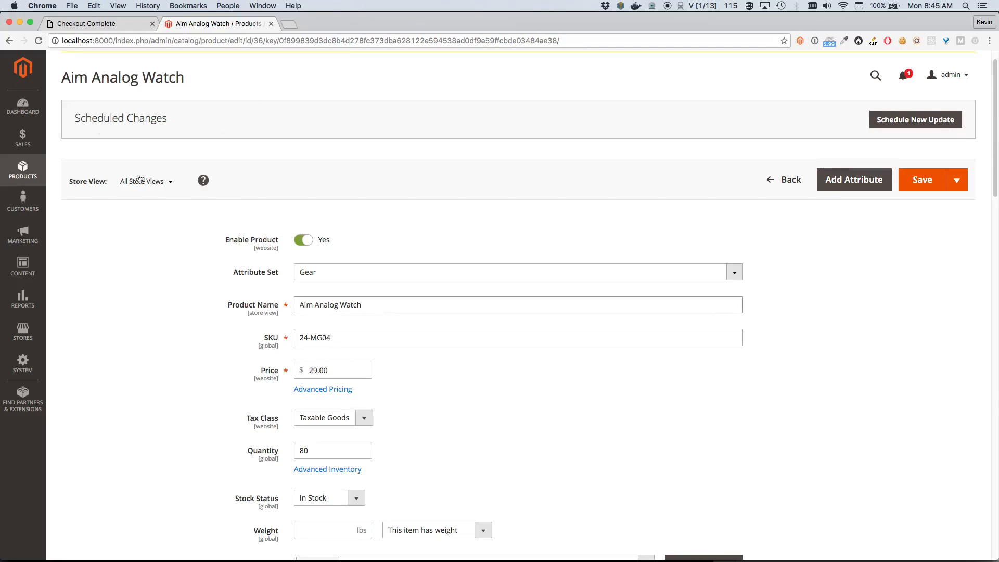
pyautogui.click(99, 24)
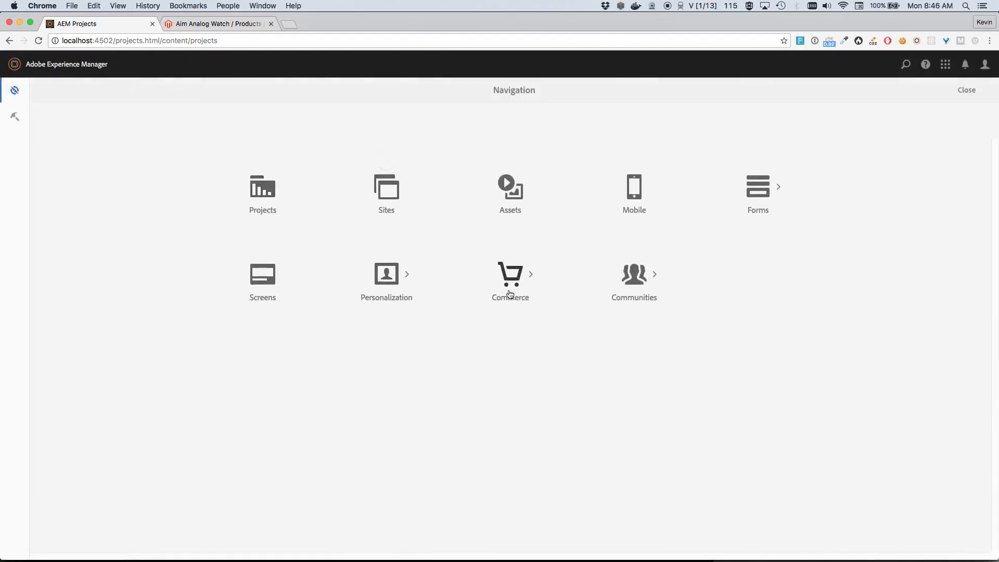
# Open Commerce > Products and the magento2 folder in AEM, checking the watch's SKU in Magento
pyautogui.click(510, 276)
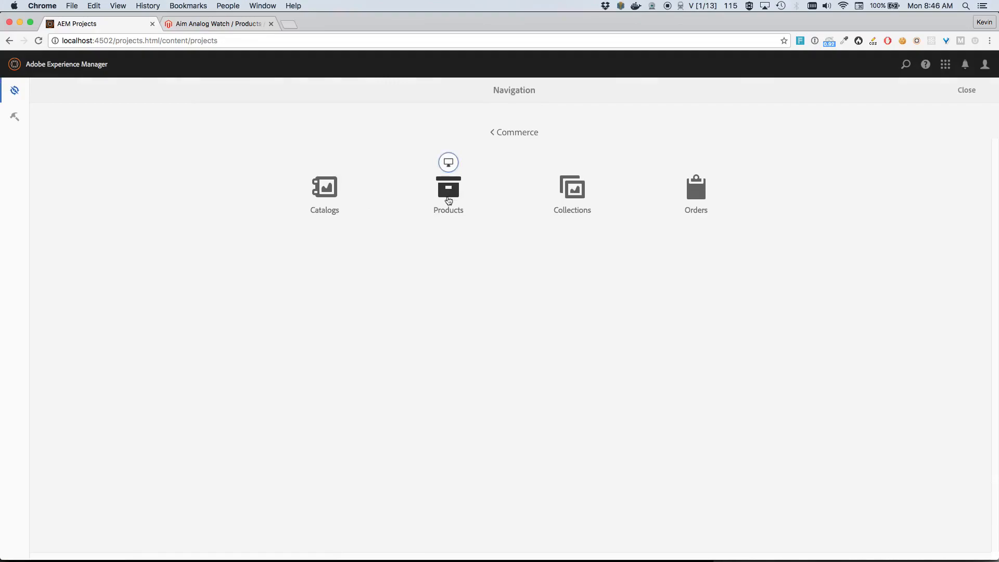
pyautogui.click(447, 191)
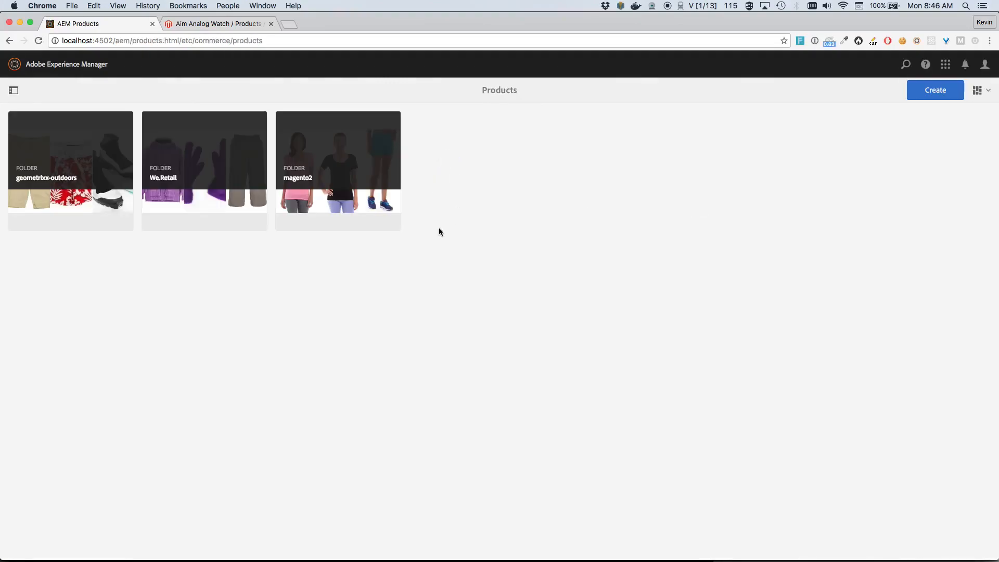
pyautogui.moveTo(418, 186)
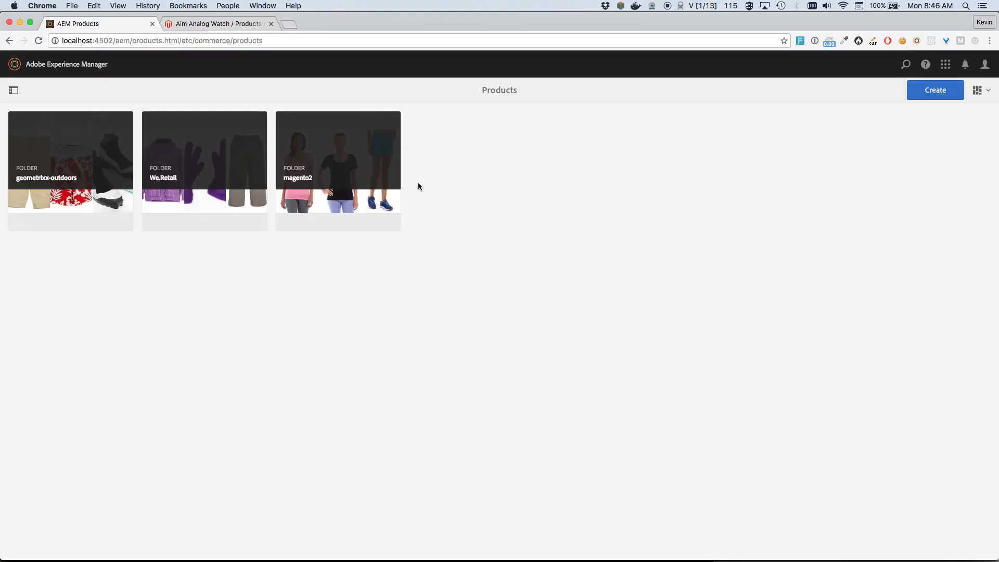
pyautogui.moveTo(313, 189)
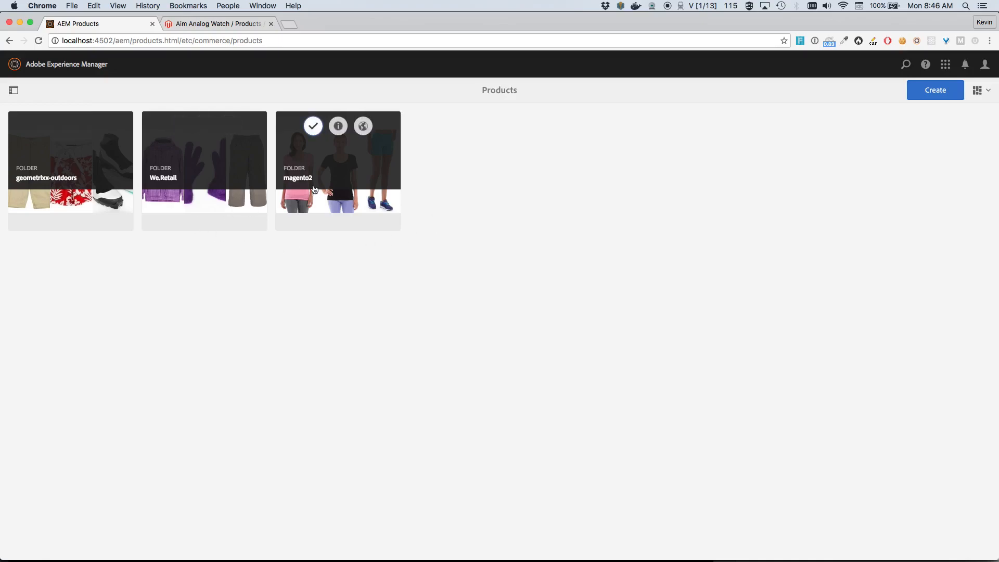
pyautogui.moveTo(462, 118)
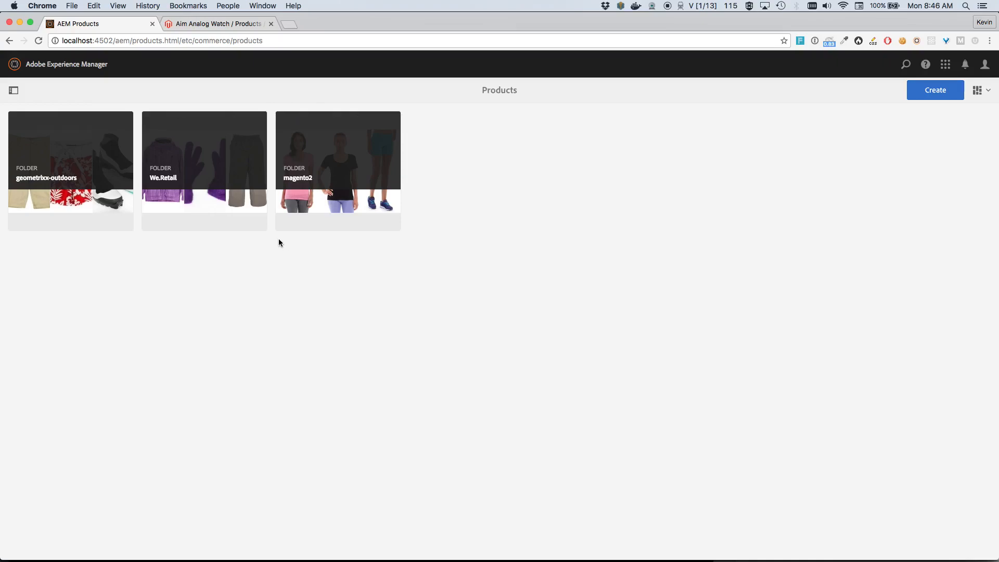
pyautogui.moveTo(272, 80)
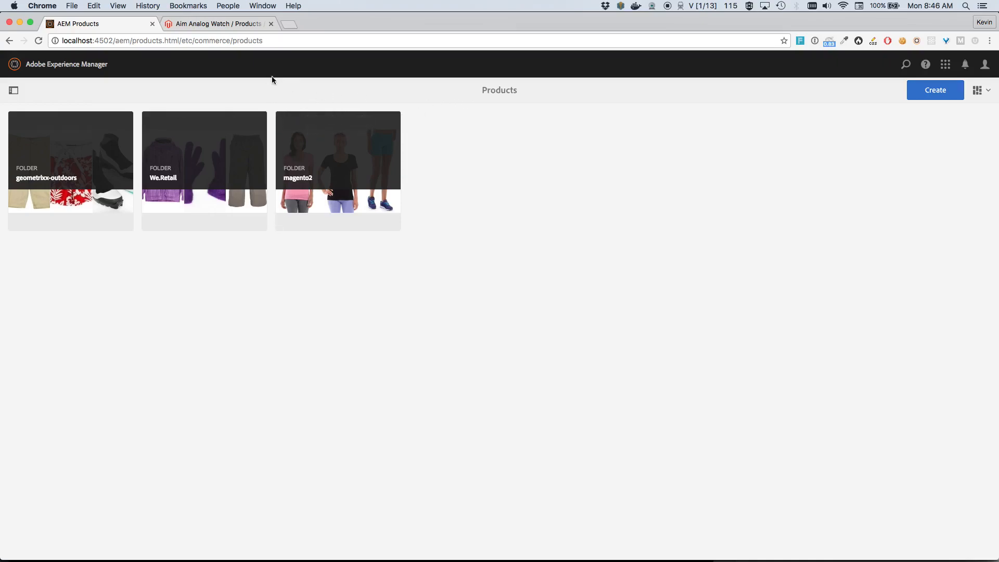
pyautogui.moveTo(464, 106)
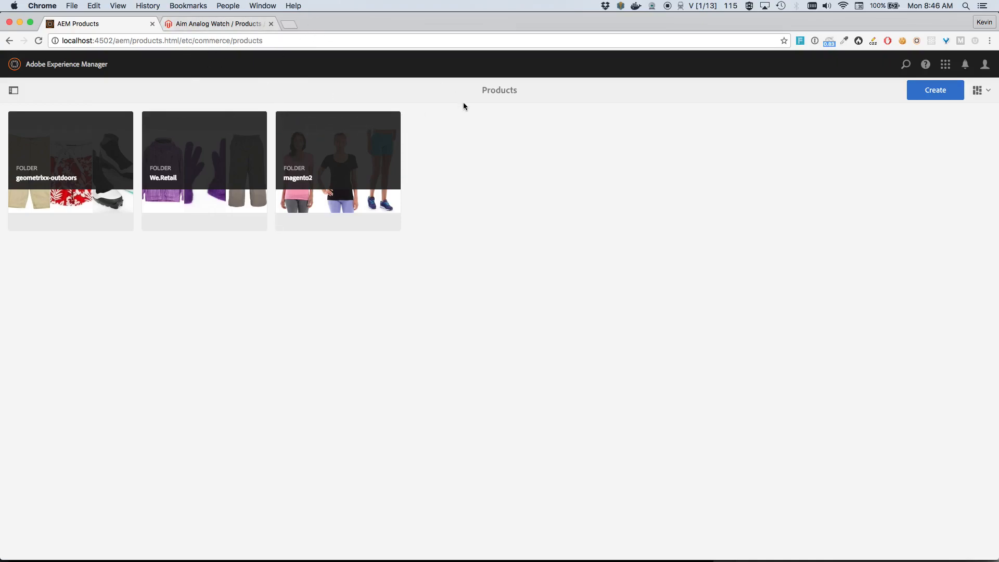
pyautogui.moveTo(288, 191)
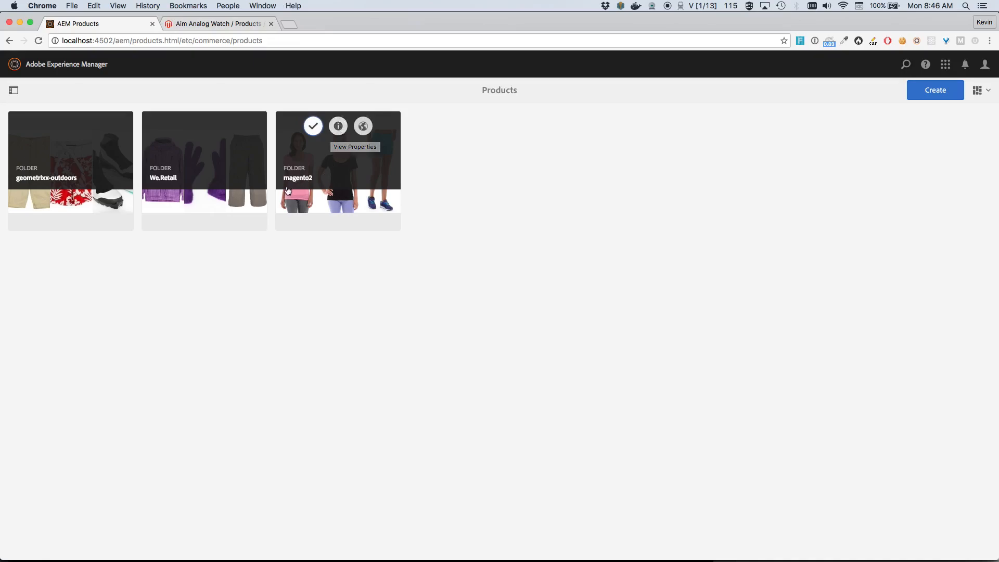
pyautogui.moveTo(331, 165)
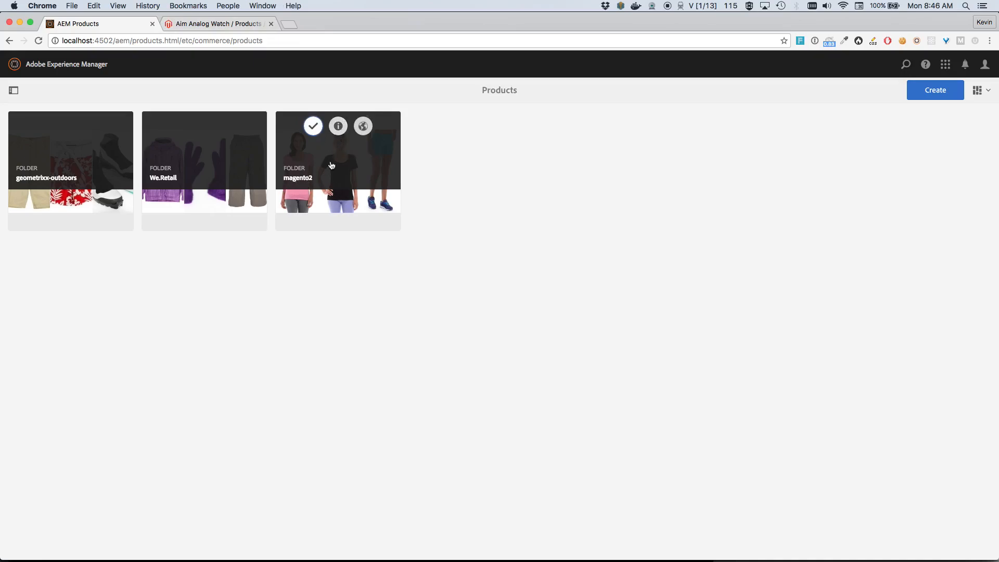
pyautogui.doubleClick(337, 150)
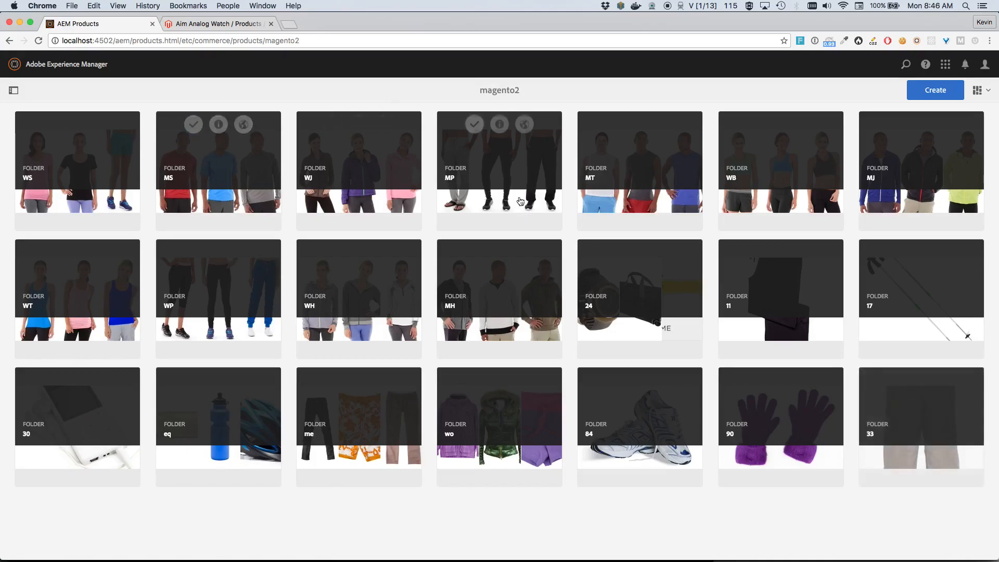
pyautogui.moveTo(203, 20)
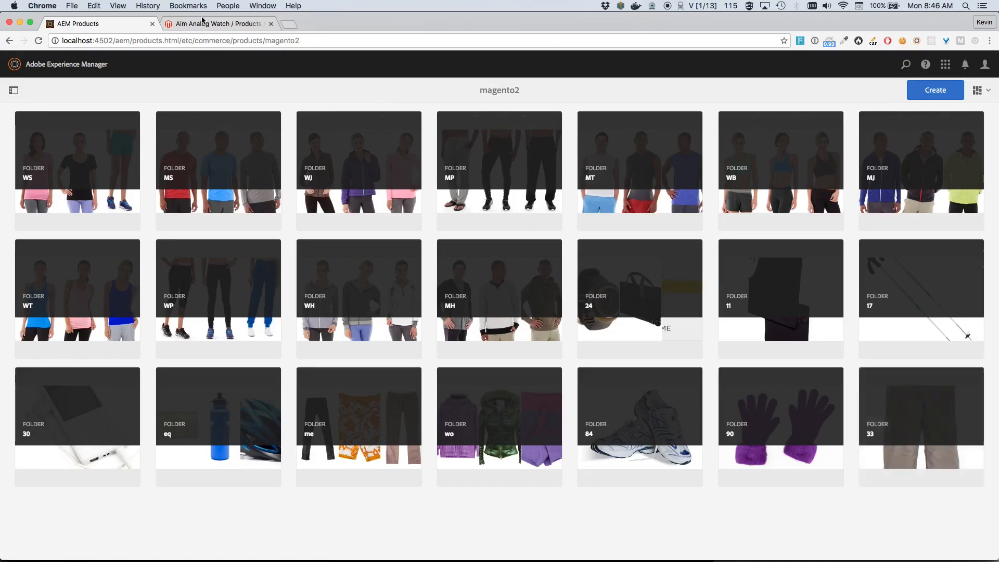
pyautogui.click(217, 24)
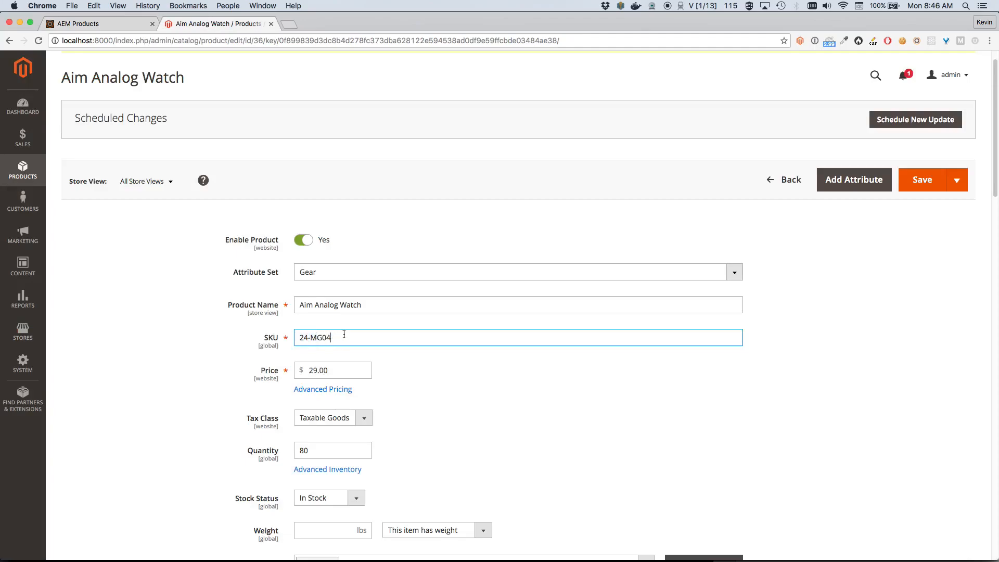
pyautogui.click(96, 24)
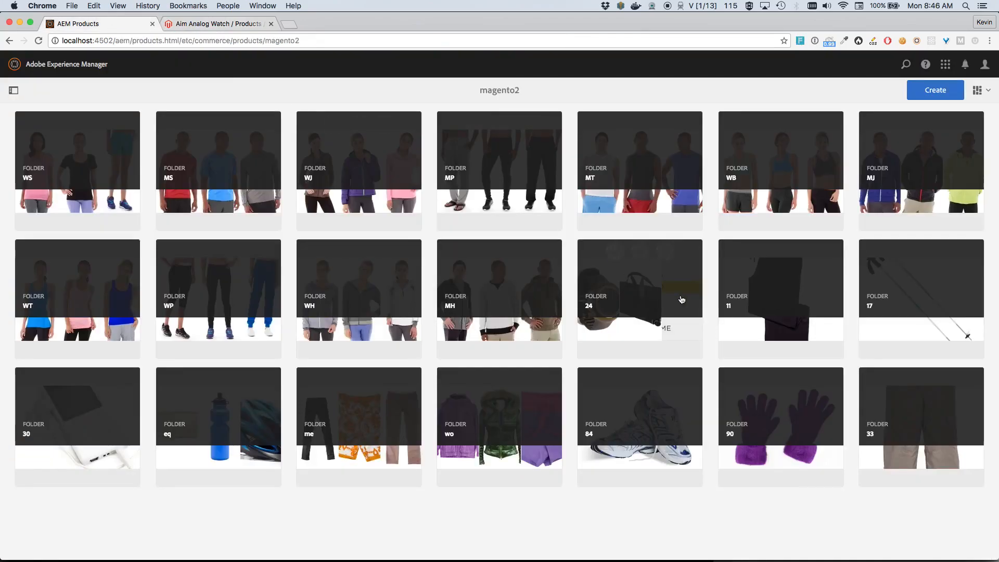
pyautogui.moveTo(612, 309)
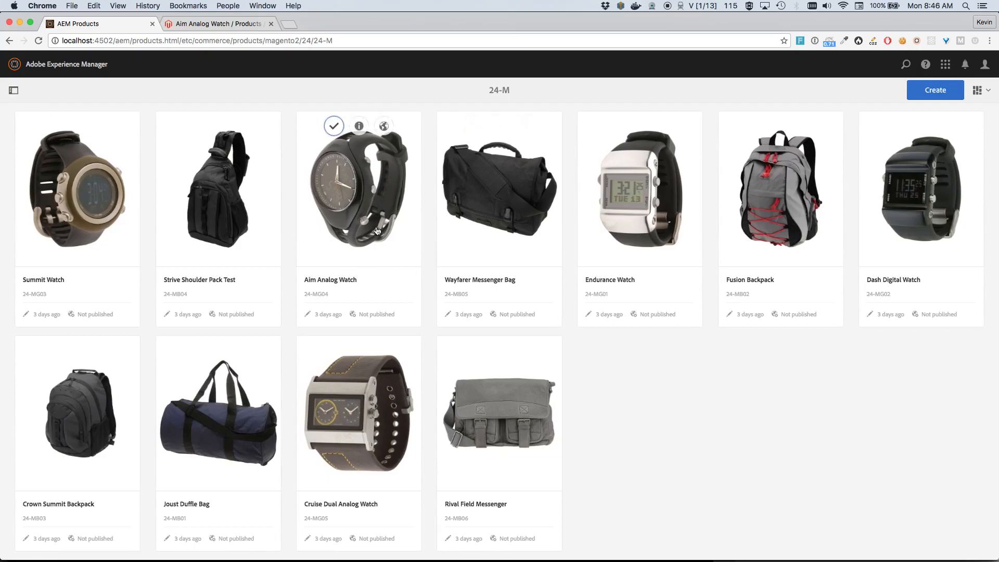
pyautogui.moveTo(321, 306)
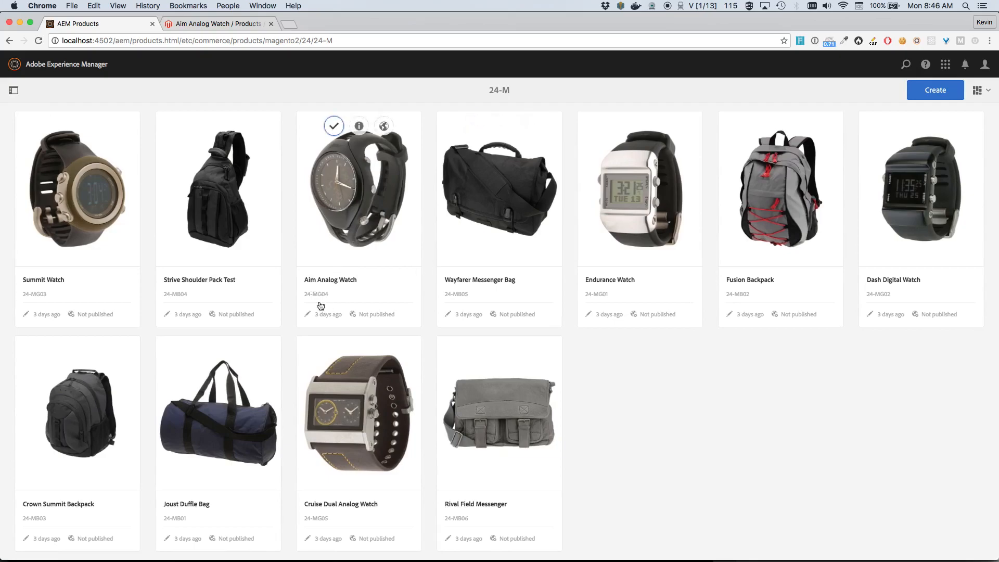
pyautogui.moveTo(356, 189)
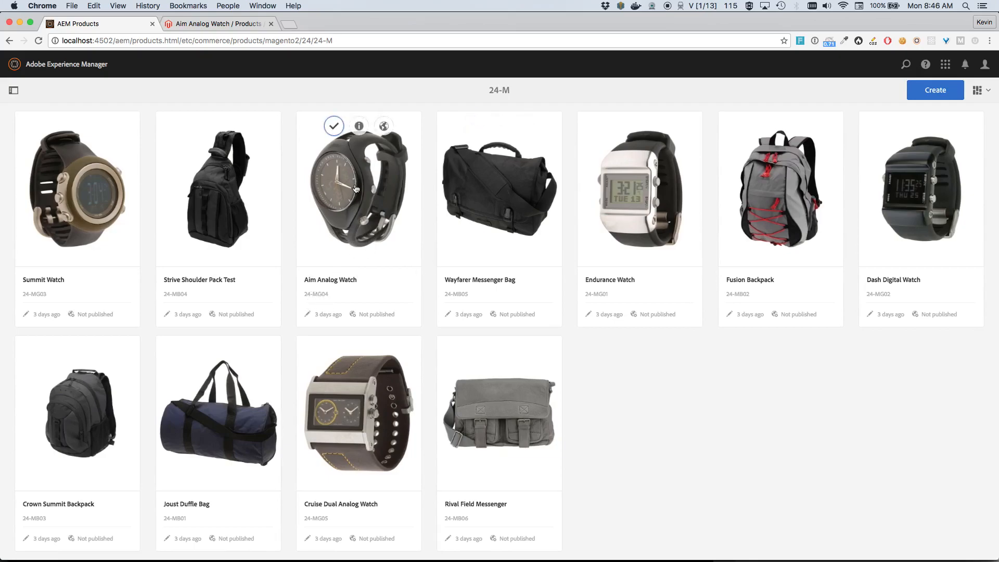
pyautogui.click(359, 126)
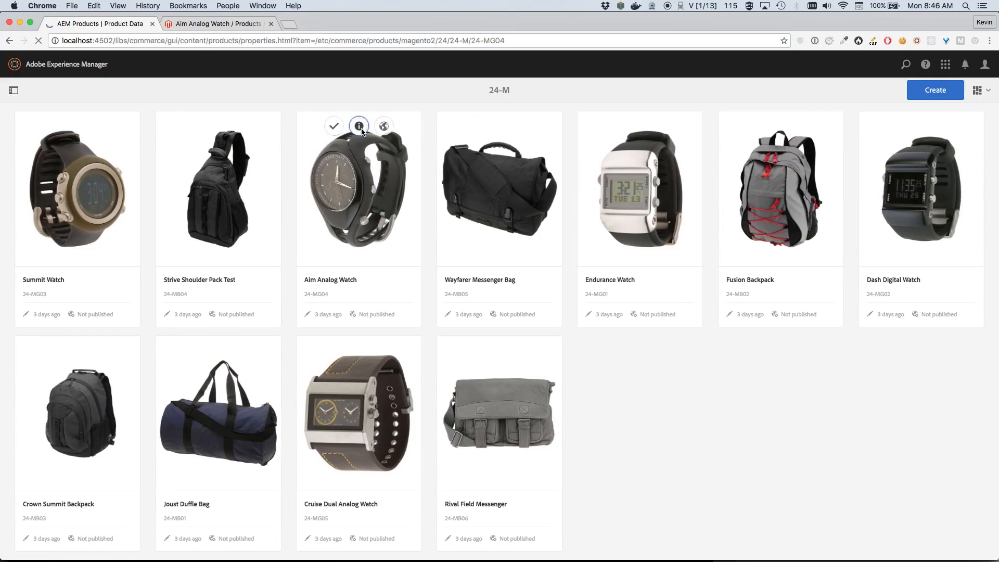
pyautogui.click(358, 125)
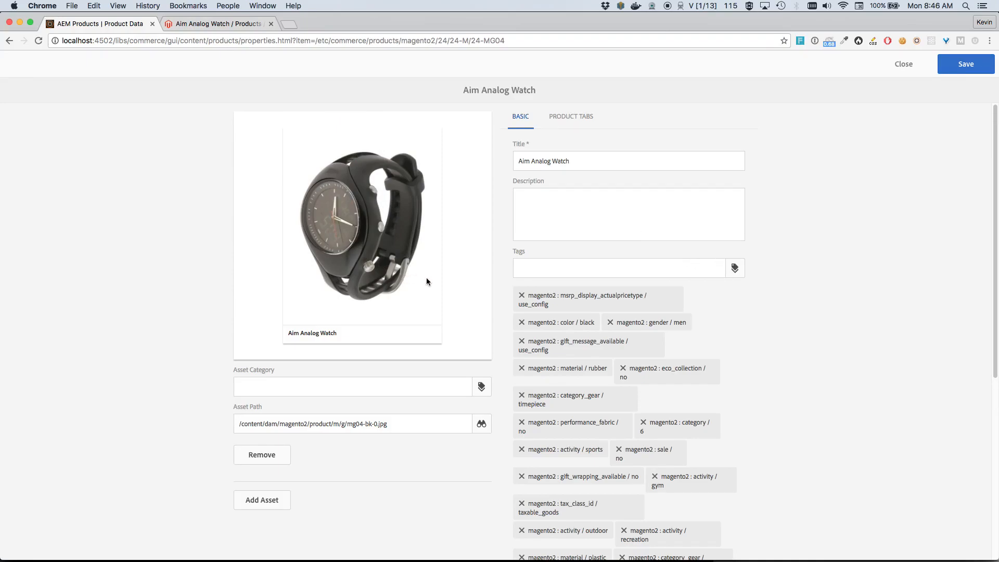
pyautogui.moveTo(643, 289)
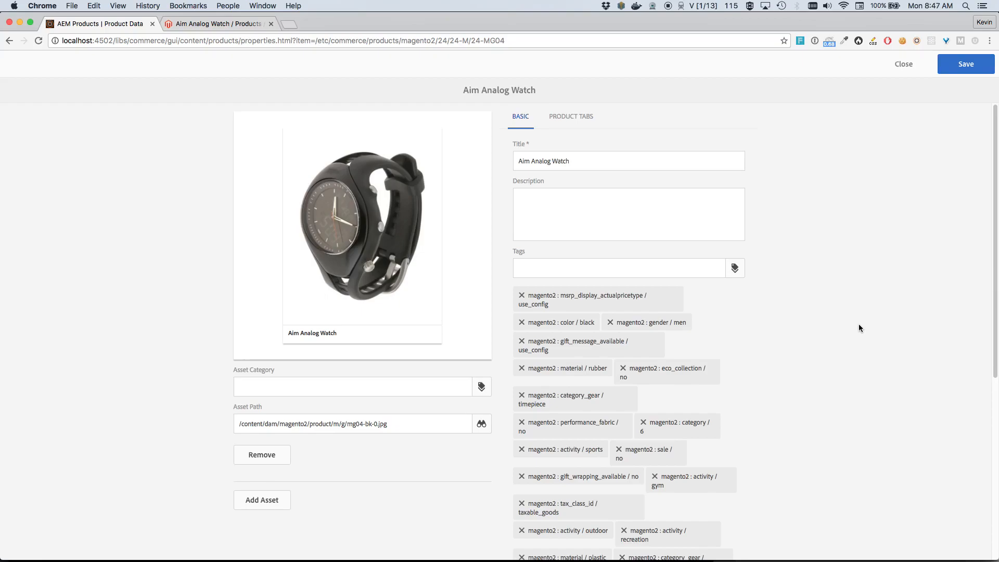
pyautogui.moveTo(915, 335)
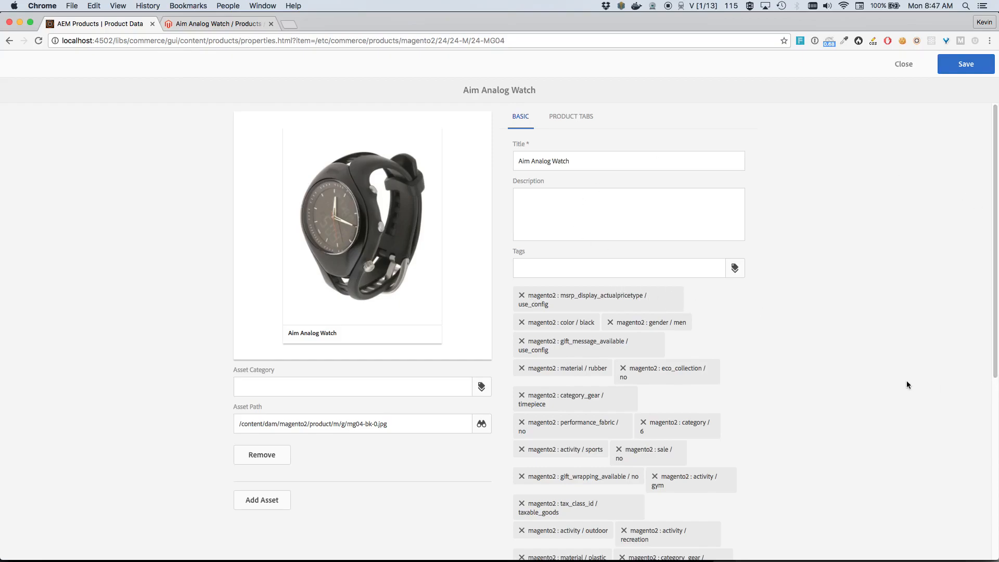
pyautogui.scroll(-3)
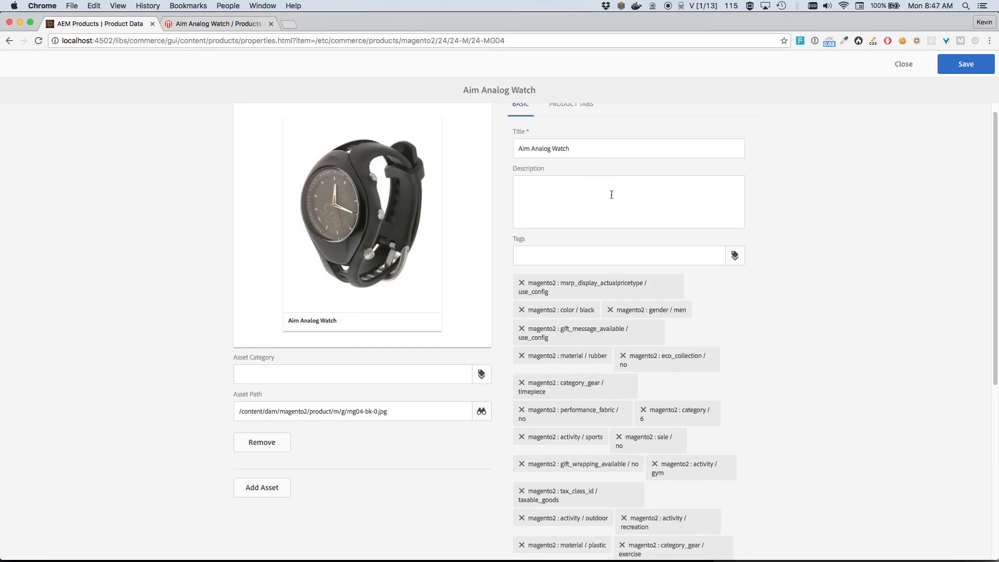
pyautogui.scroll(-3)
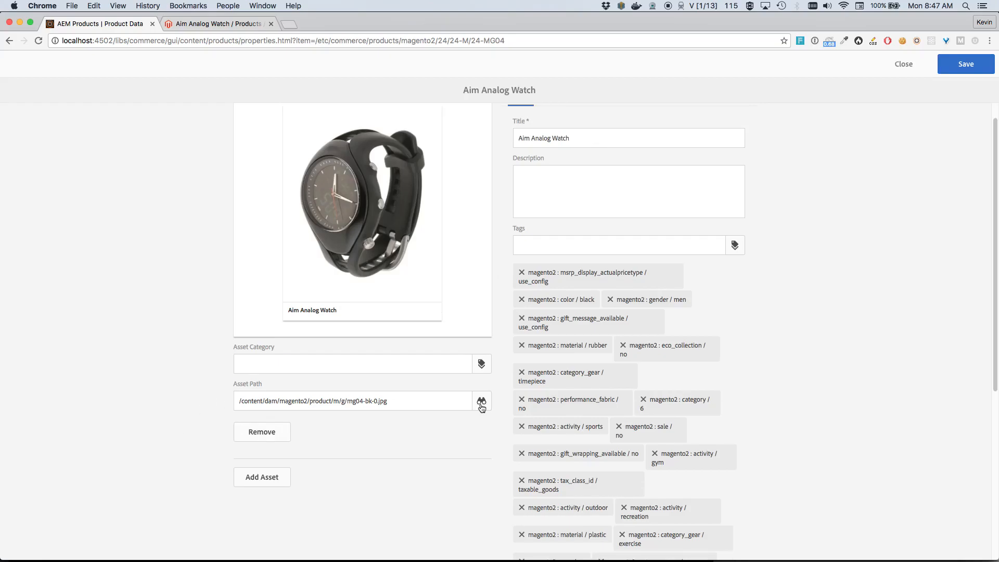
pyautogui.scroll(-3)
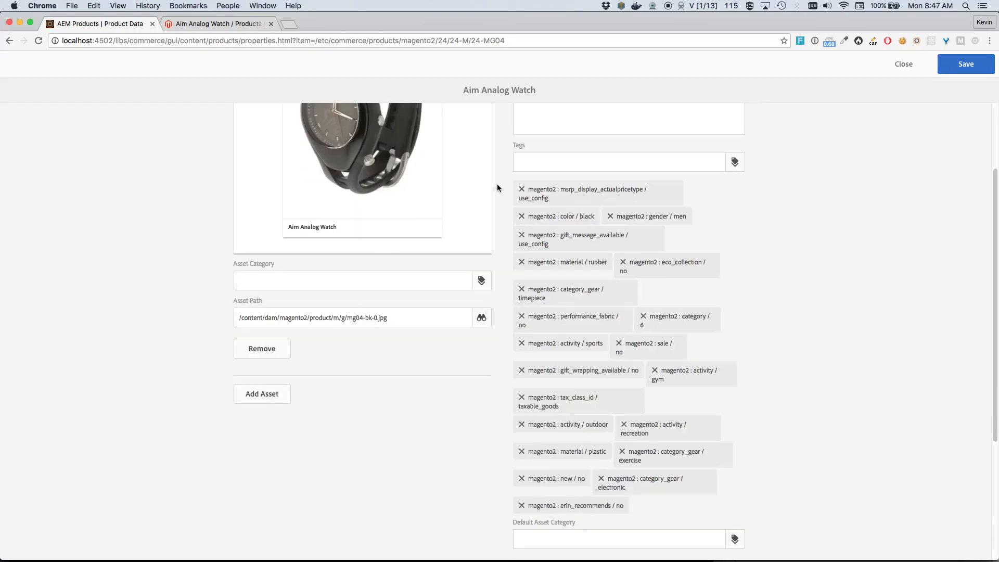
pyautogui.moveTo(527, 205)
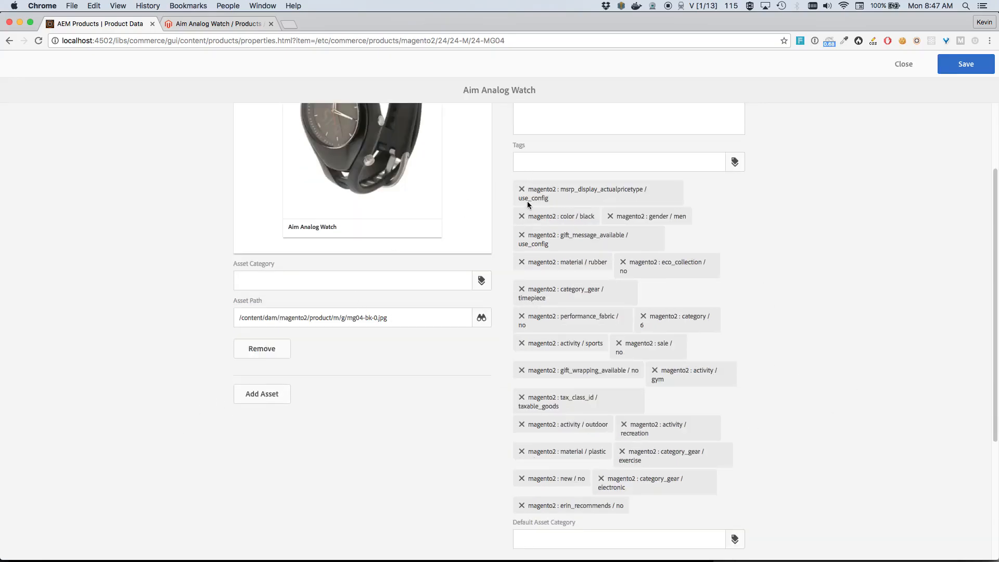
pyautogui.moveTo(744, 362)
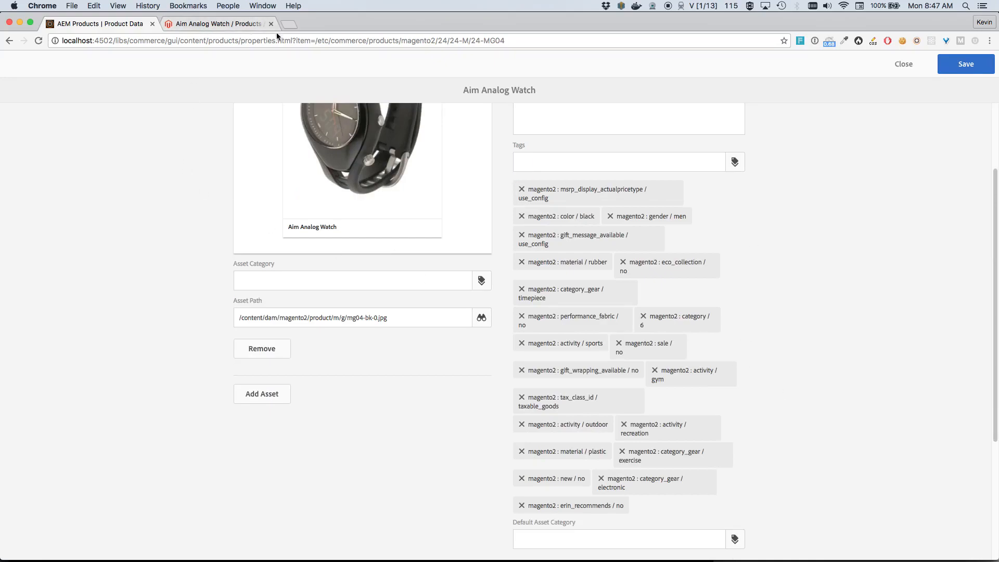
pyautogui.scroll(-3)
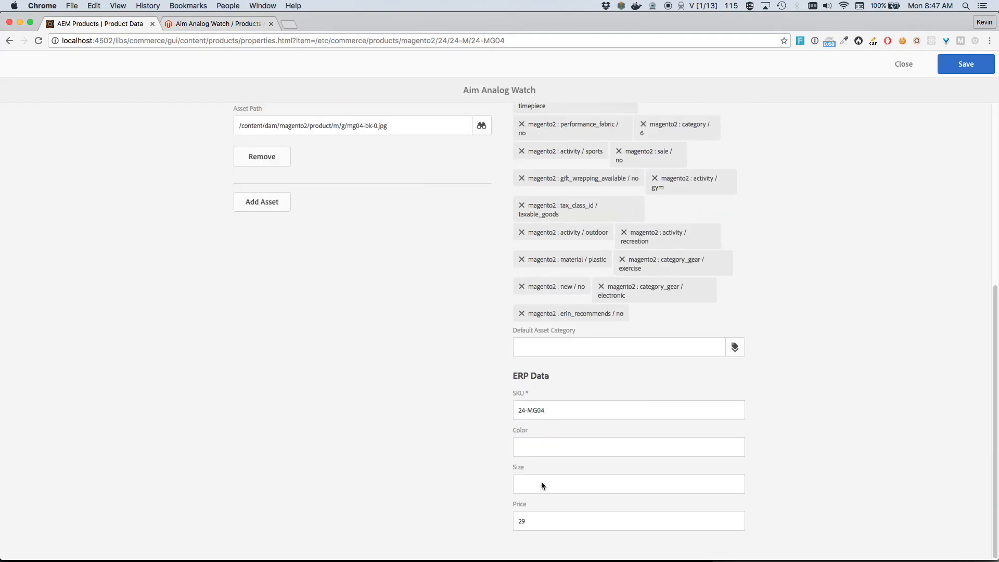
pyautogui.moveTo(524, 513)
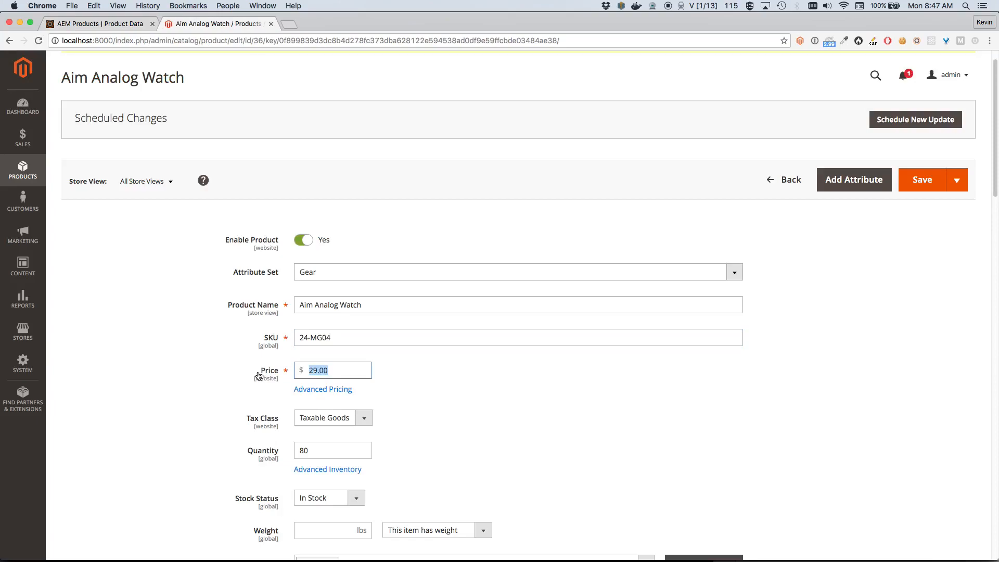
# Set the product price to 39 and save the renamed, repriced watch
pyautogui.write('39')
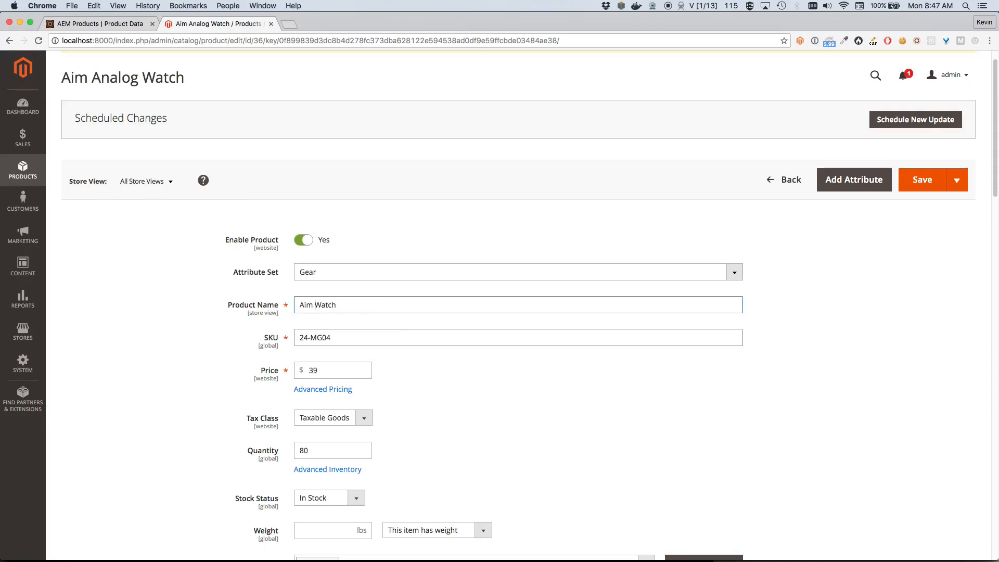
pyautogui.moveTo(574, 403)
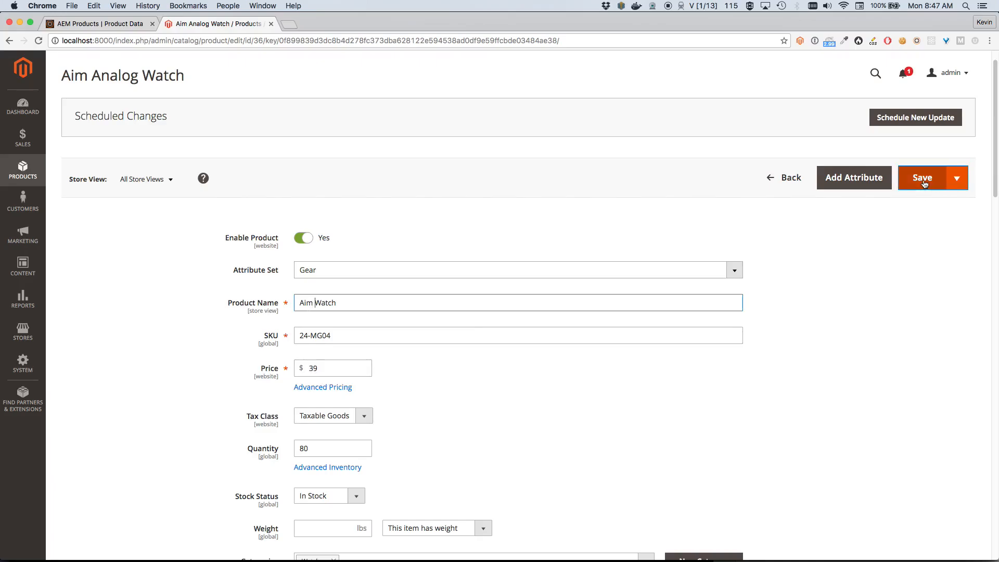
pyautogui.click(922, 177)
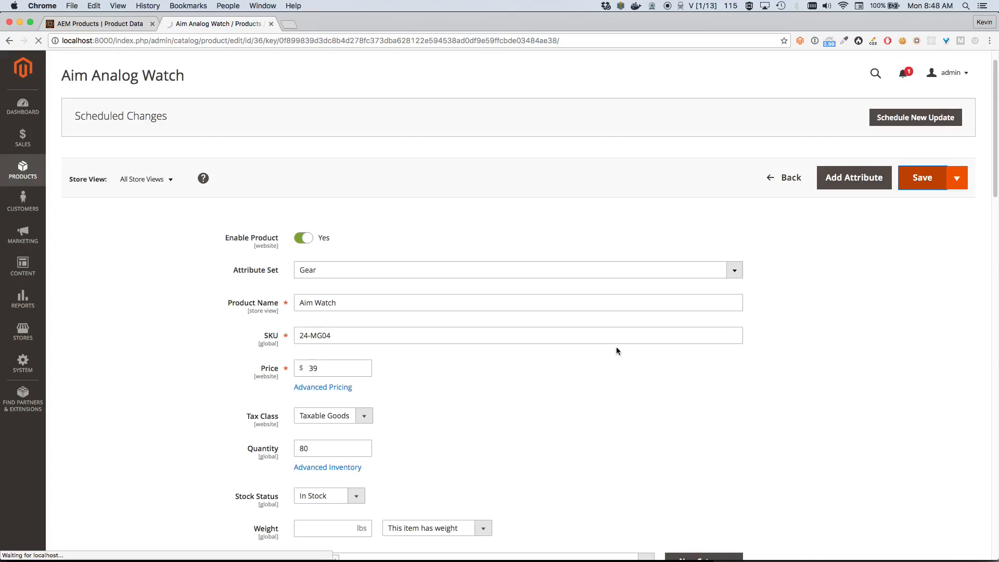
pyautogui.click(920, 177)
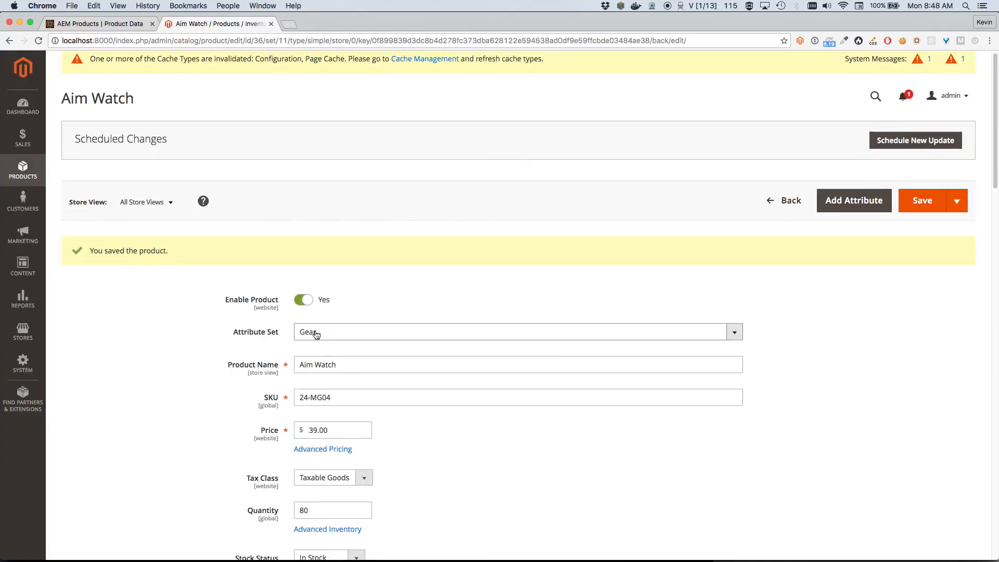
pyautogui.scroll(-3)
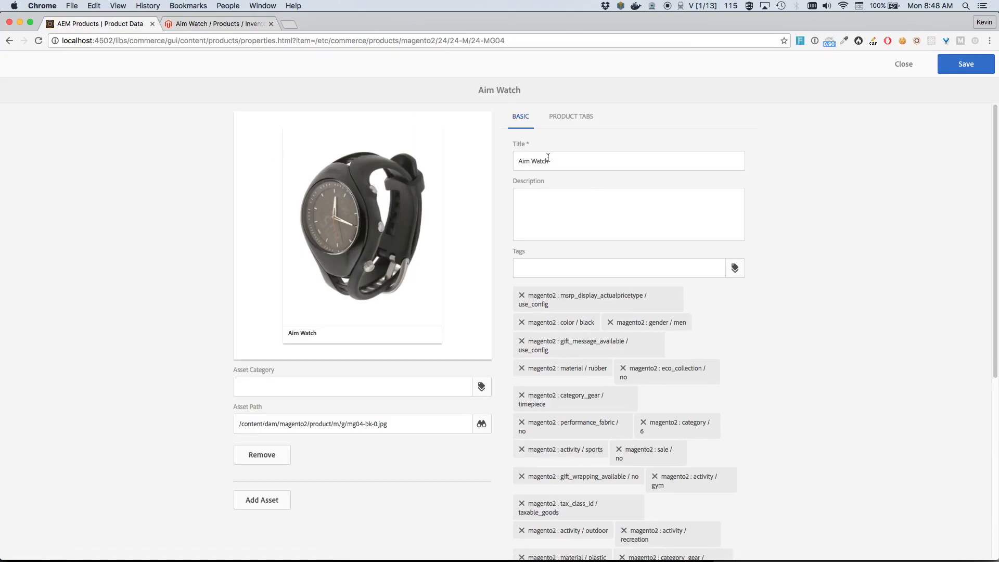
# Scroll the AEM product properties to check the Title Aim Watch and ERP Price 39
pyautogui.scroll(-3)
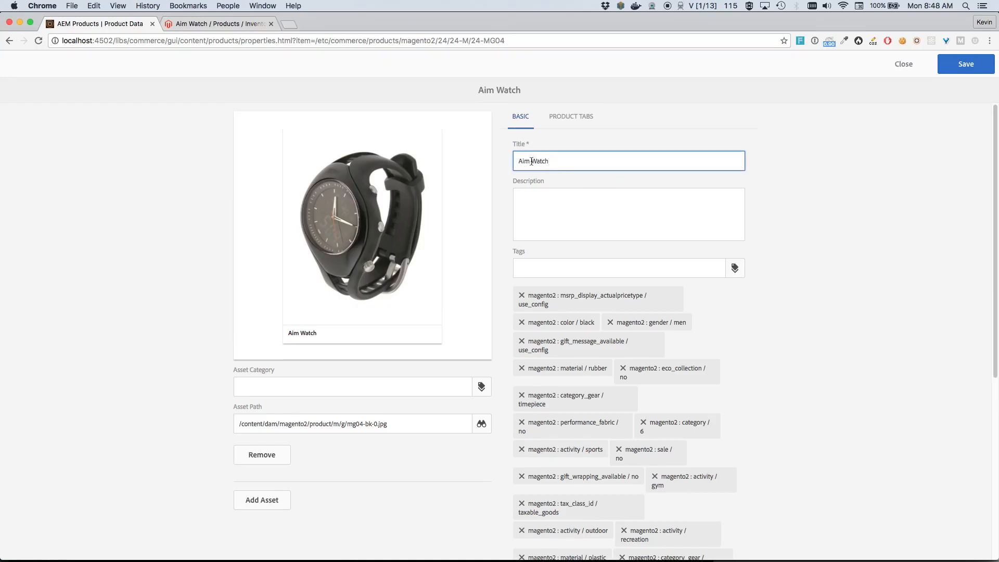
pyautogui.moveTo(504, 230)
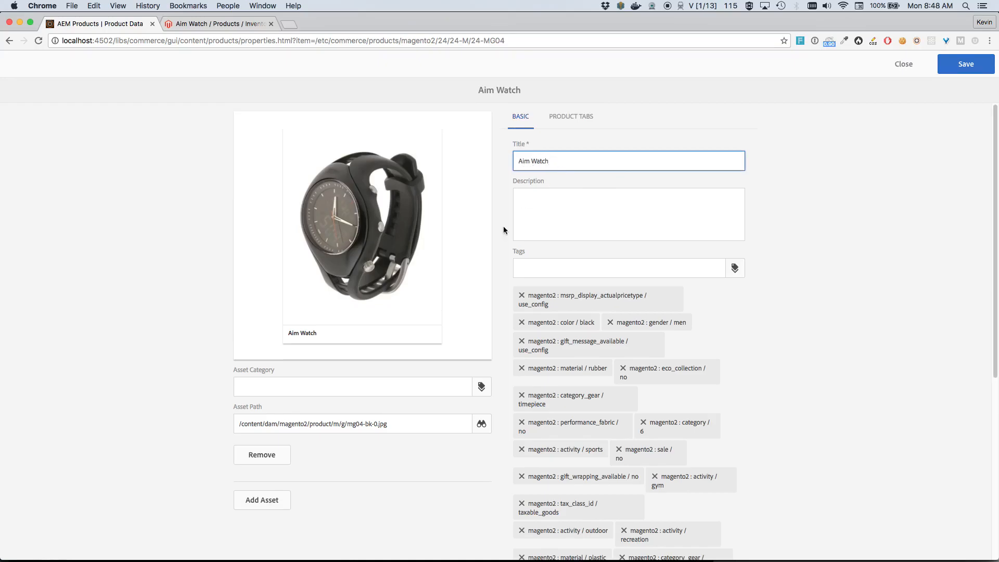
pyautogui.scroll(-3)
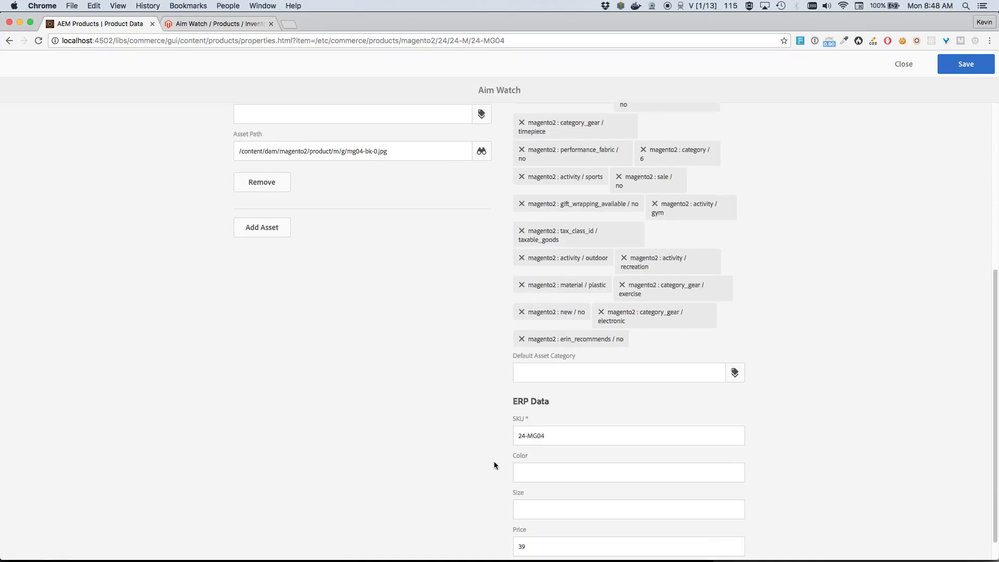
pyautogui.scroll(-3)
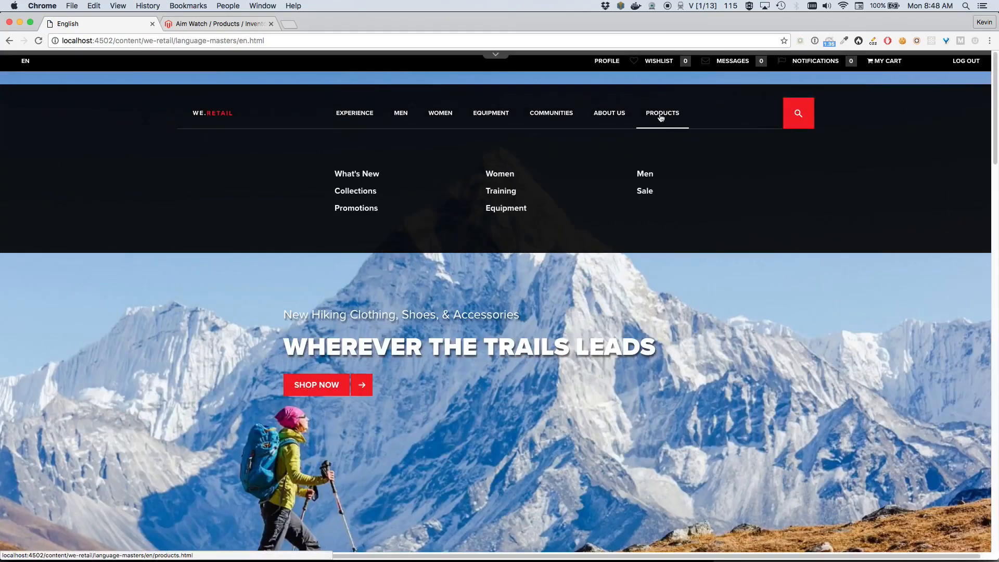
# Open Products > Equipment on We.Retail and view the Aim Watch page showing $39.00
pyautogui.click(505, 209)
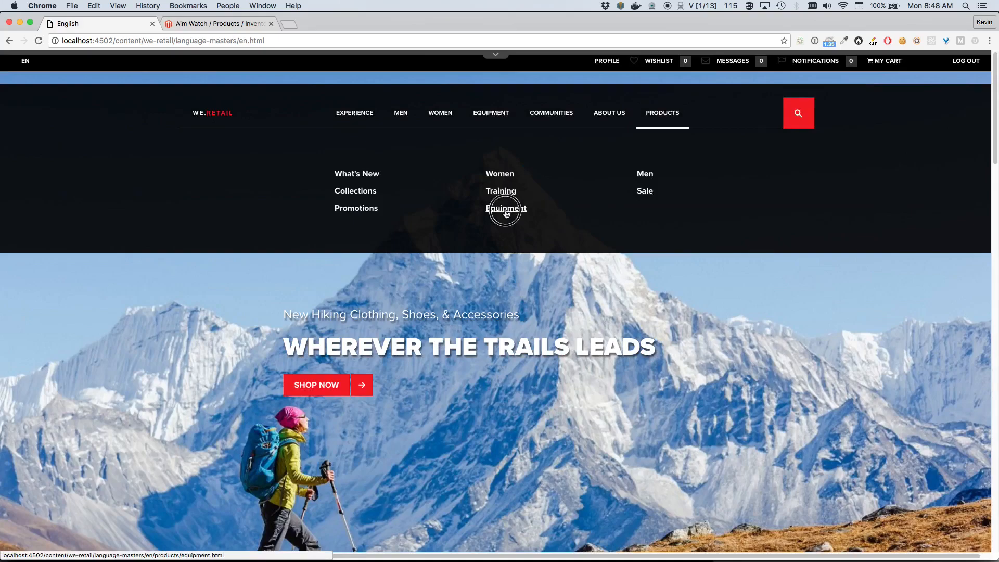
pyautogui.click(506, 208)
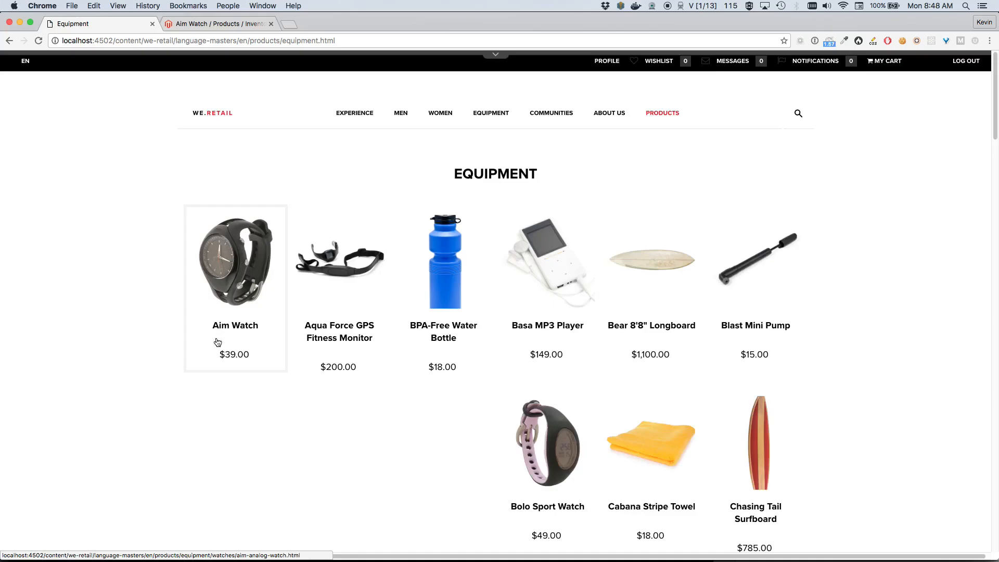
pyautogui.click(234, 261)
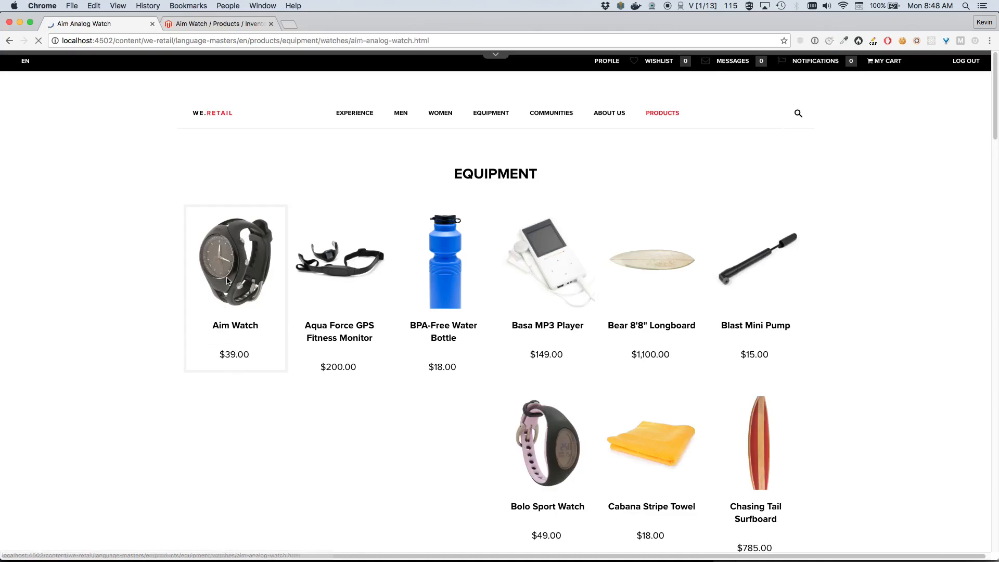
pyautogui.click(234, 260)
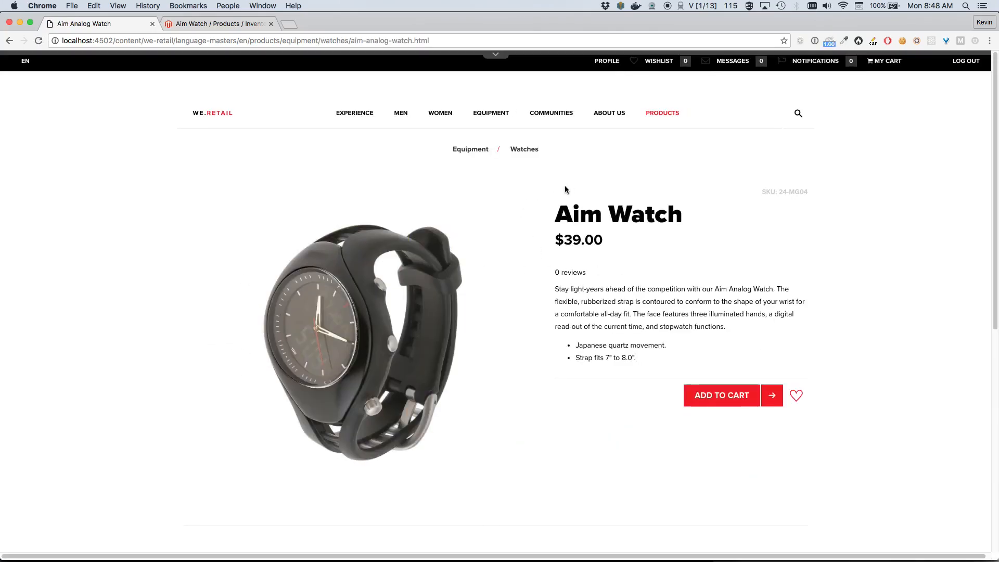
pyautogui.moveTo(555, 213); pyautogui.dragTo(621, 239)
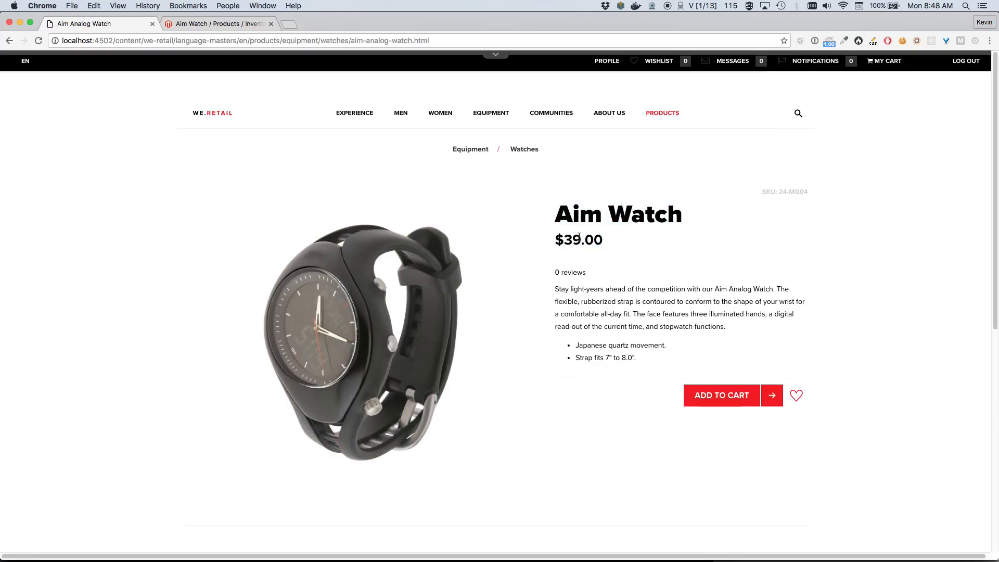
pyautogui.moveTo(860, 318)
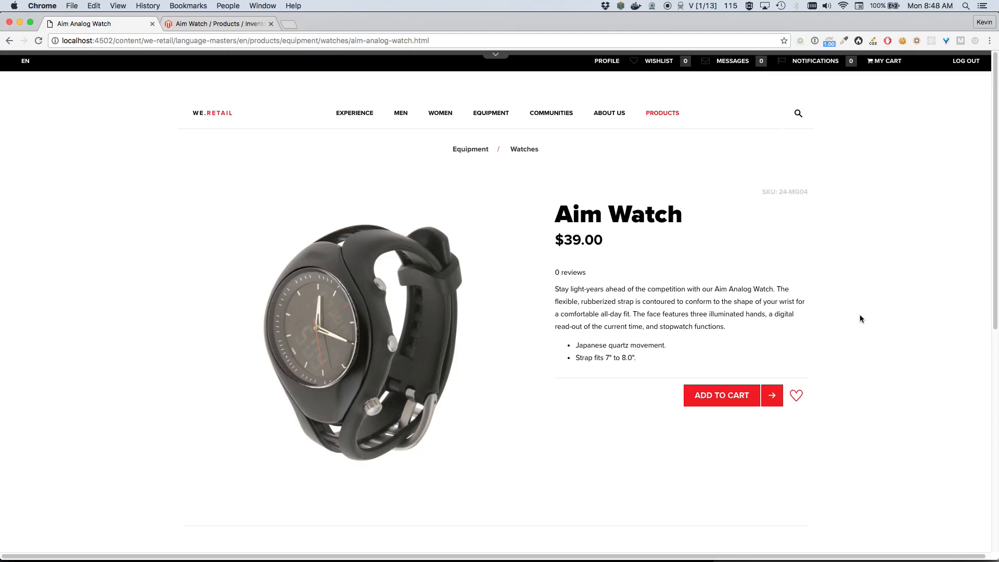
pyautogui.moveTo(647, 200)
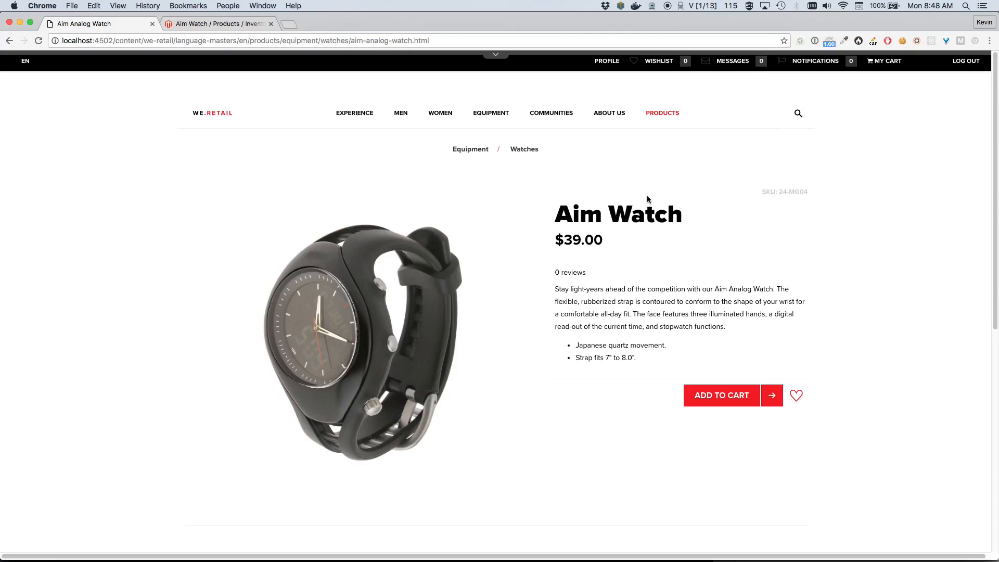
pyautogui.moveTo(875, 218)
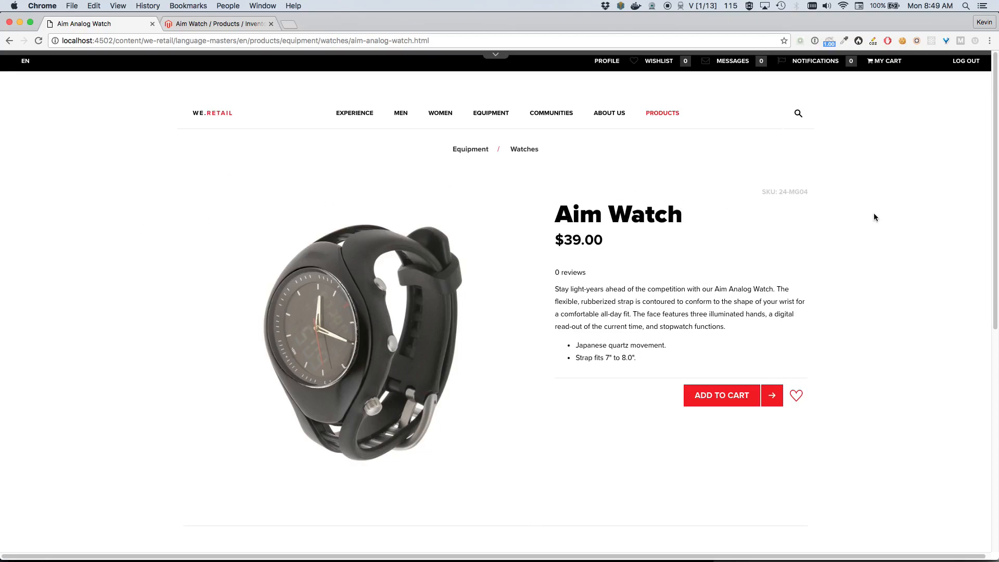